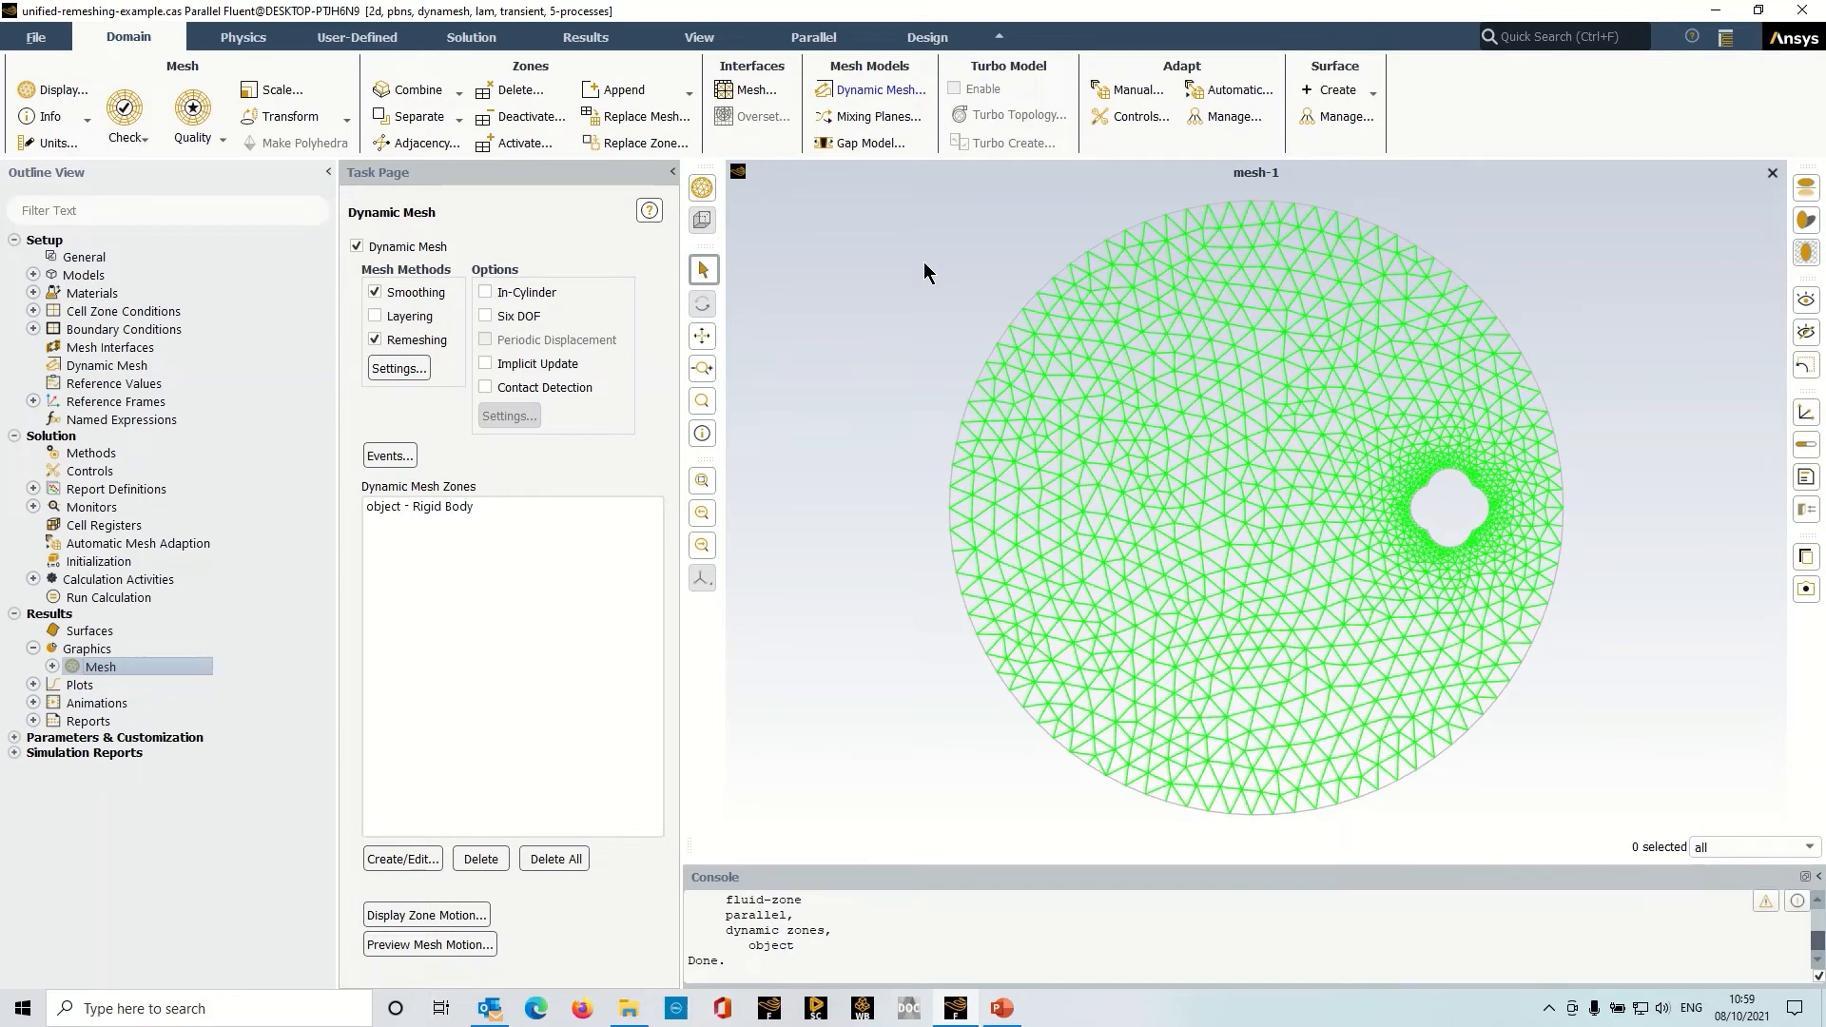
pyautogui.moveTo(1142, 526)
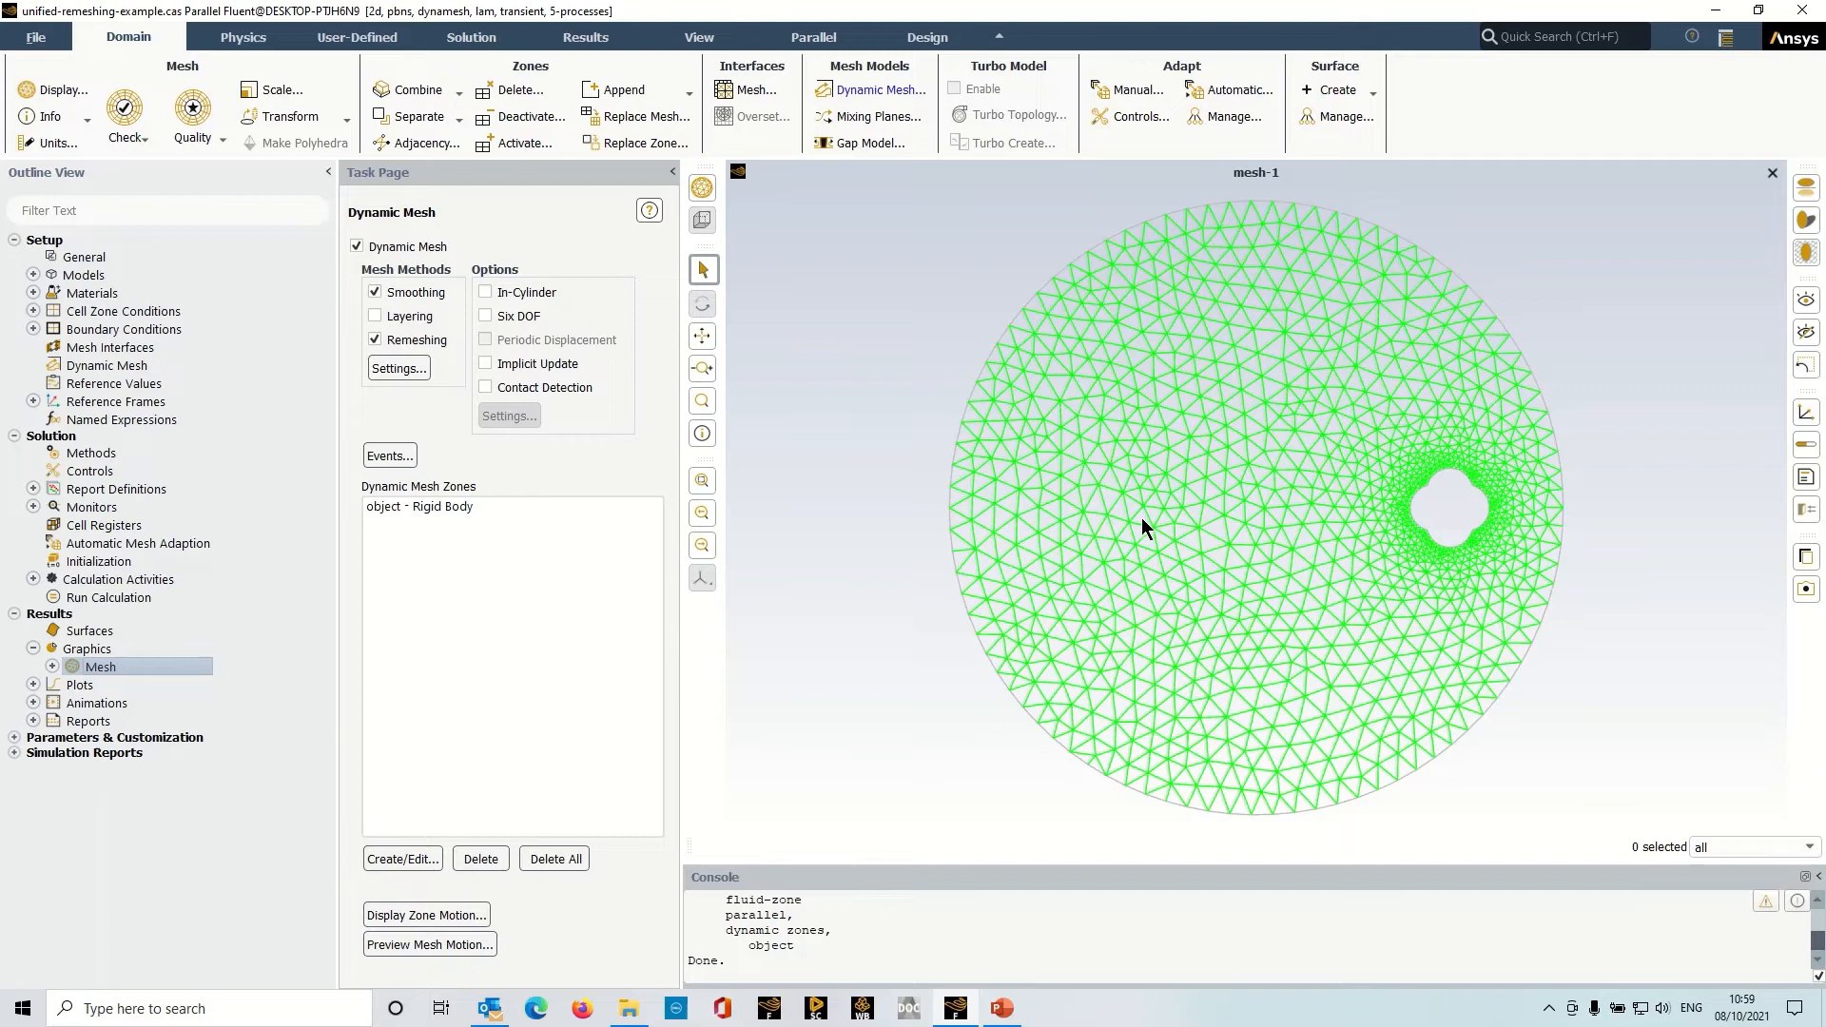
pyautogui.moveTo(1339, 535)
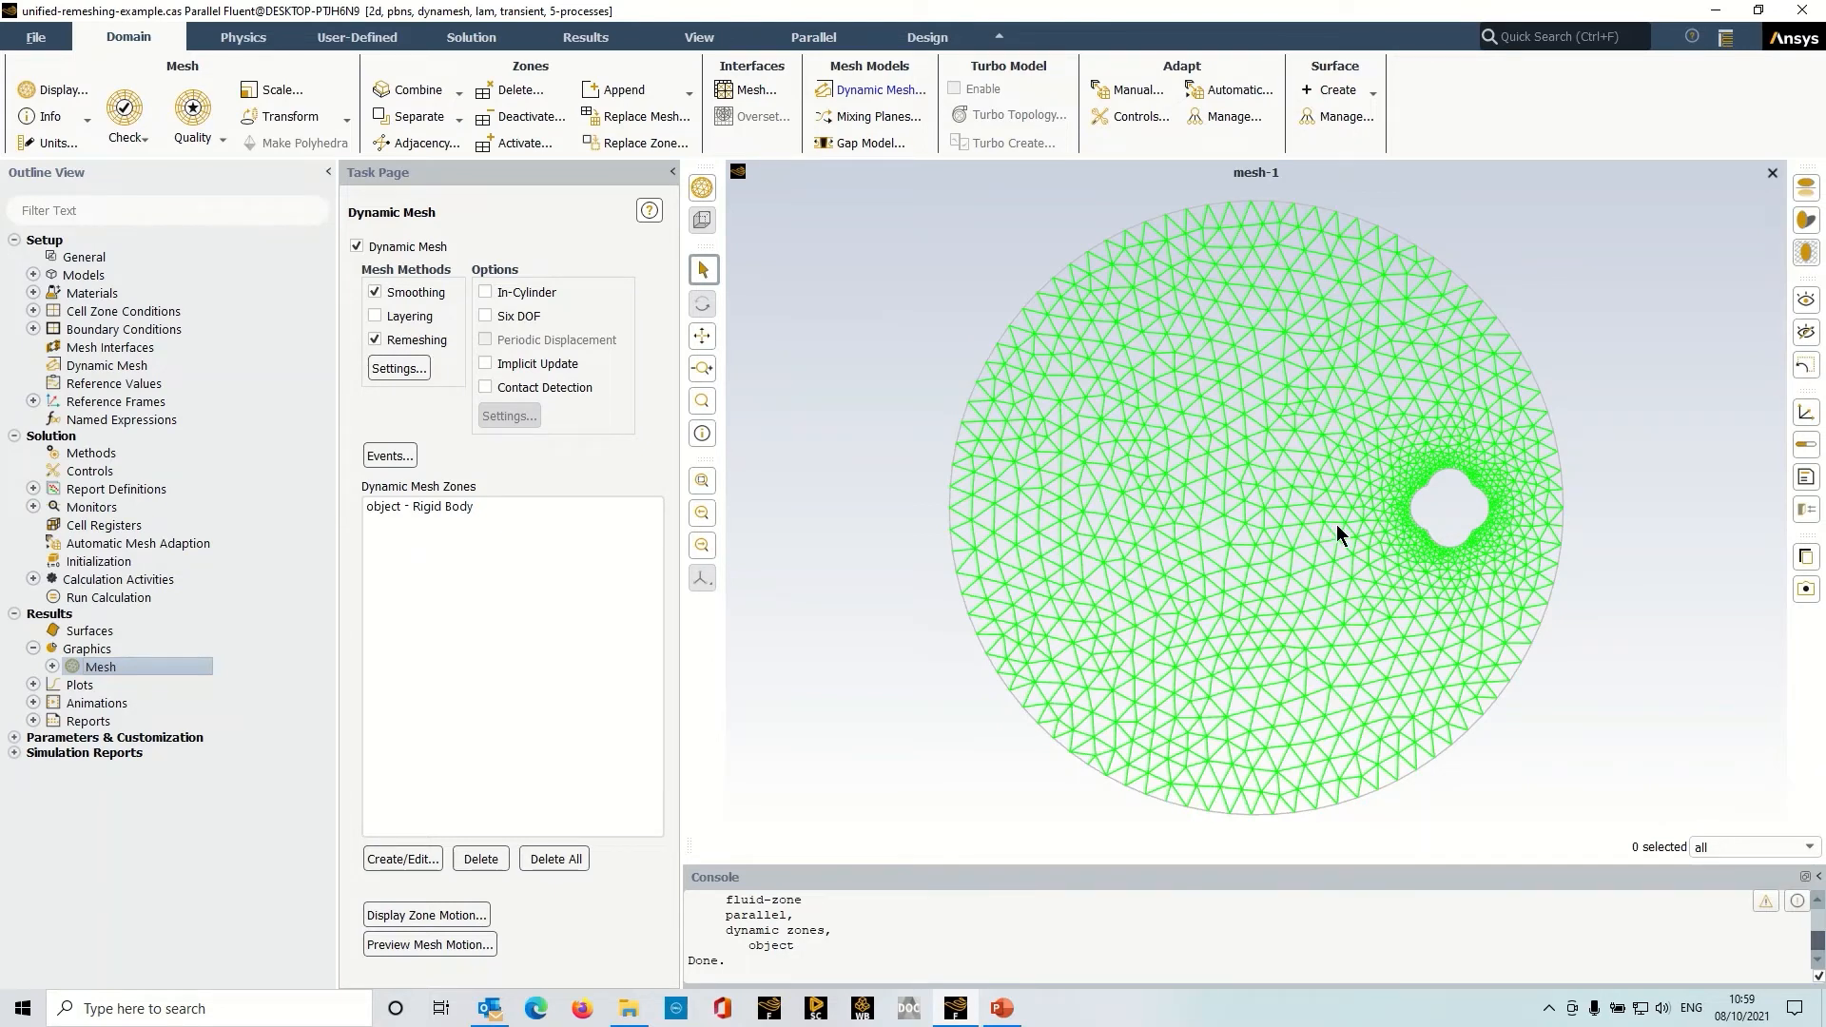
pyautogui.moveTo(1331, 374)
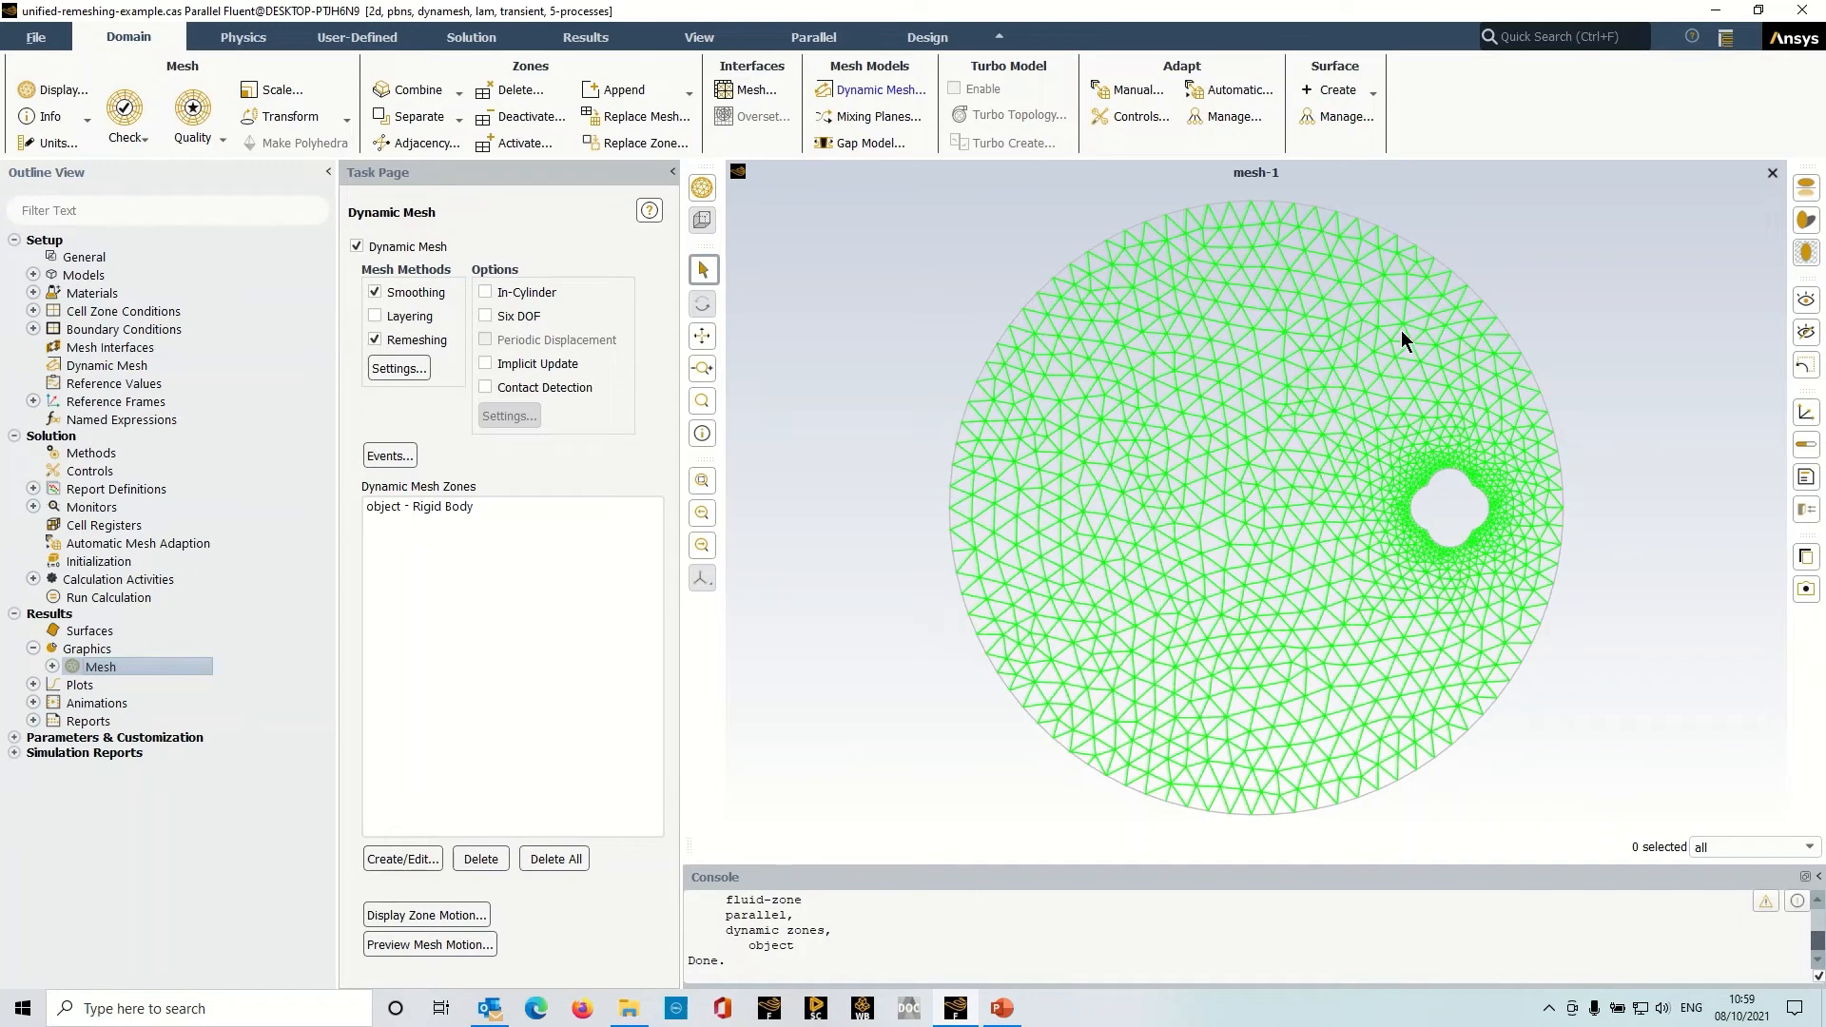
pyautogui.moveTo(1385, 613)
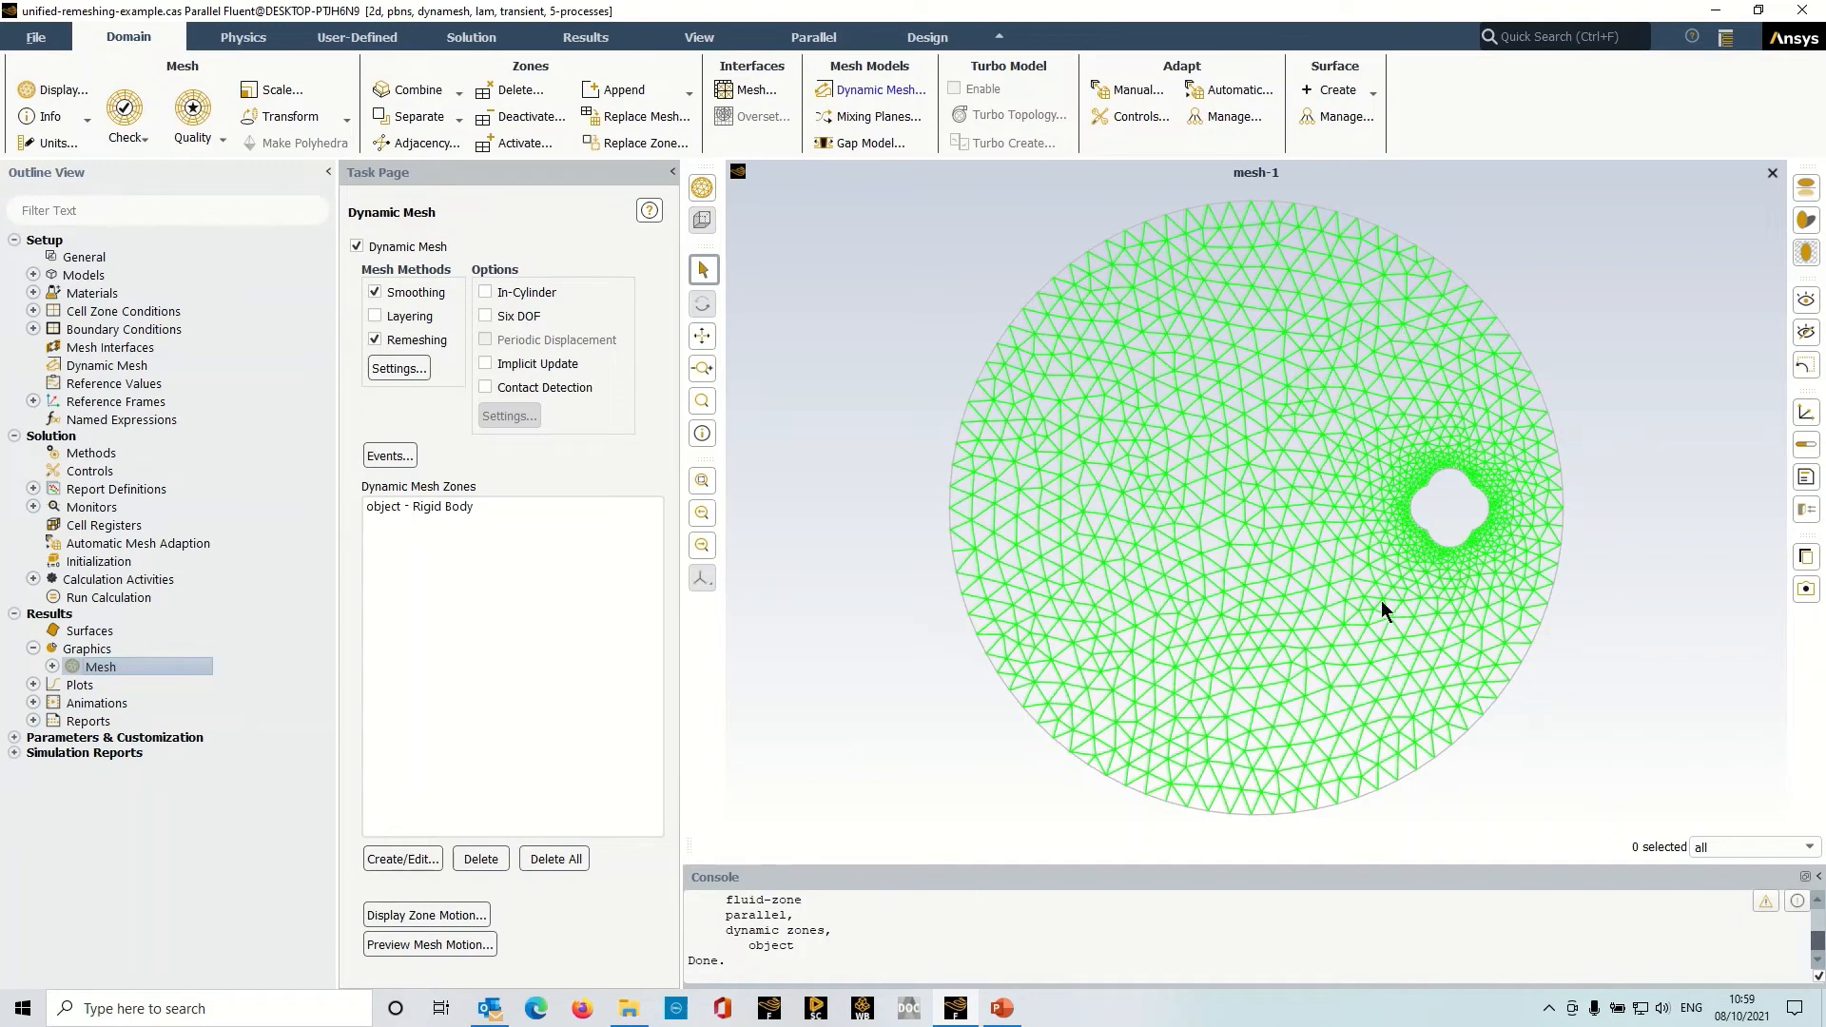
pyautogui.moveTo(1479, 463)
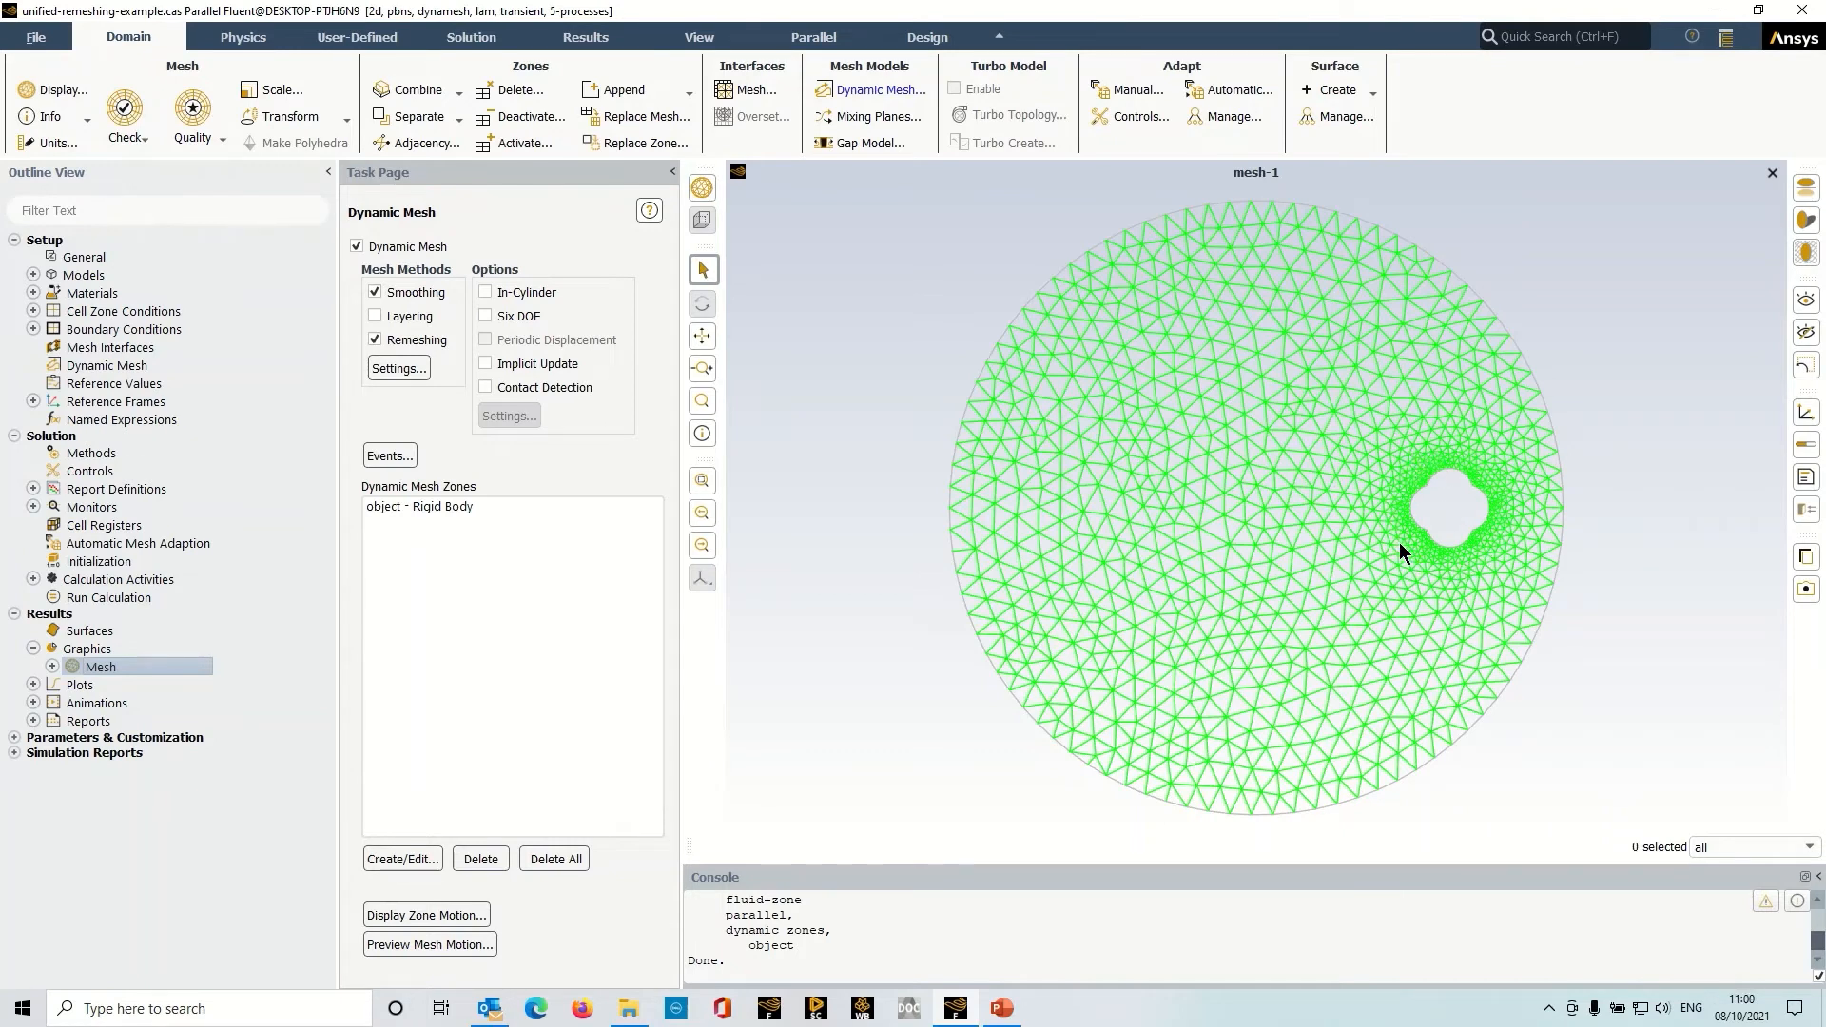
pyautogui.moveTo(1433, 567)
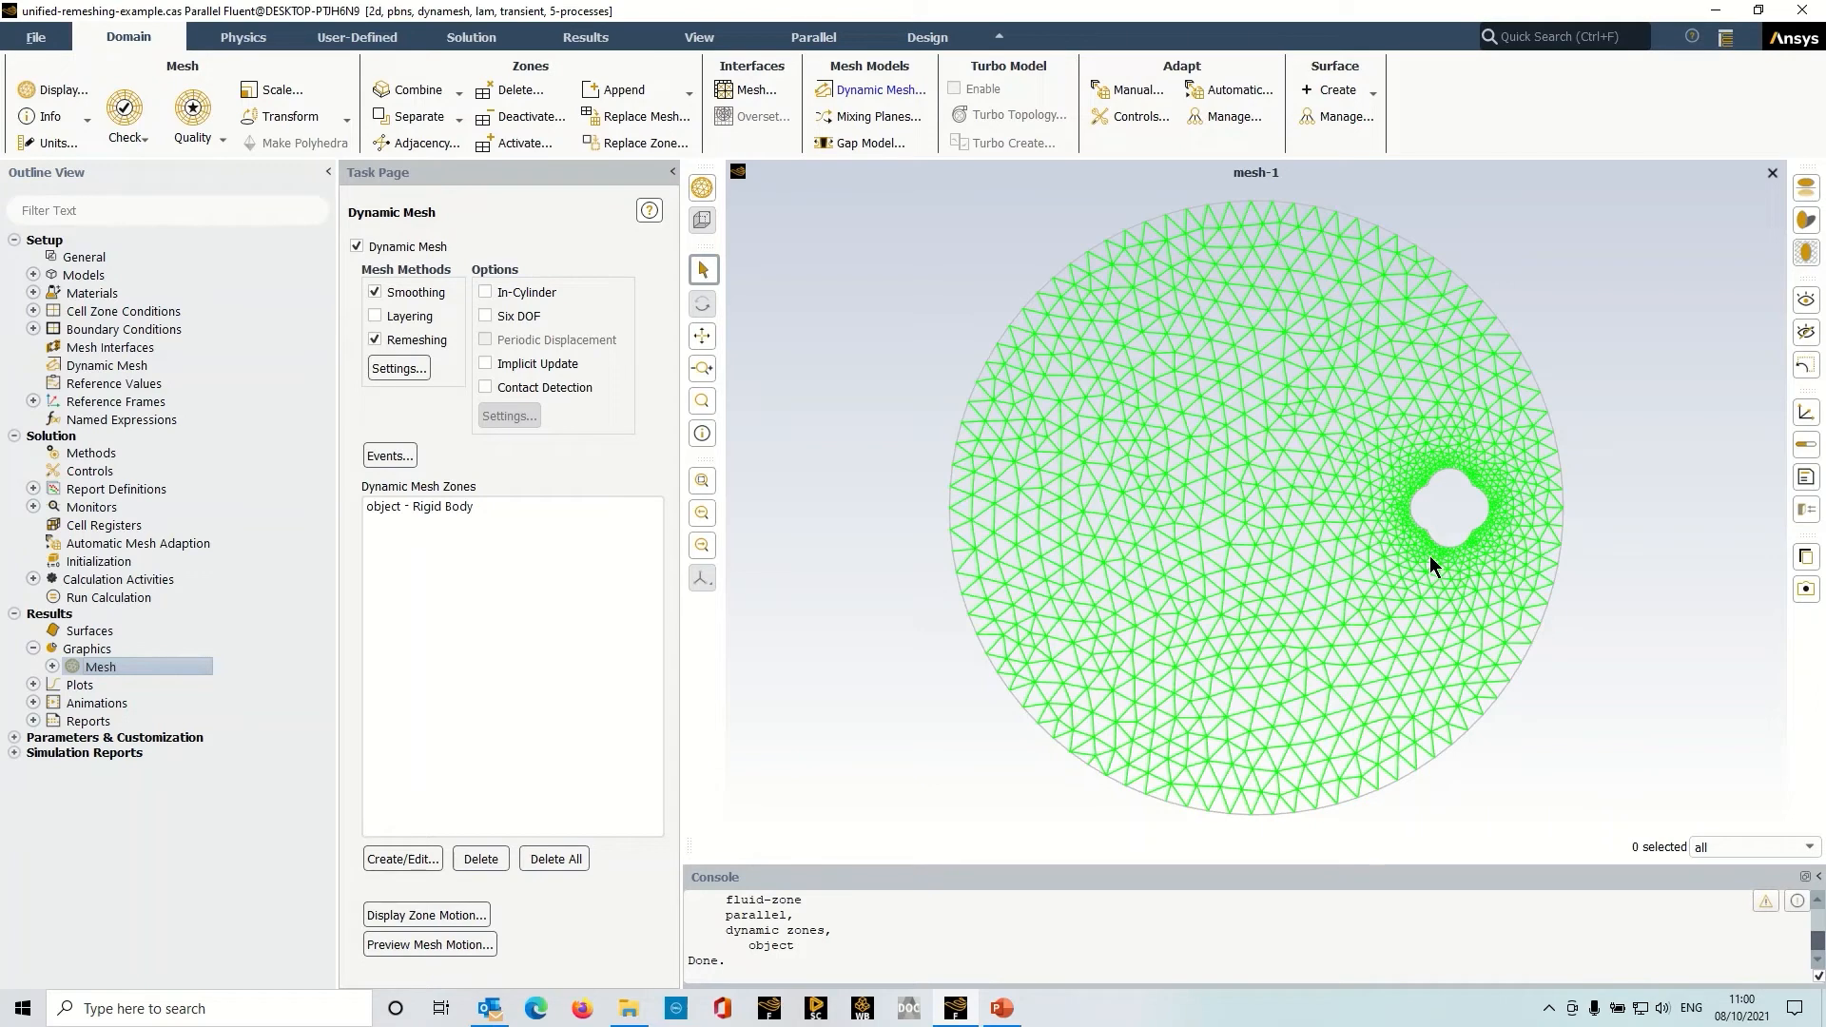
pyautogui.moveTo(1270, 577)
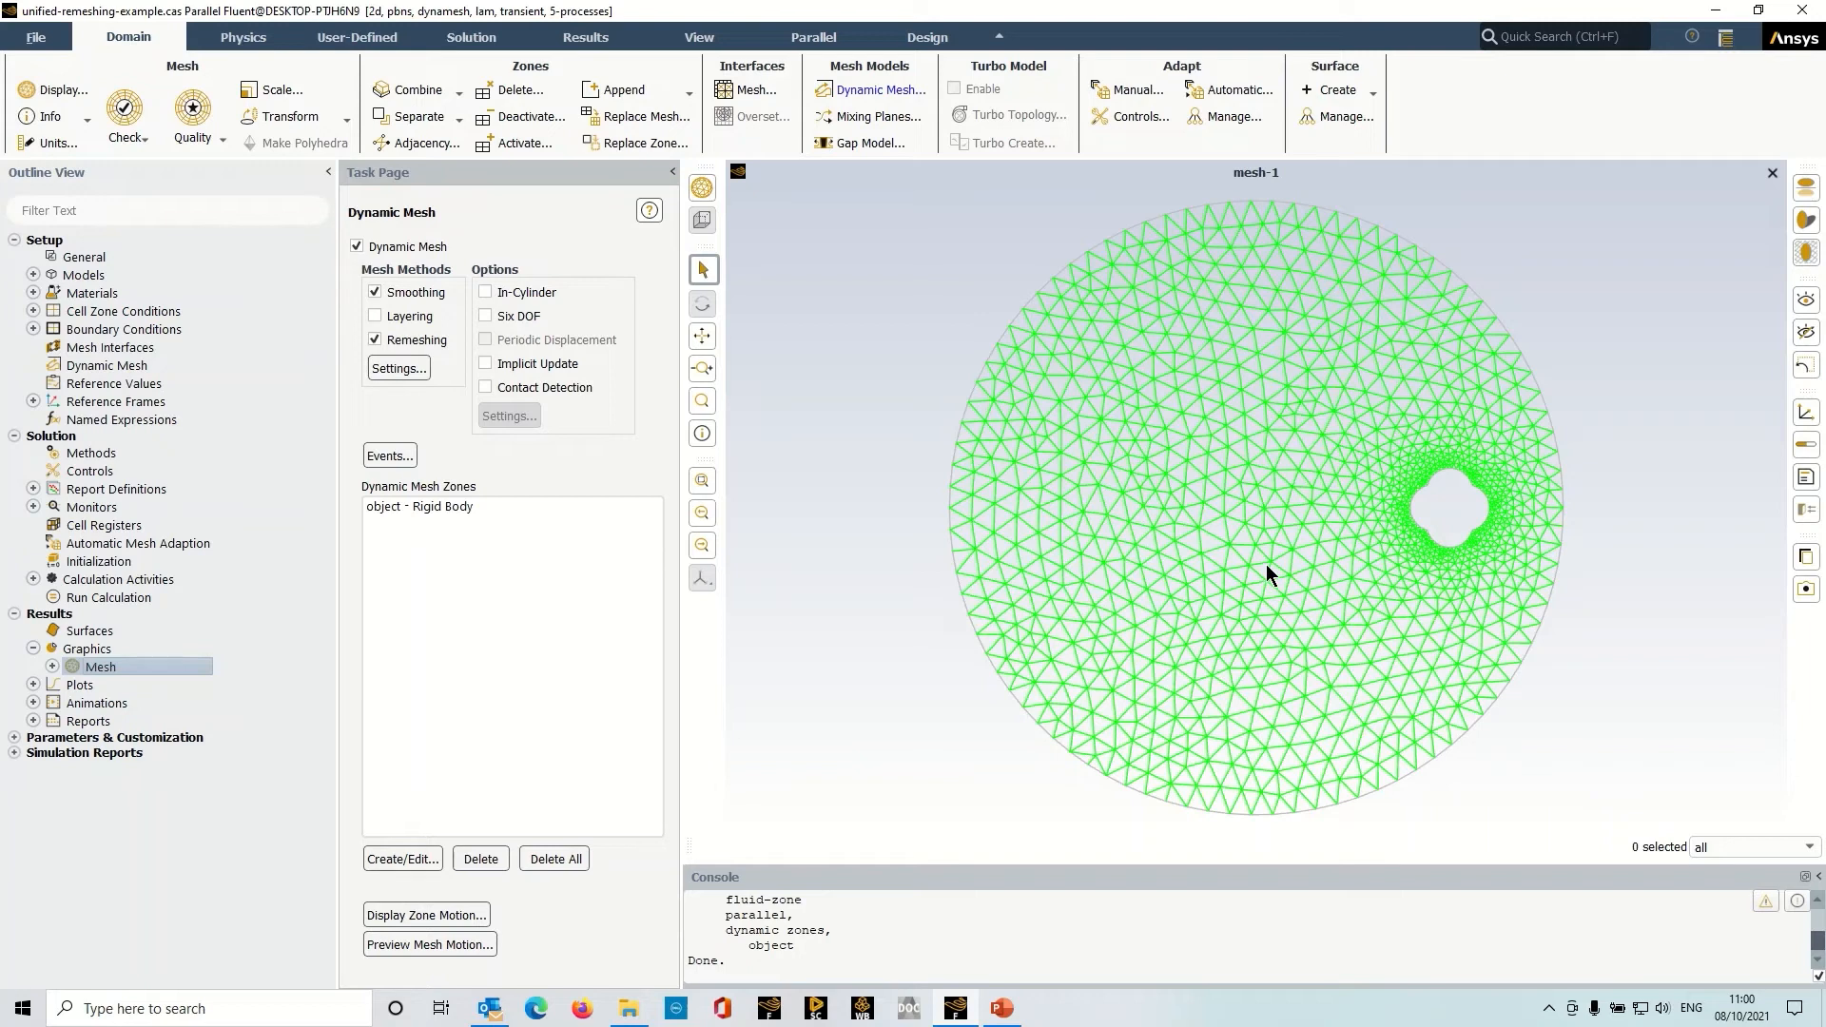
# - Check the object rigid-body zone, then preview its motion over 100 steps of 0.0005 s
pyautogui.click(419, 505)
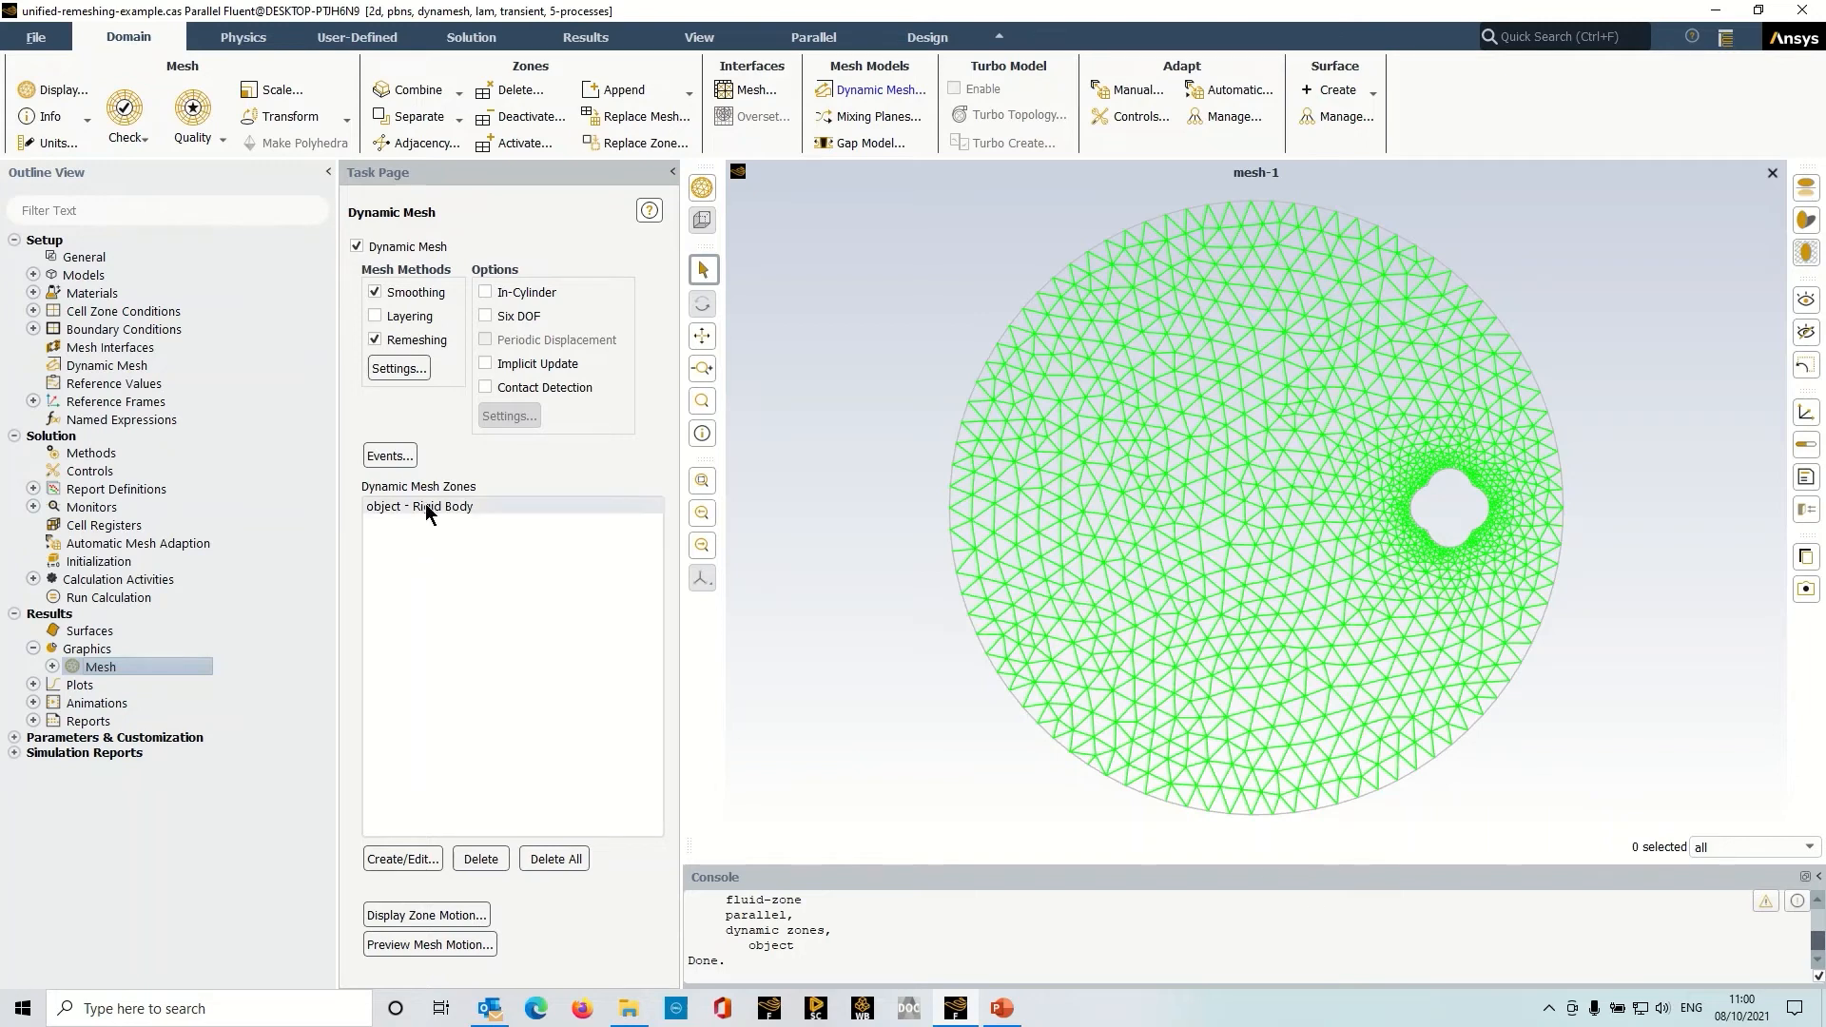
pyautogui.click(402, 859)
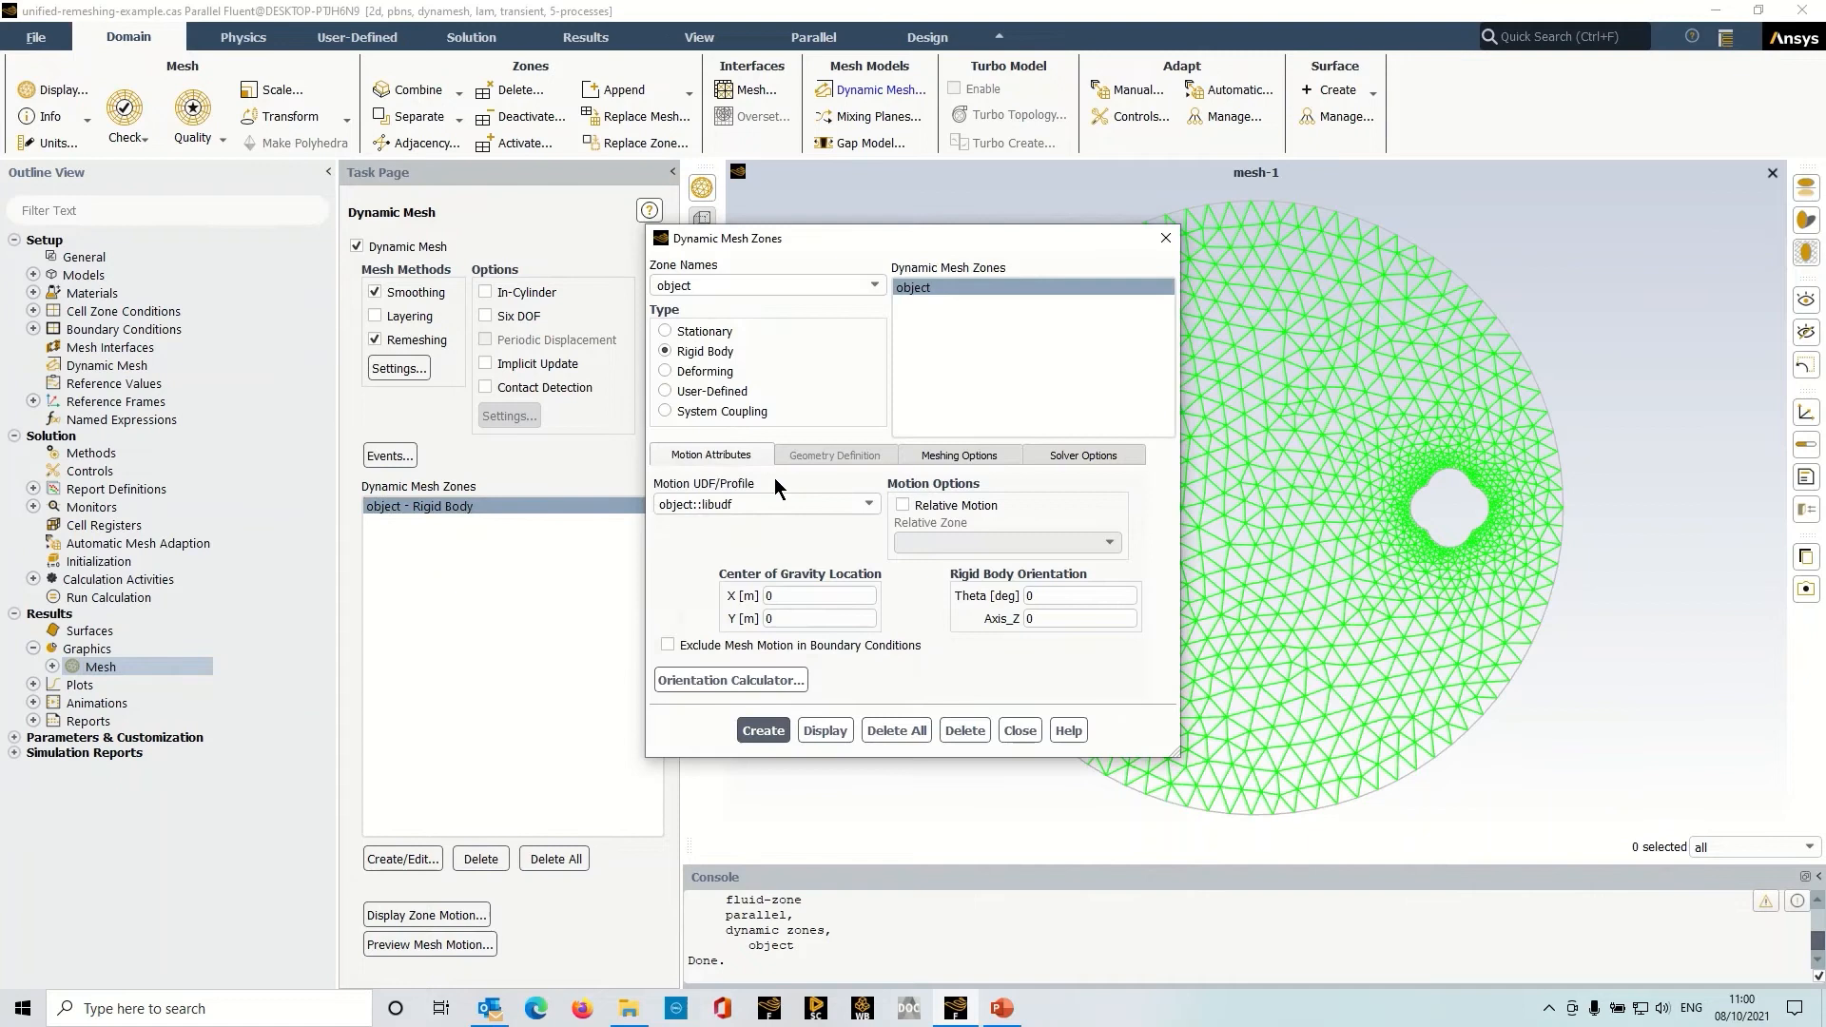
pyautogui.click(1018, 730)
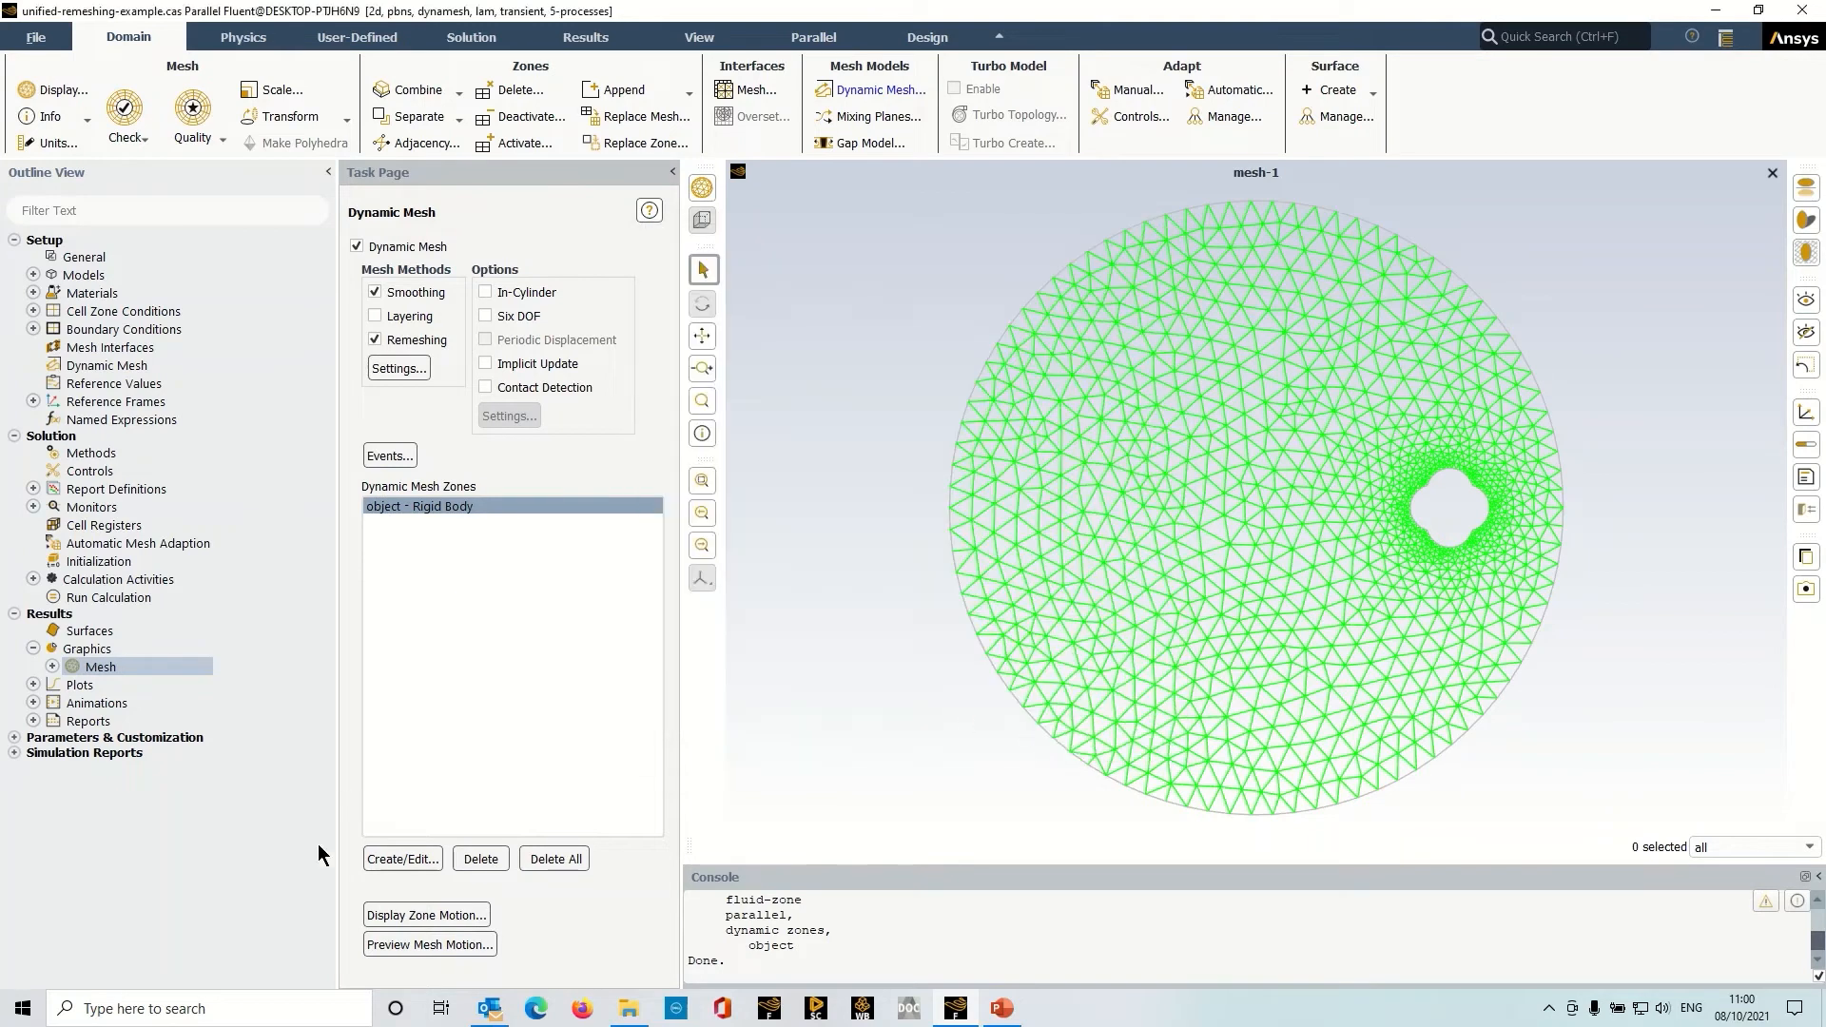
pyautogui.click(426, 914)
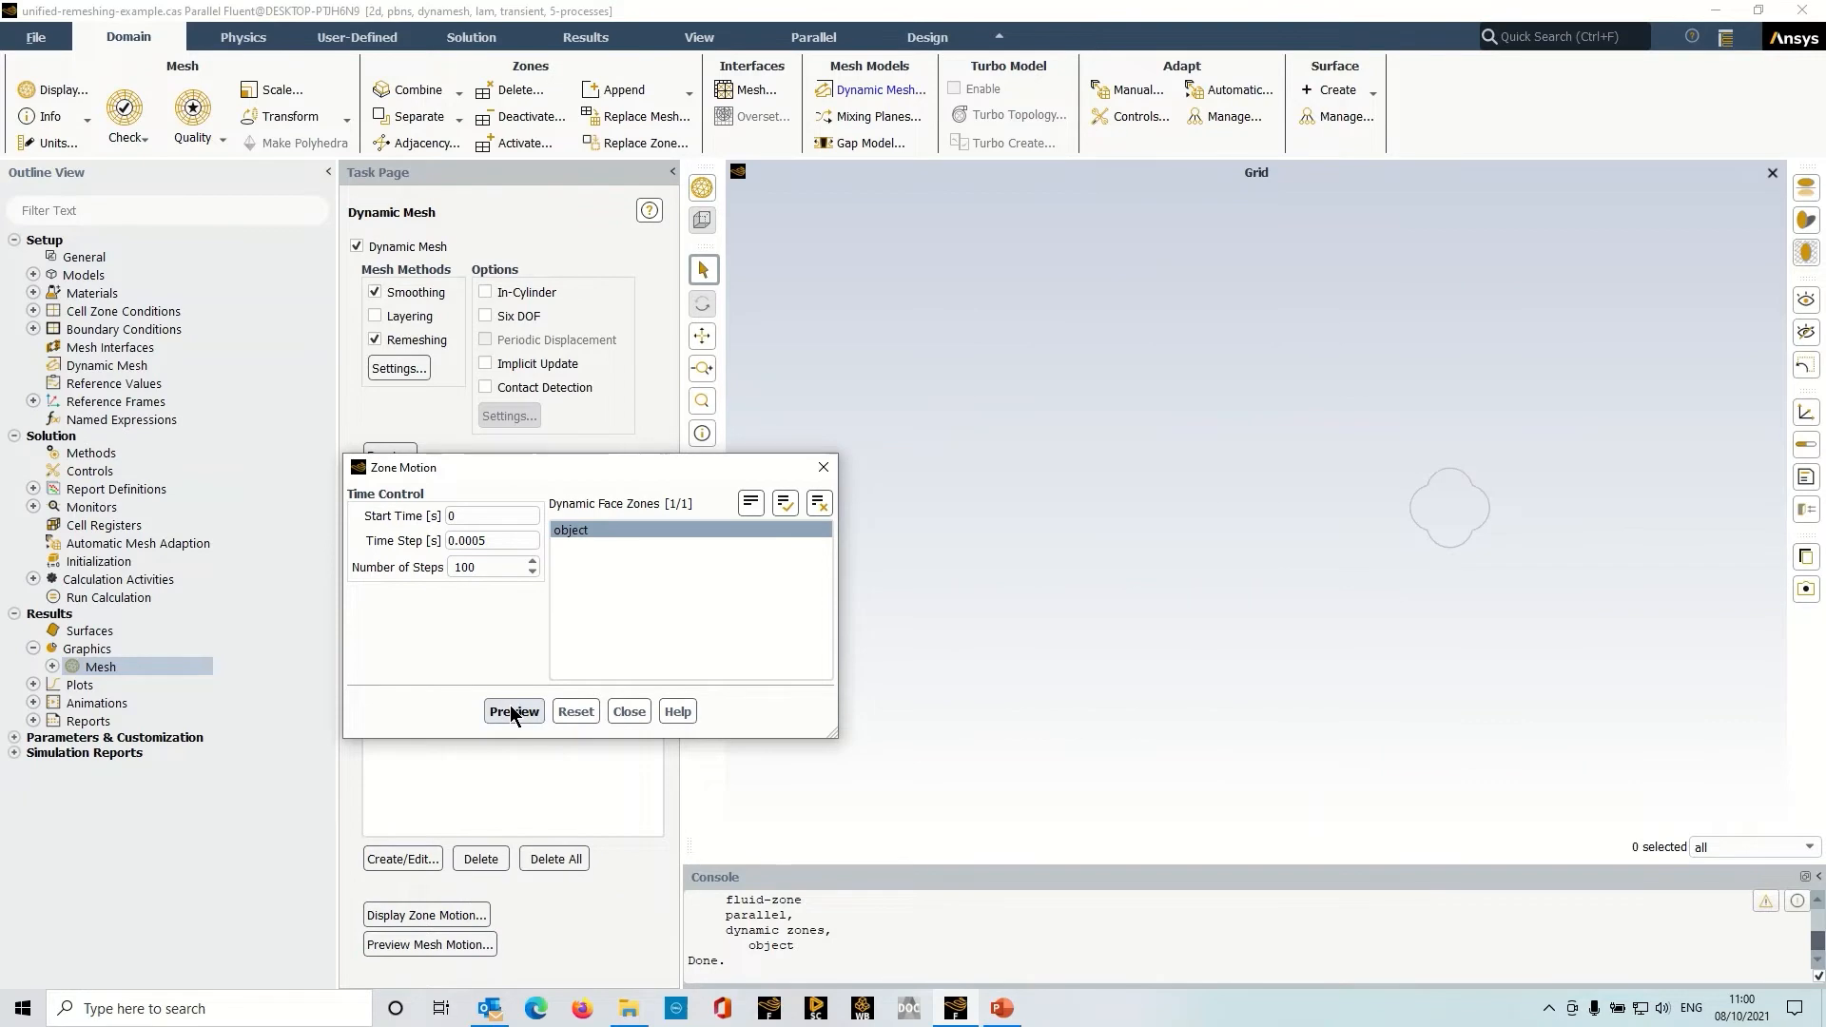
pyautogui.click(514, 711)
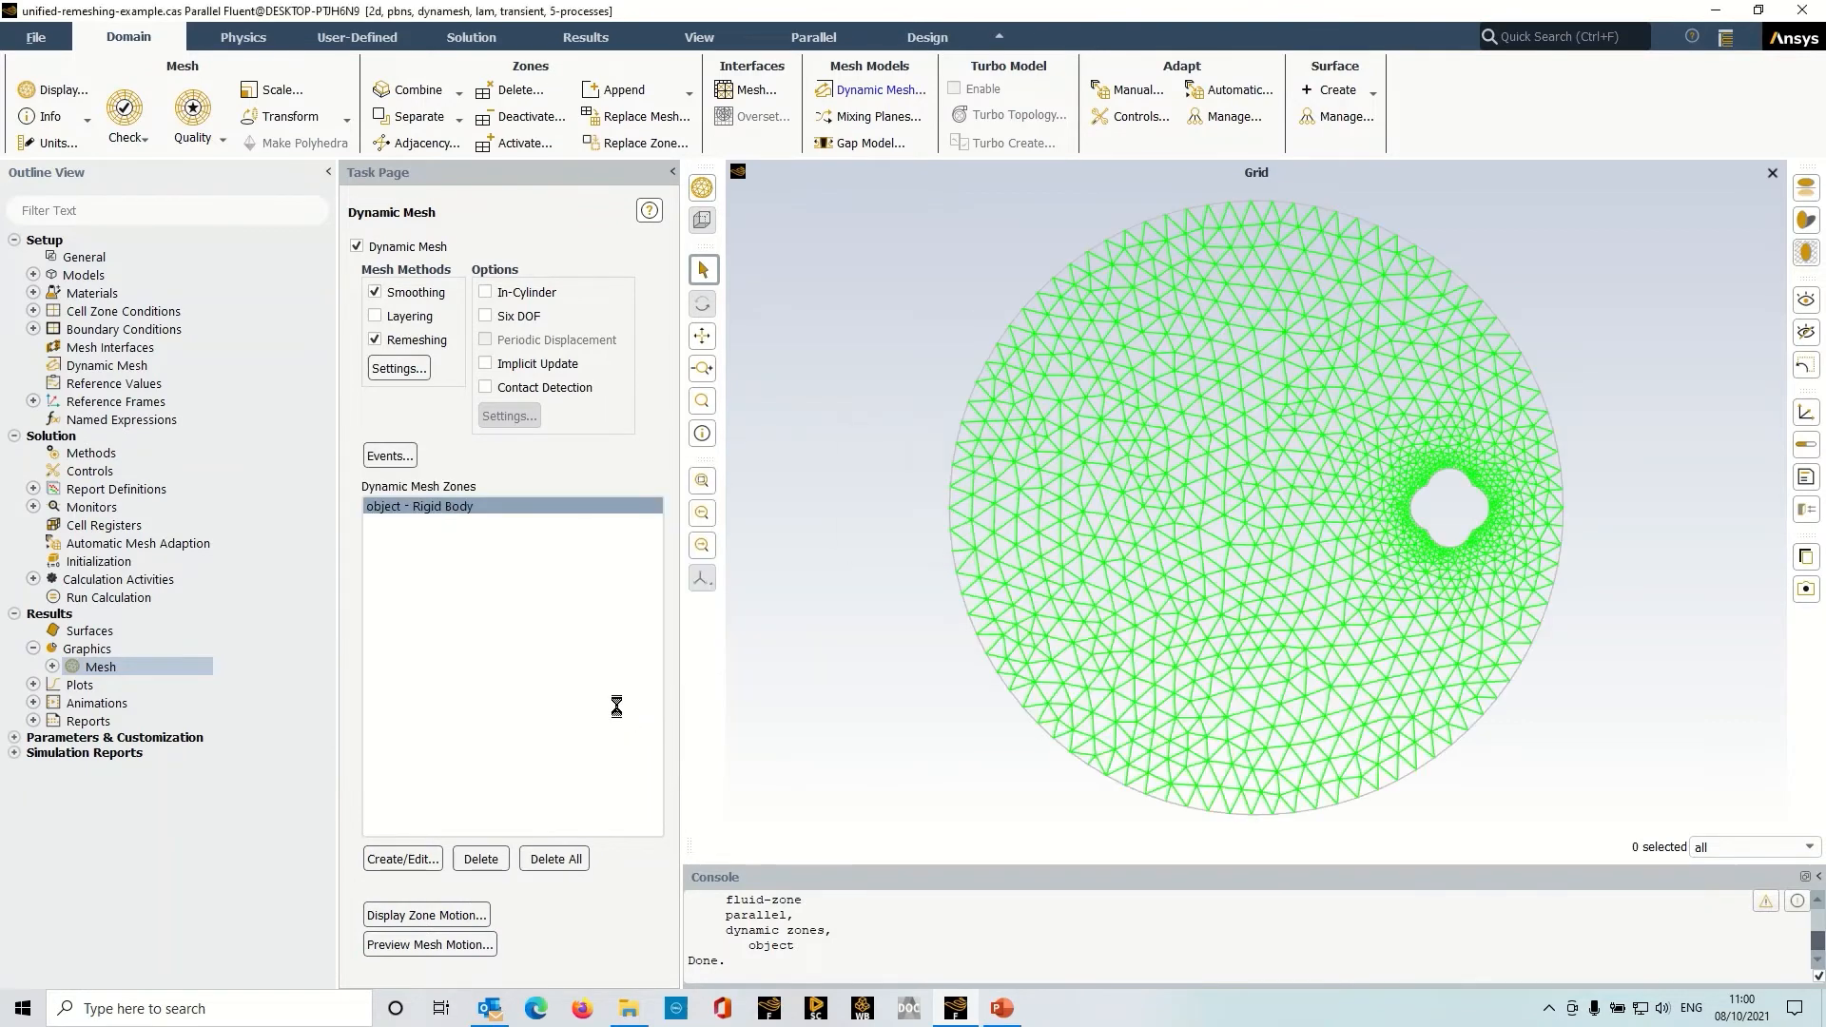
pyautogui.click(398, 368)
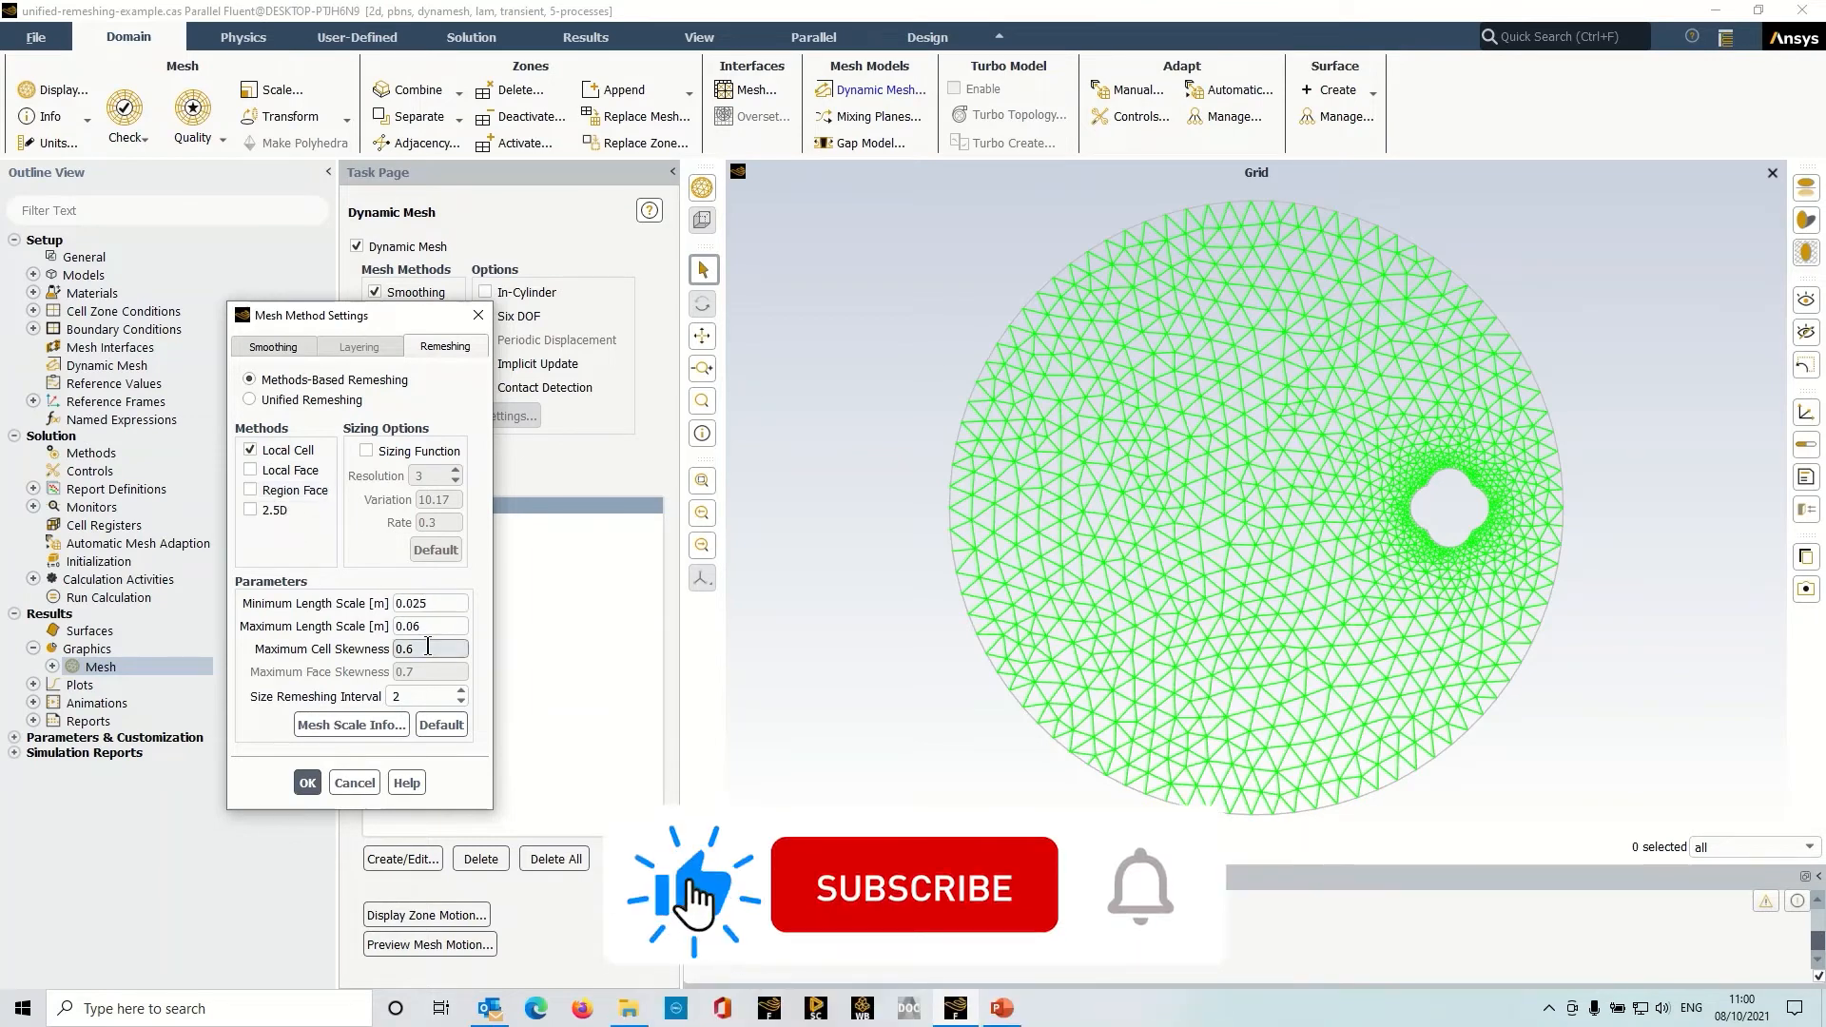
pyautogui.click(307, 782)
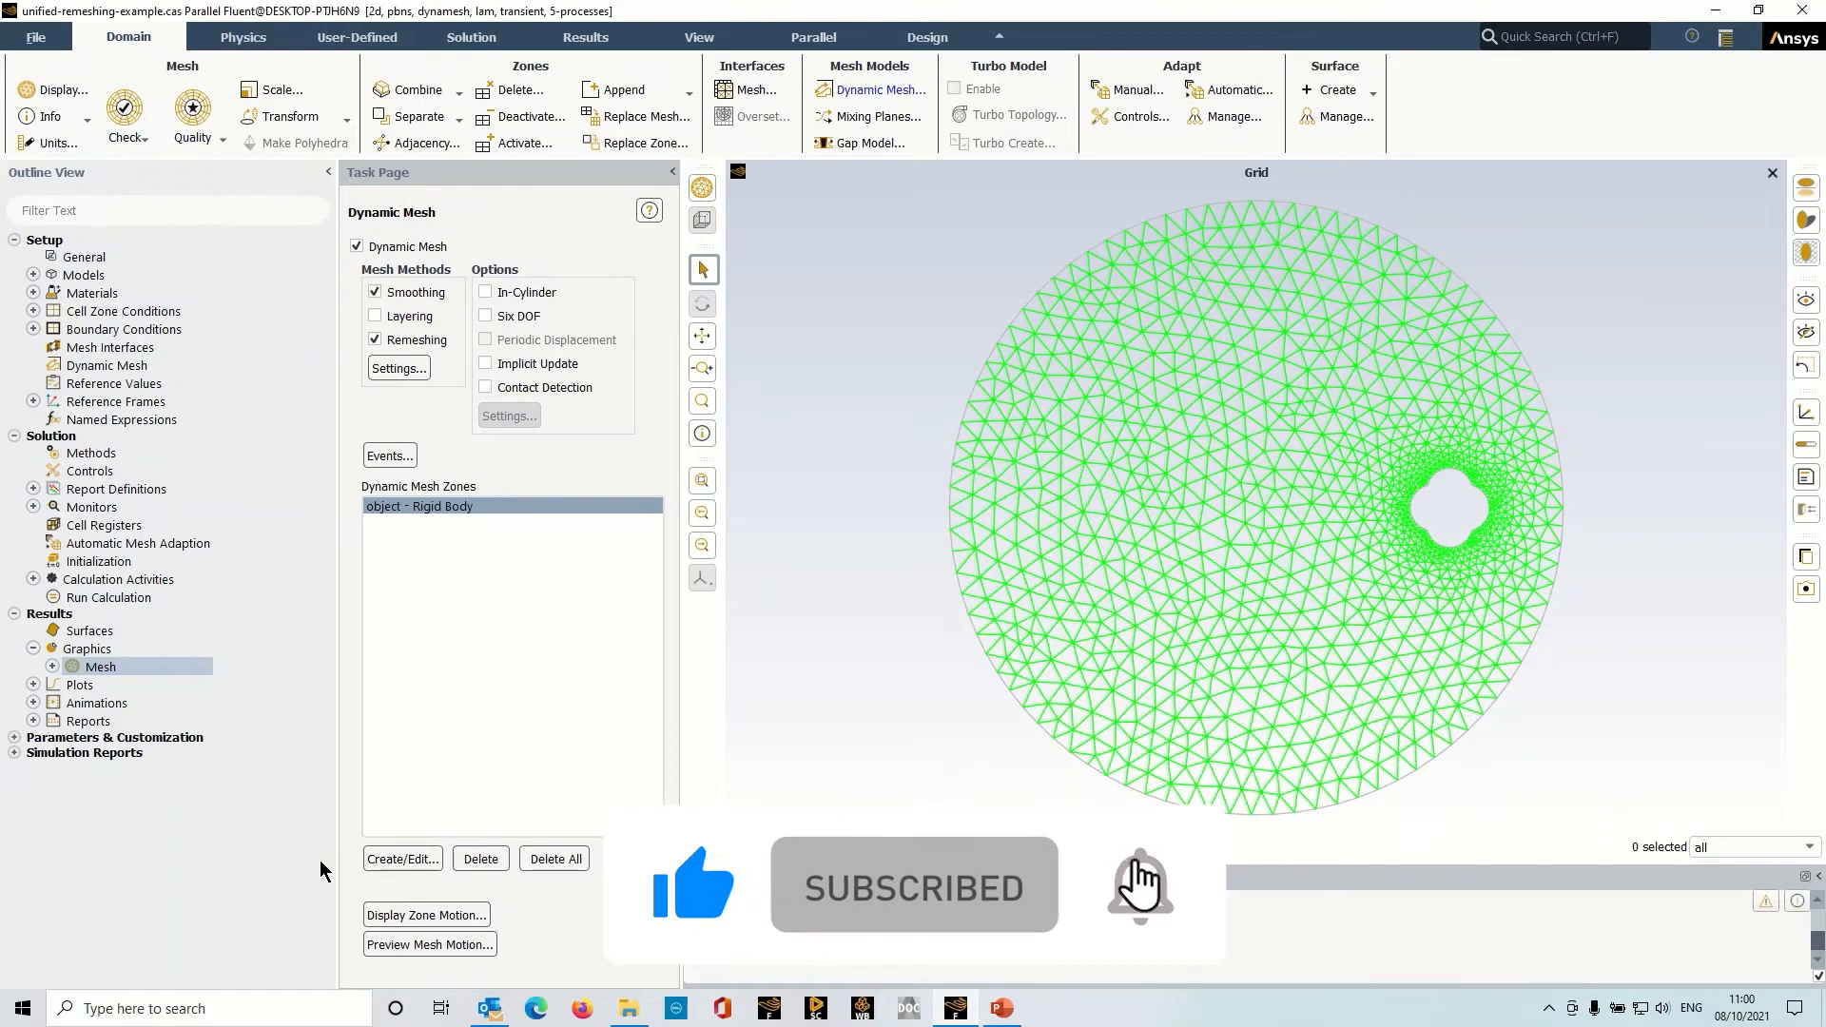
# - Run a 100-time-step mesh motion preview, which stops at 0.038 s with negative cell volume
pyautogui.click(430, 945)
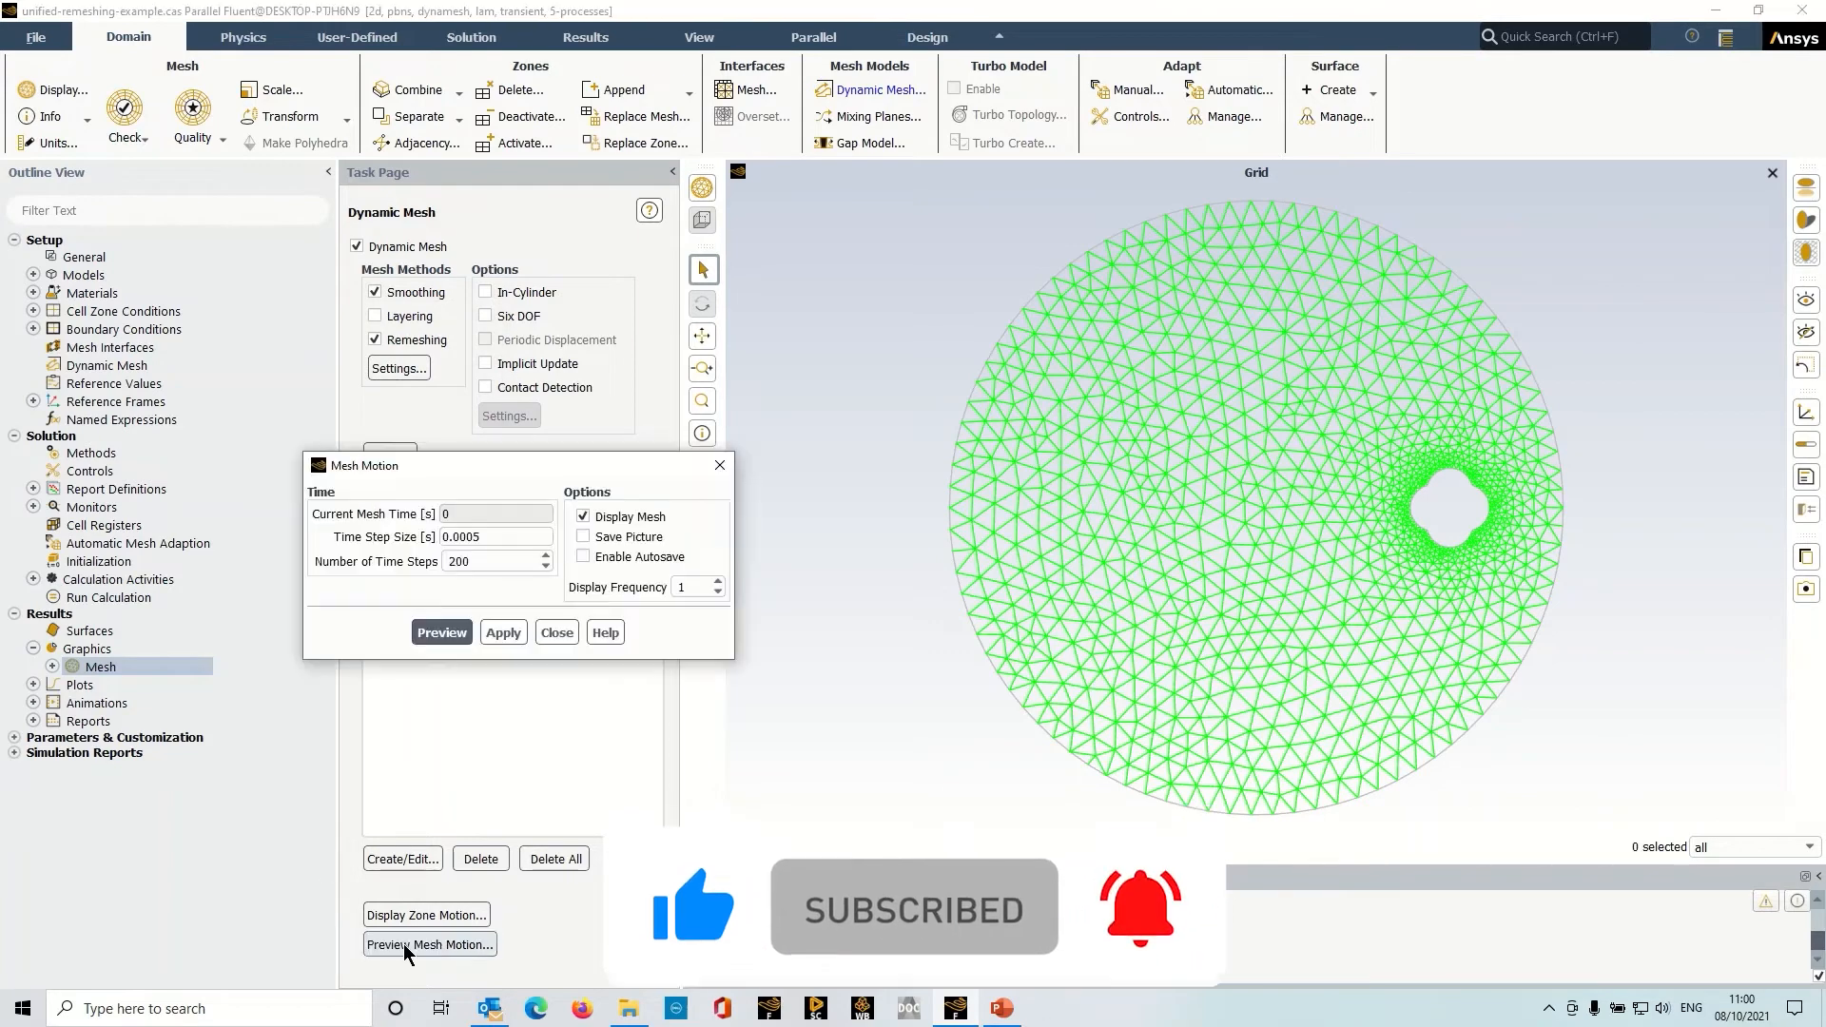
pyautogui.click(429, 945)
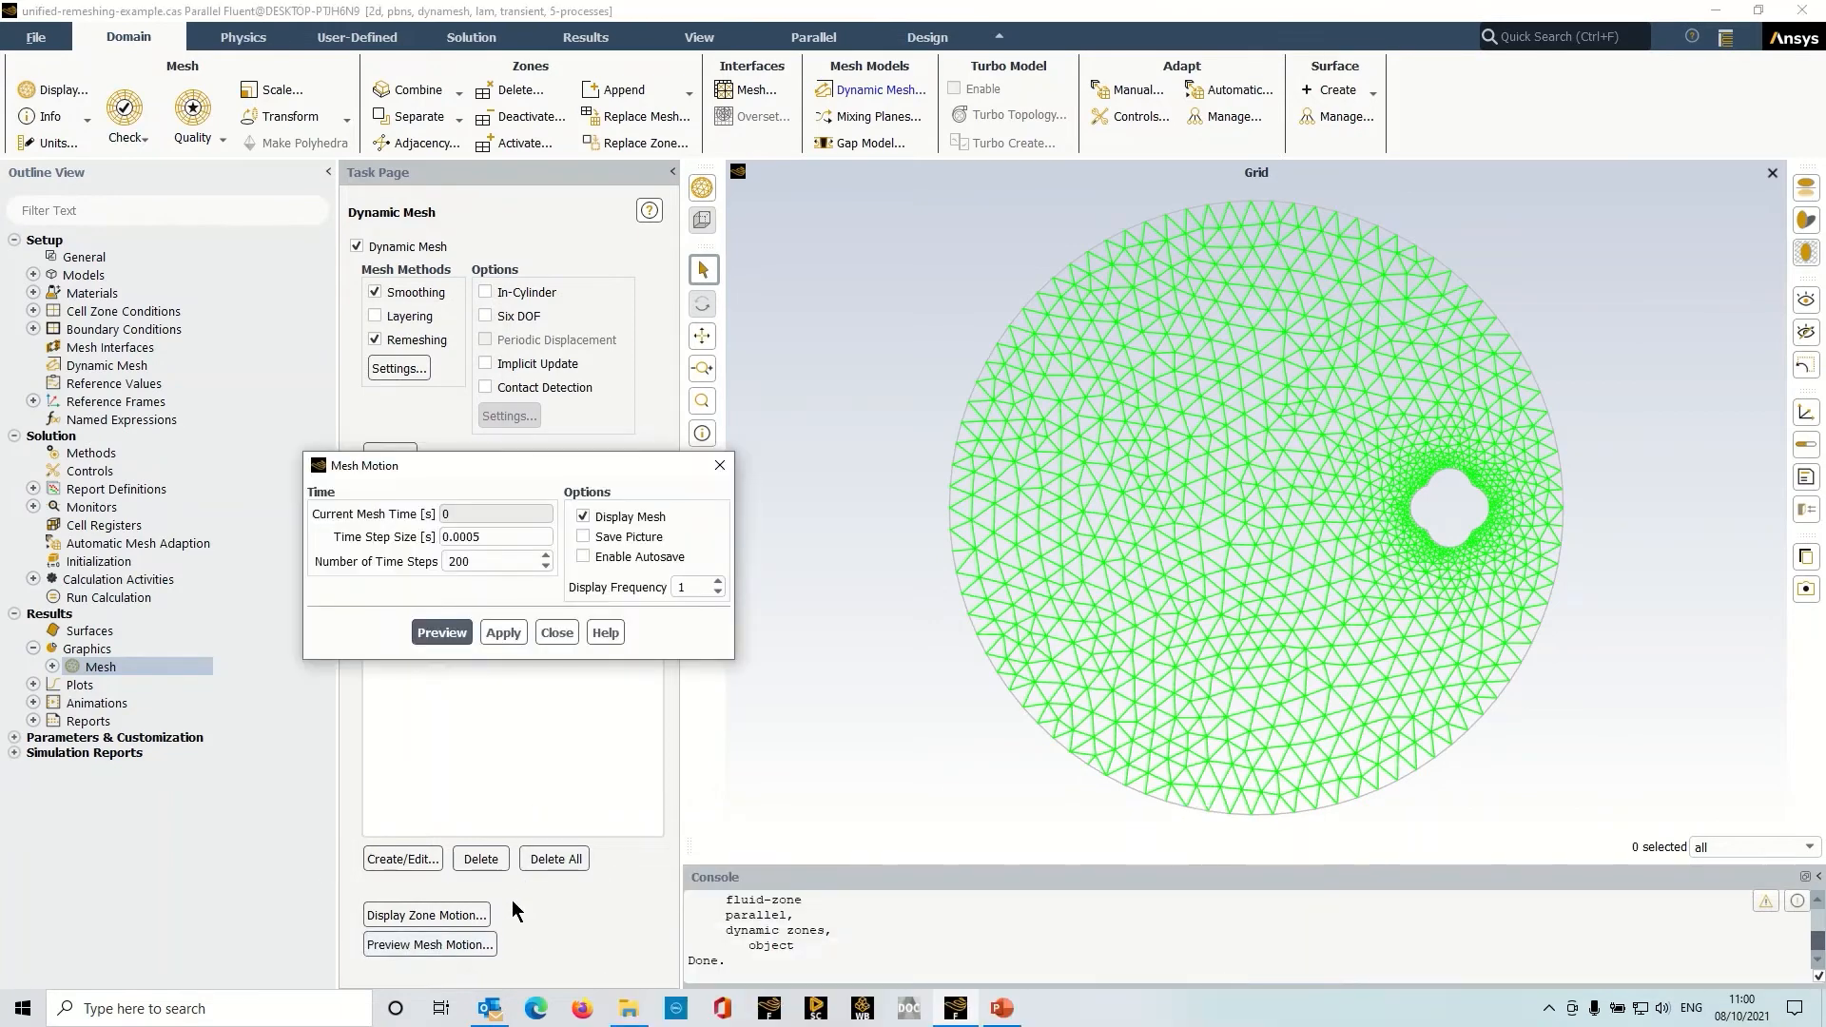
pyautogui.moveTo(1027, 525)
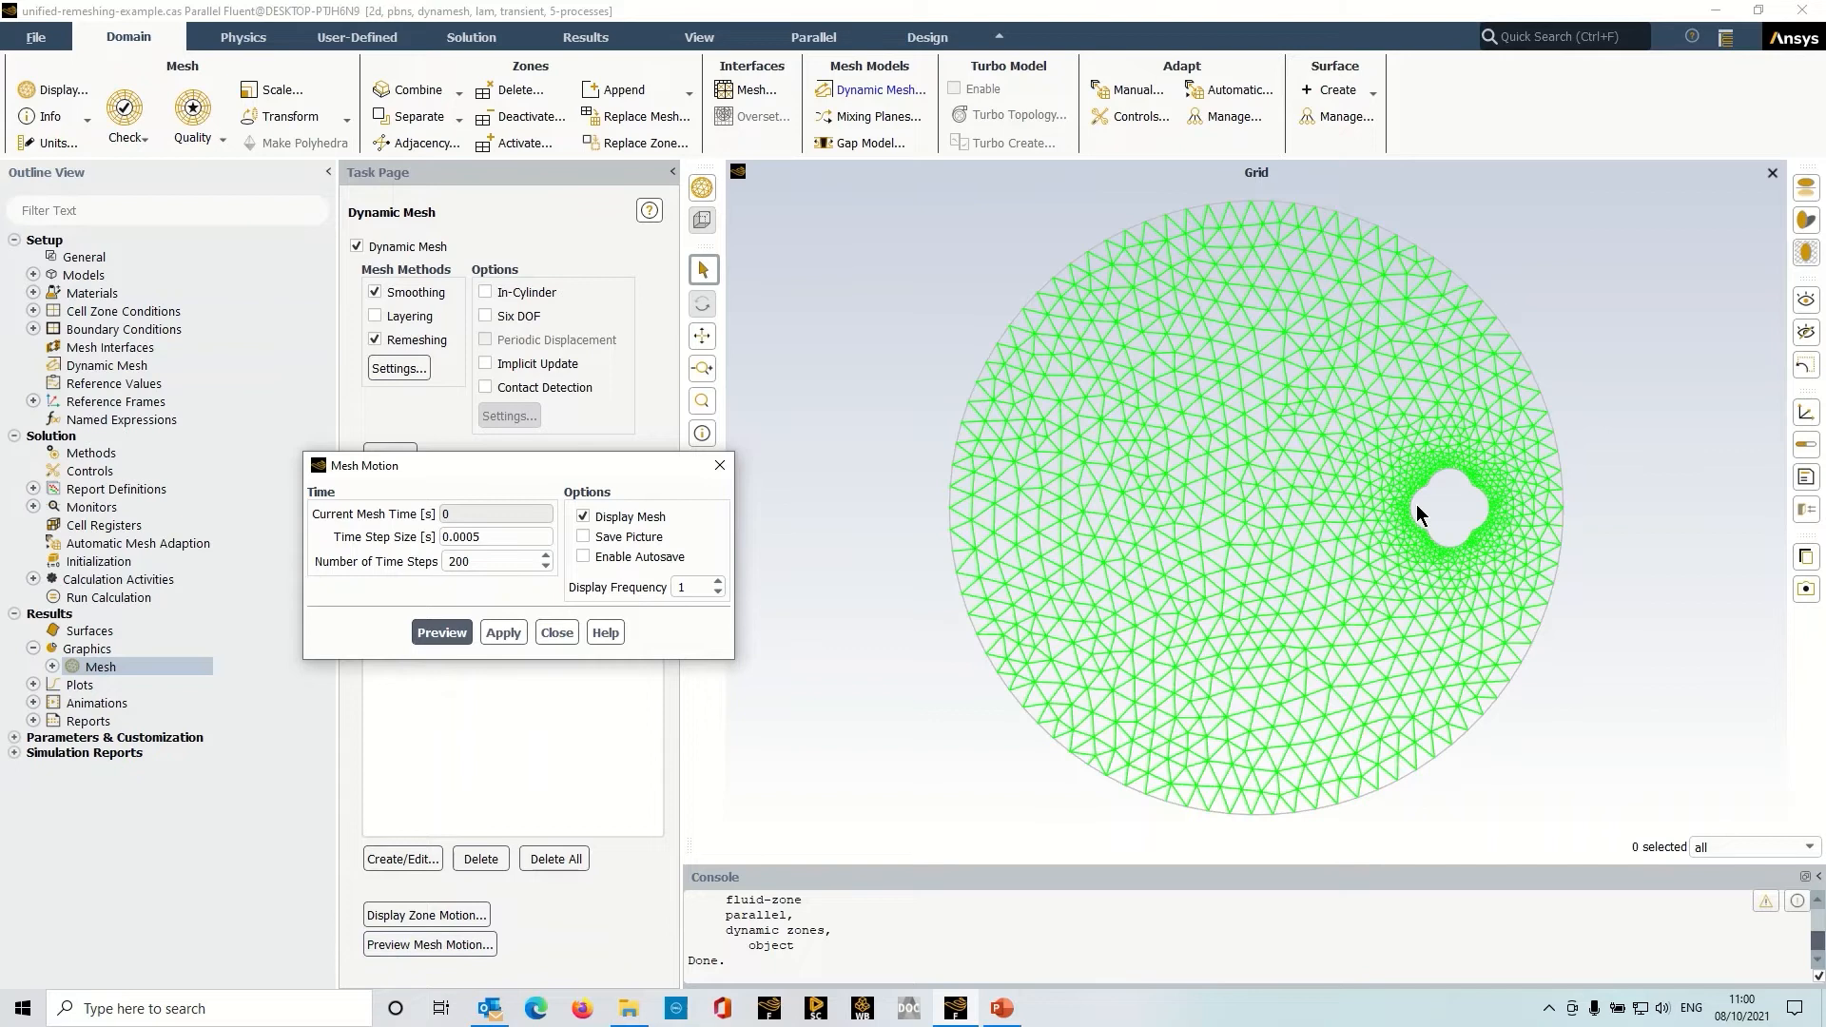
pyautogui.click(487, 561)
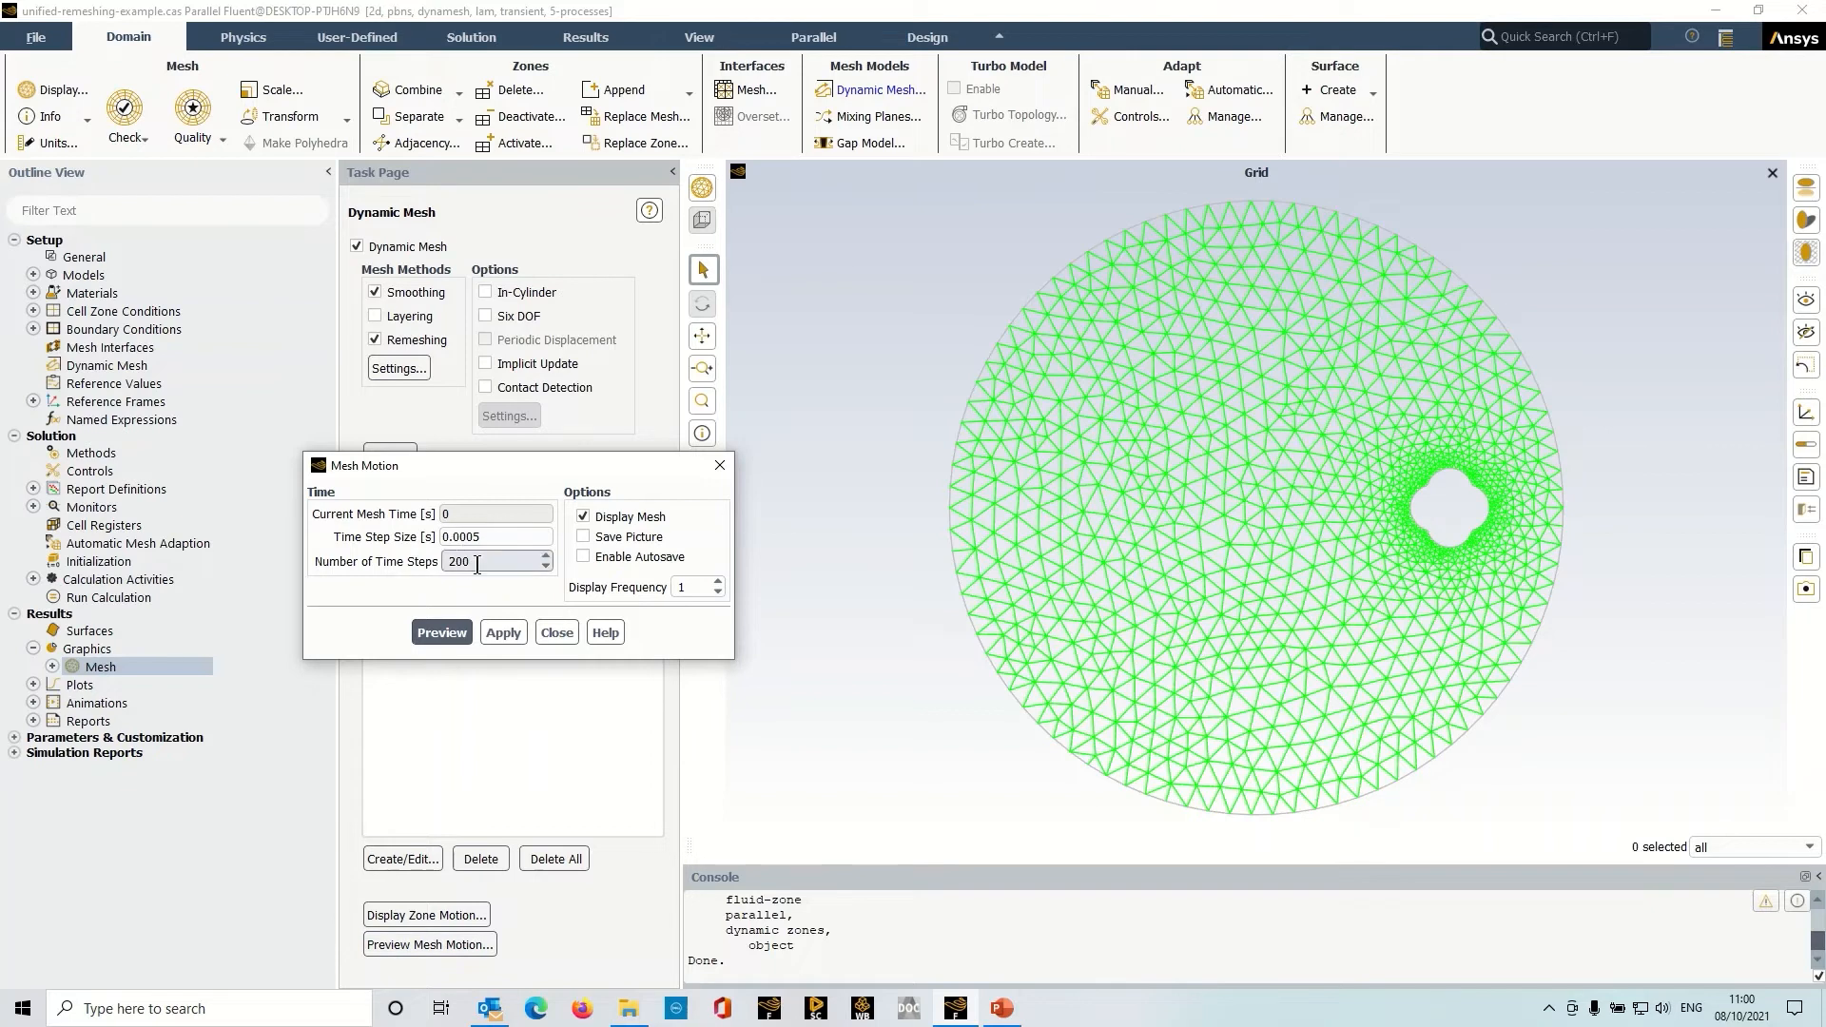
pyautogui.write('1')
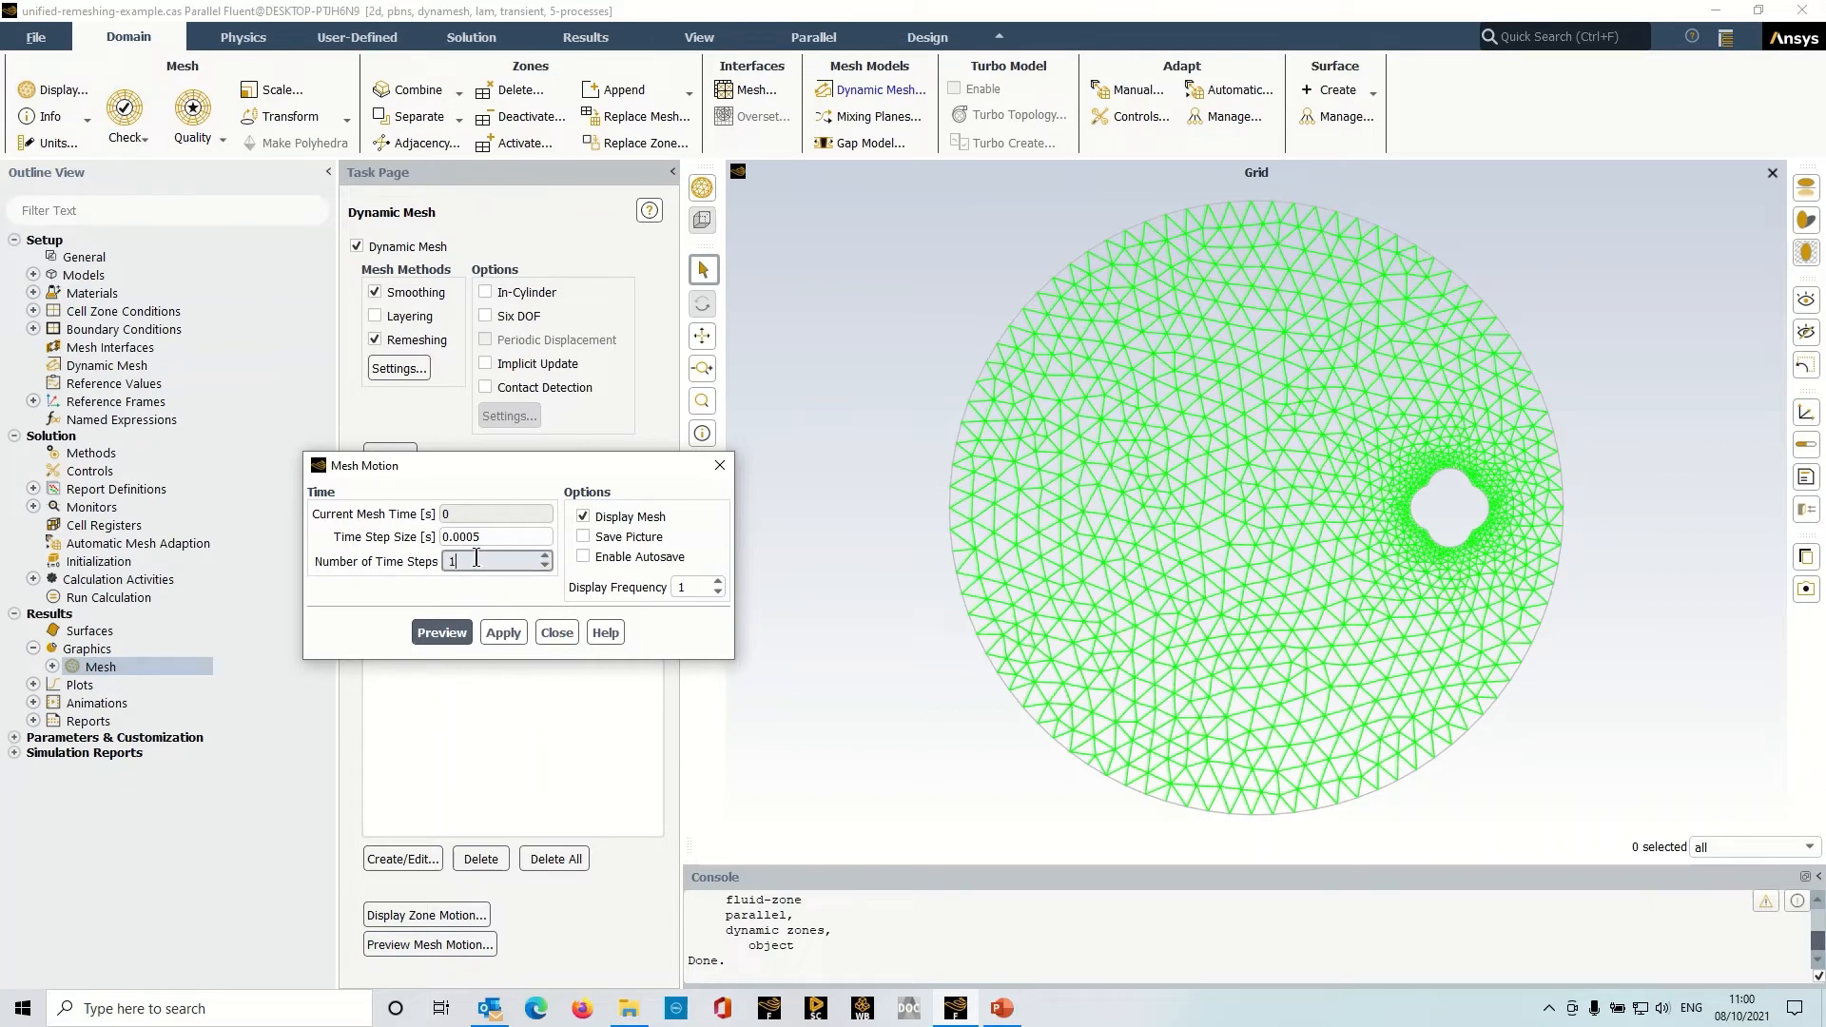
pyautogui.write('100')
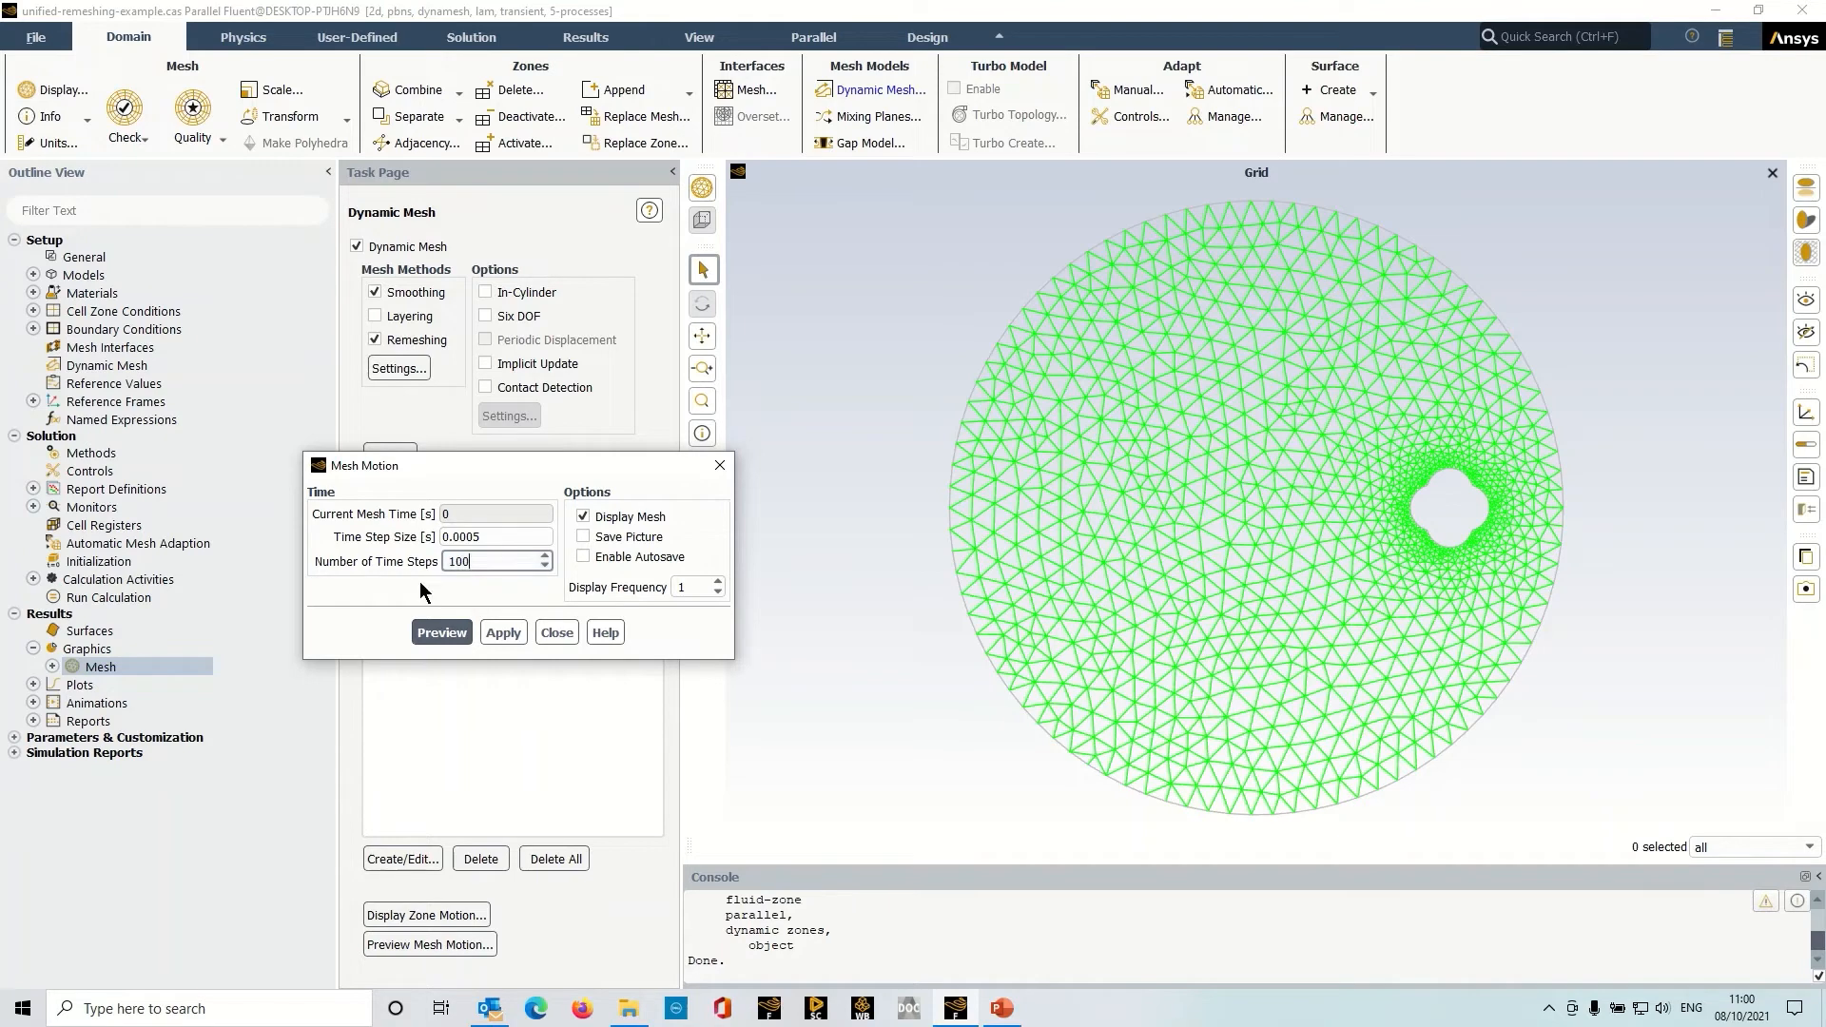
pyautogui.click(442, 632)
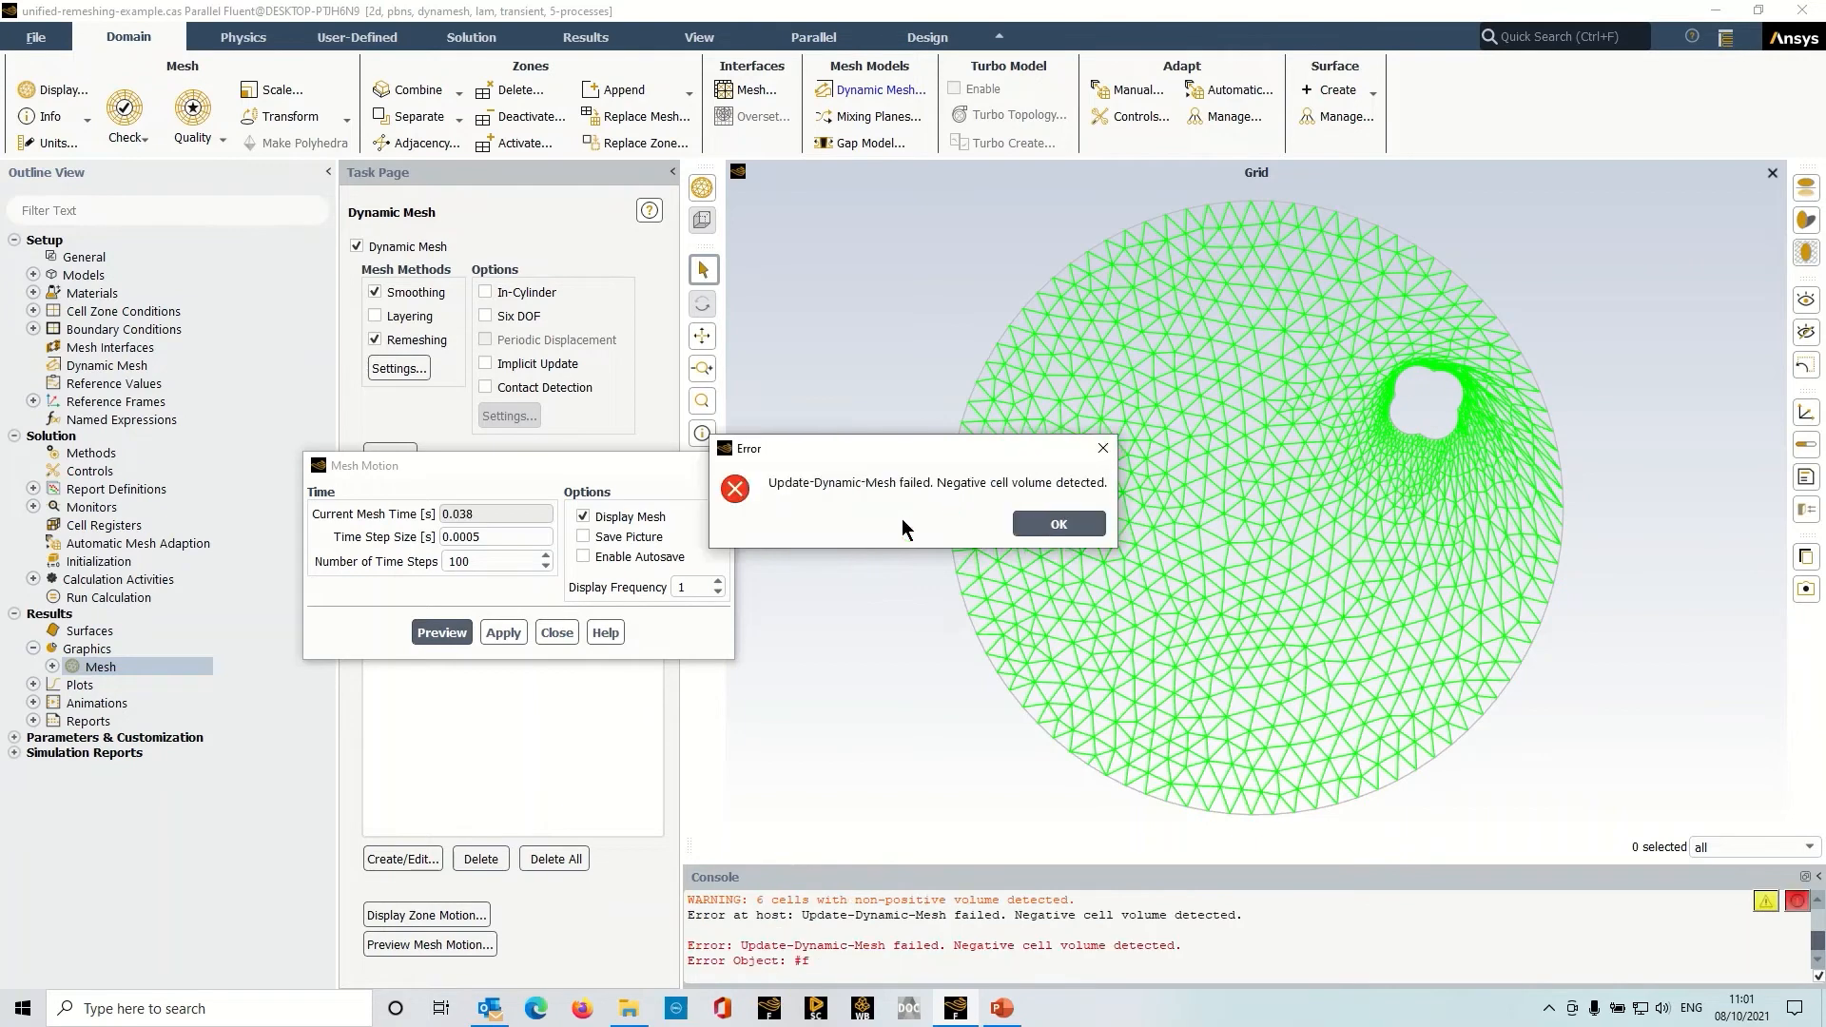
pyautogui.moveTo(888, 487)
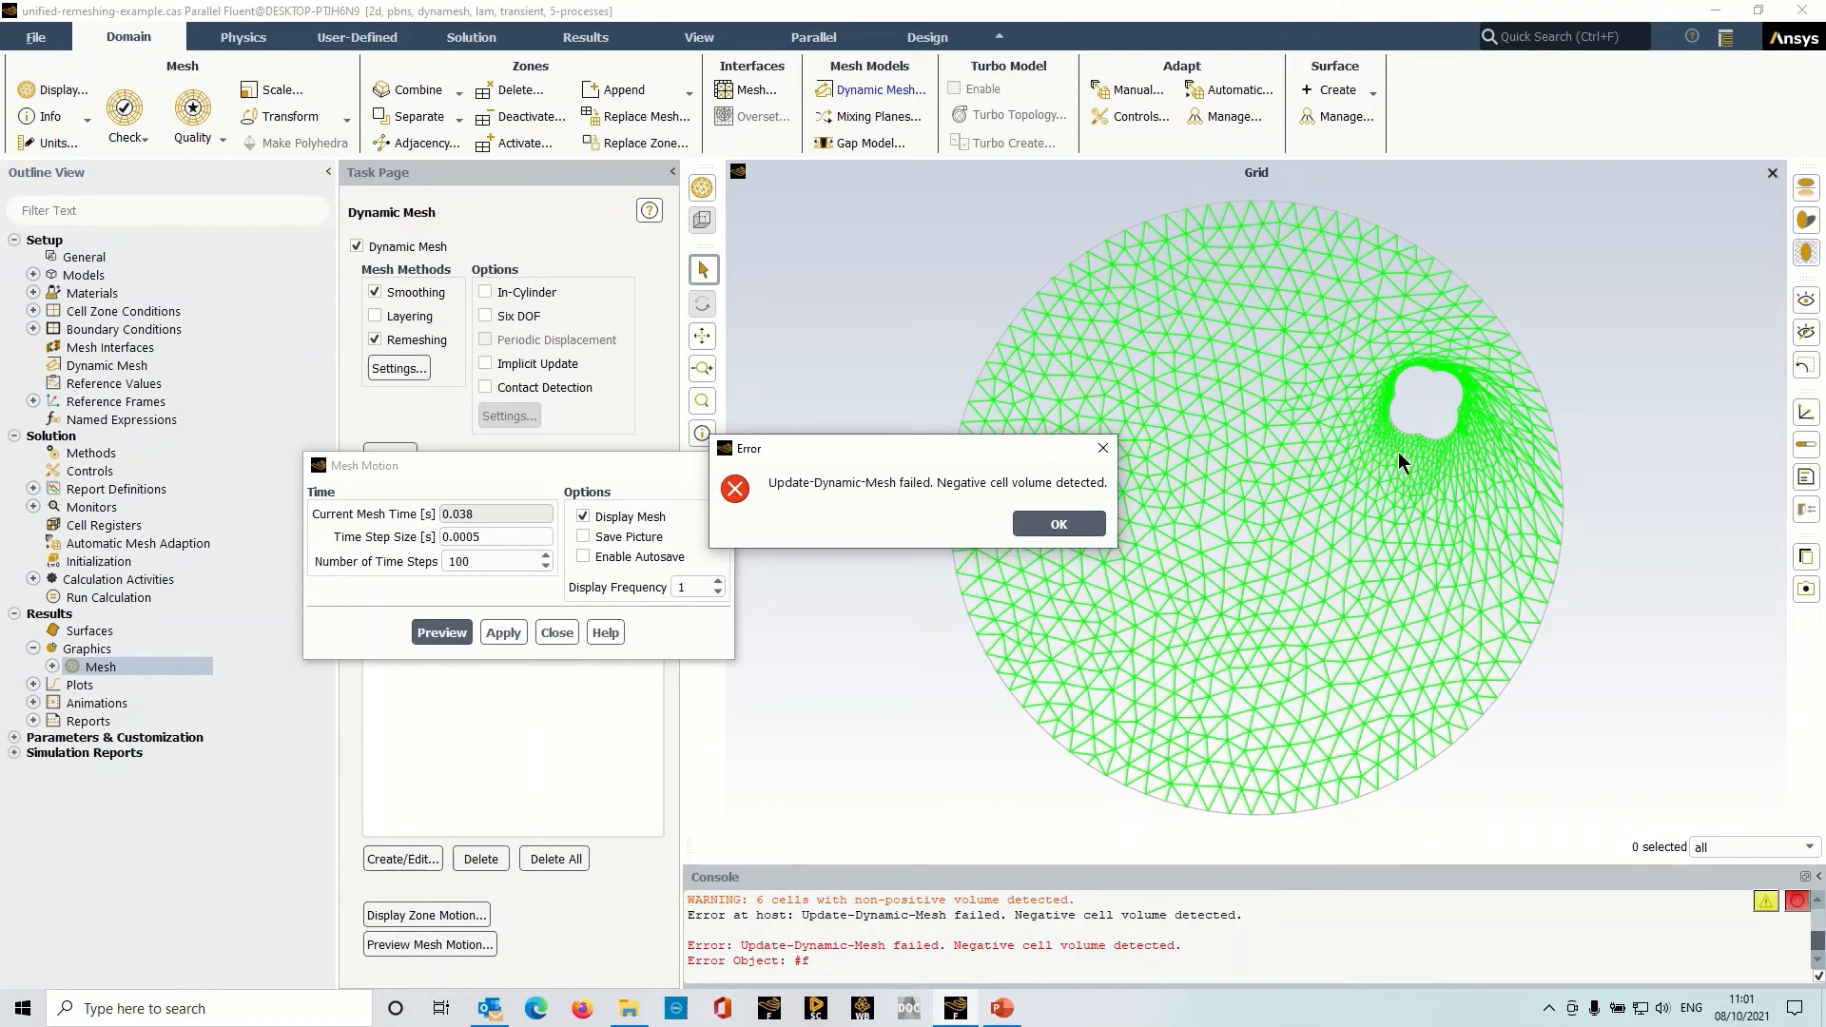
pyautogui.moveTo(1138, 450)
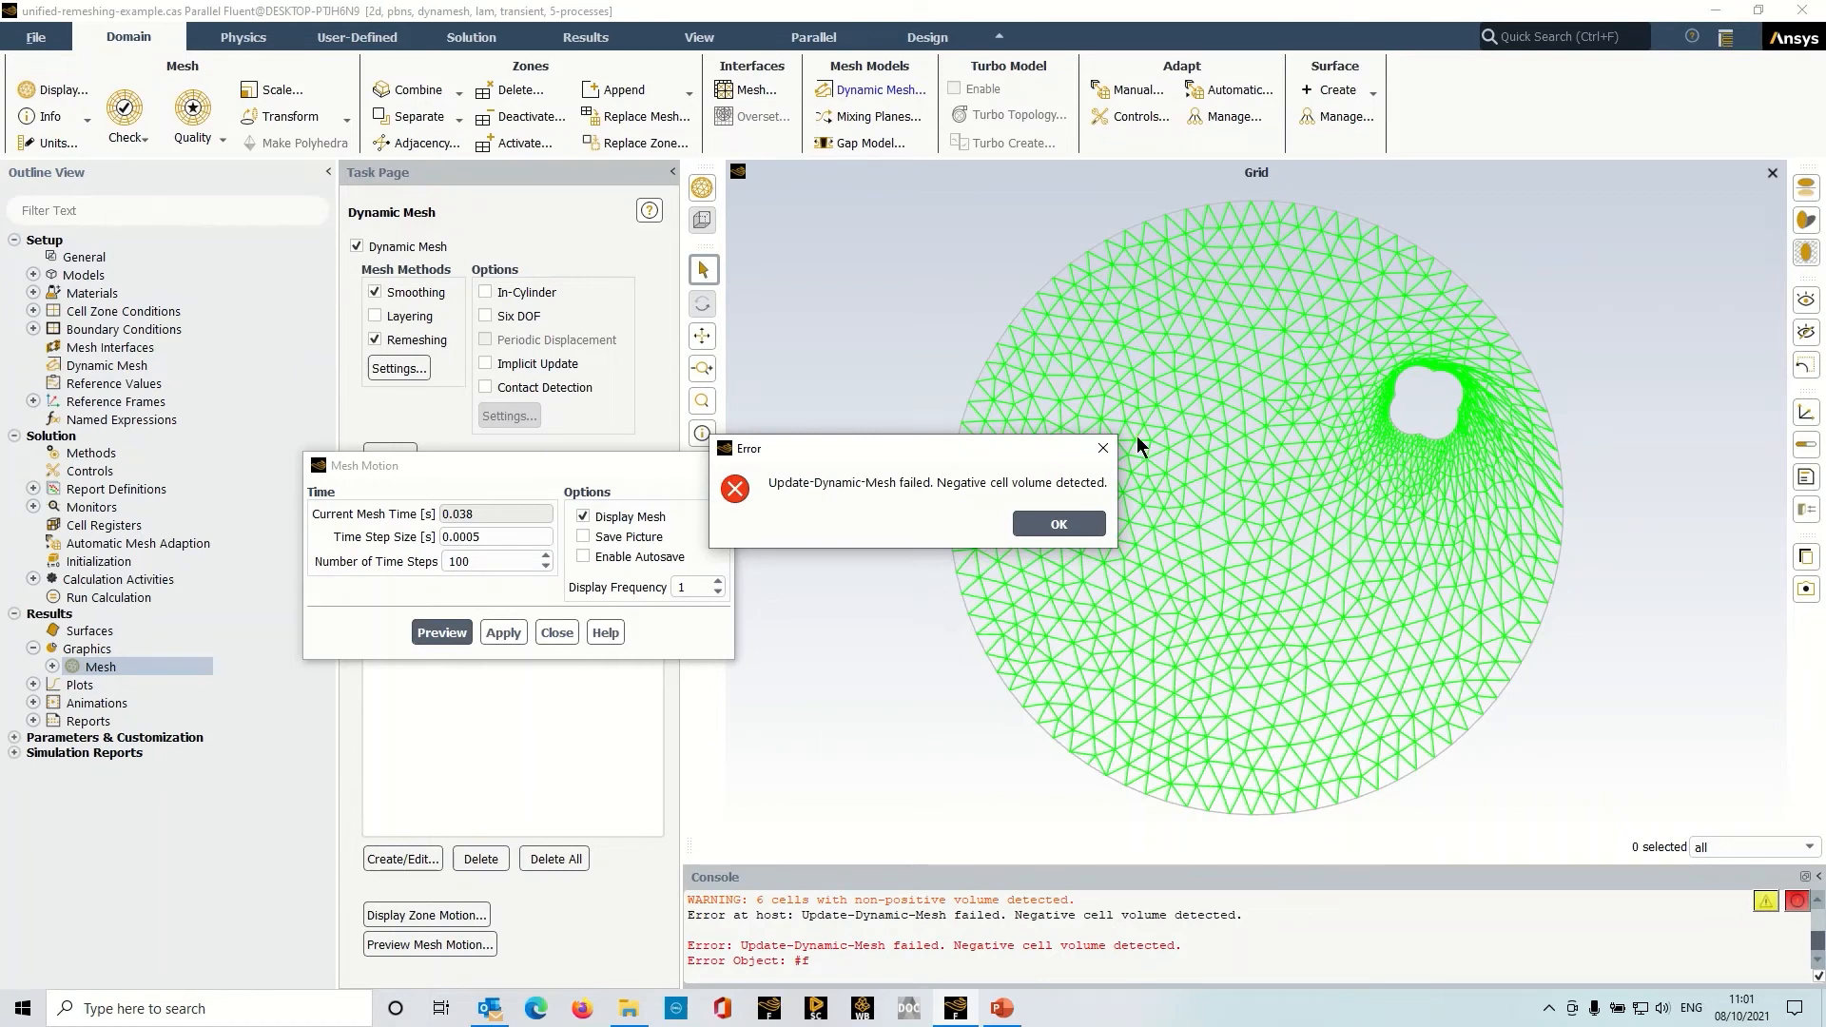
# - Acknowledge the negative cell volume error from the failed mesh motion preview
pyautogui.click(1057, 524)
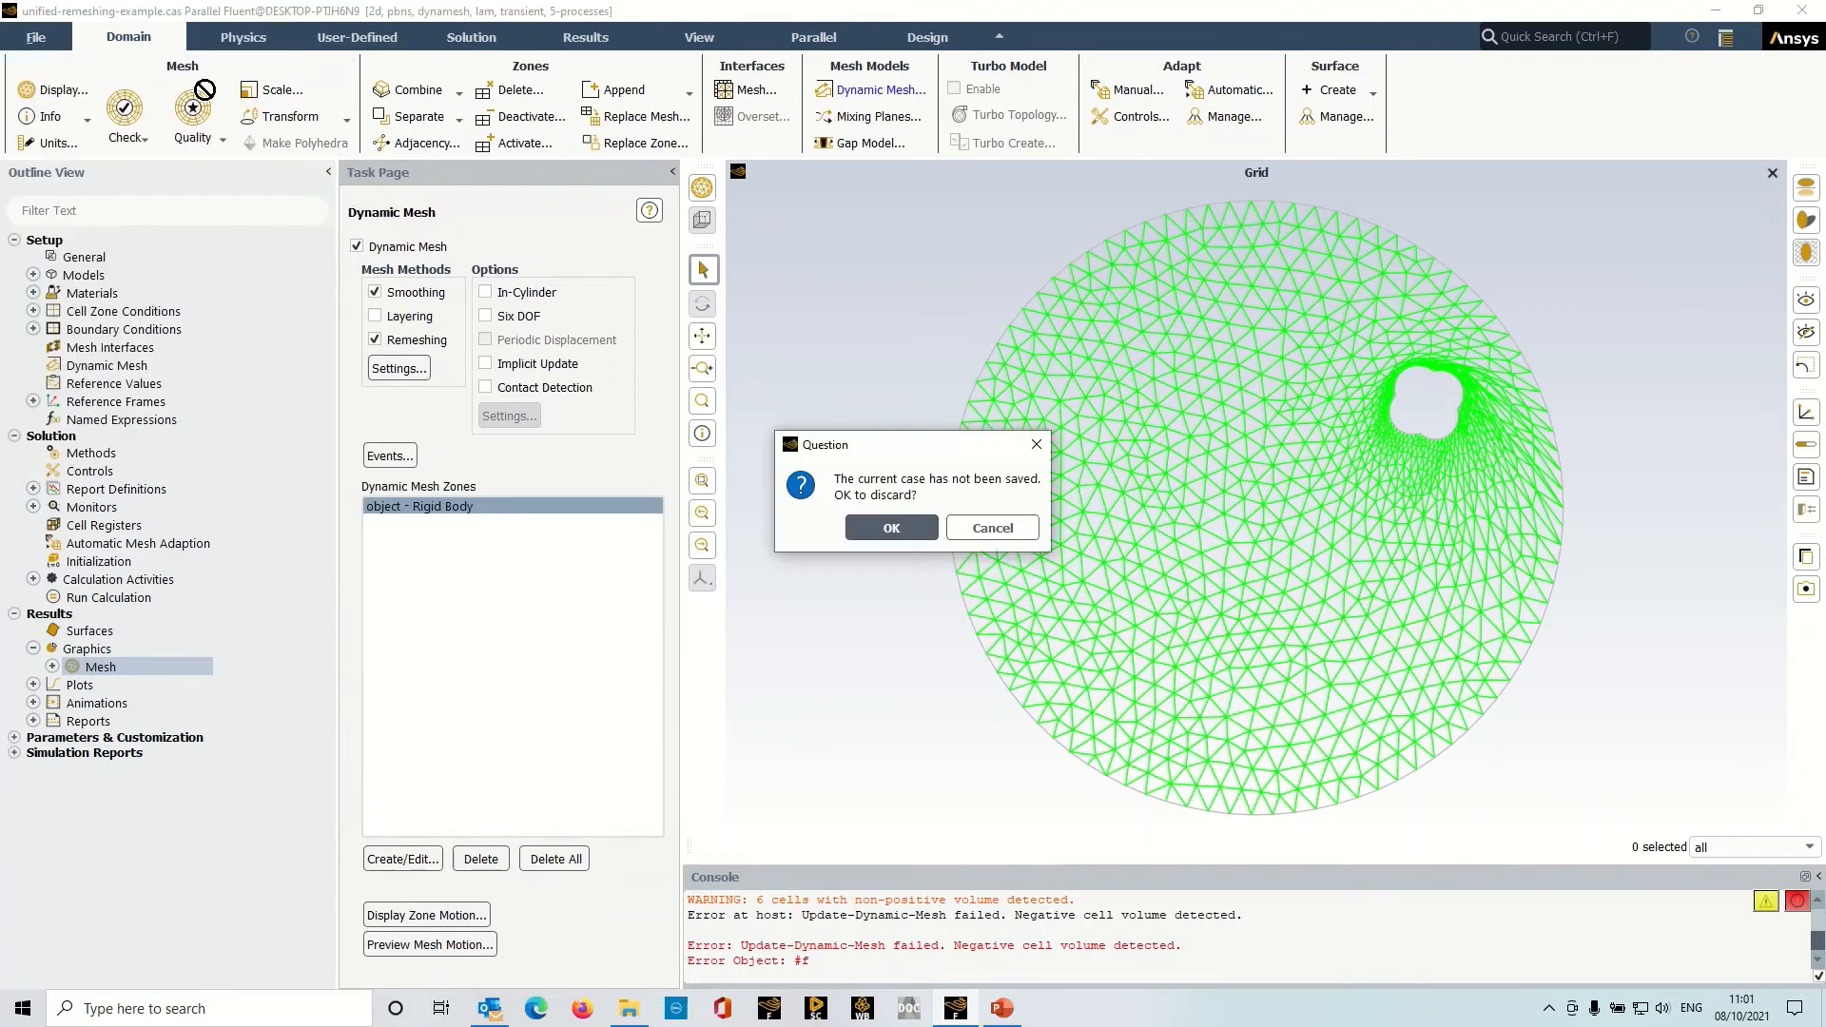
# - Discard changes, reload unified-remeshing-example.cas.h5, and edit the Mesh graphics display
pyautogui.click(888, 528)
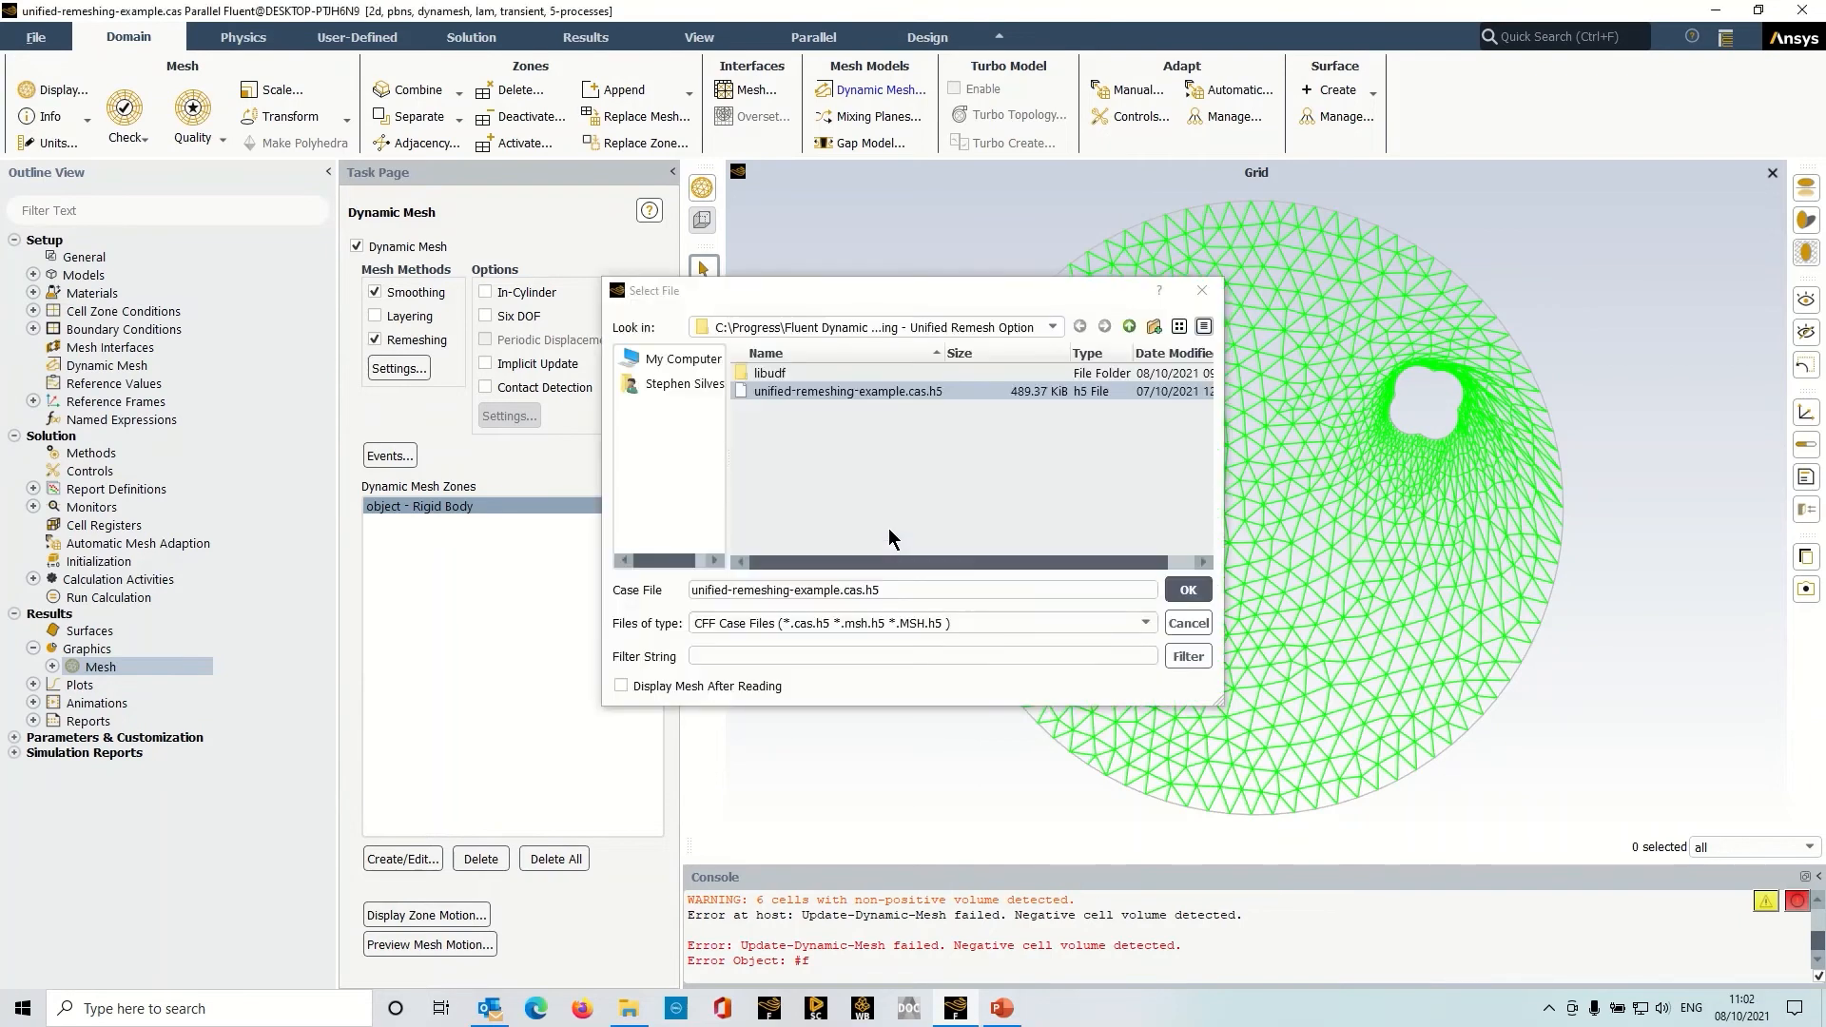
pyautogui.click(1186, 590)
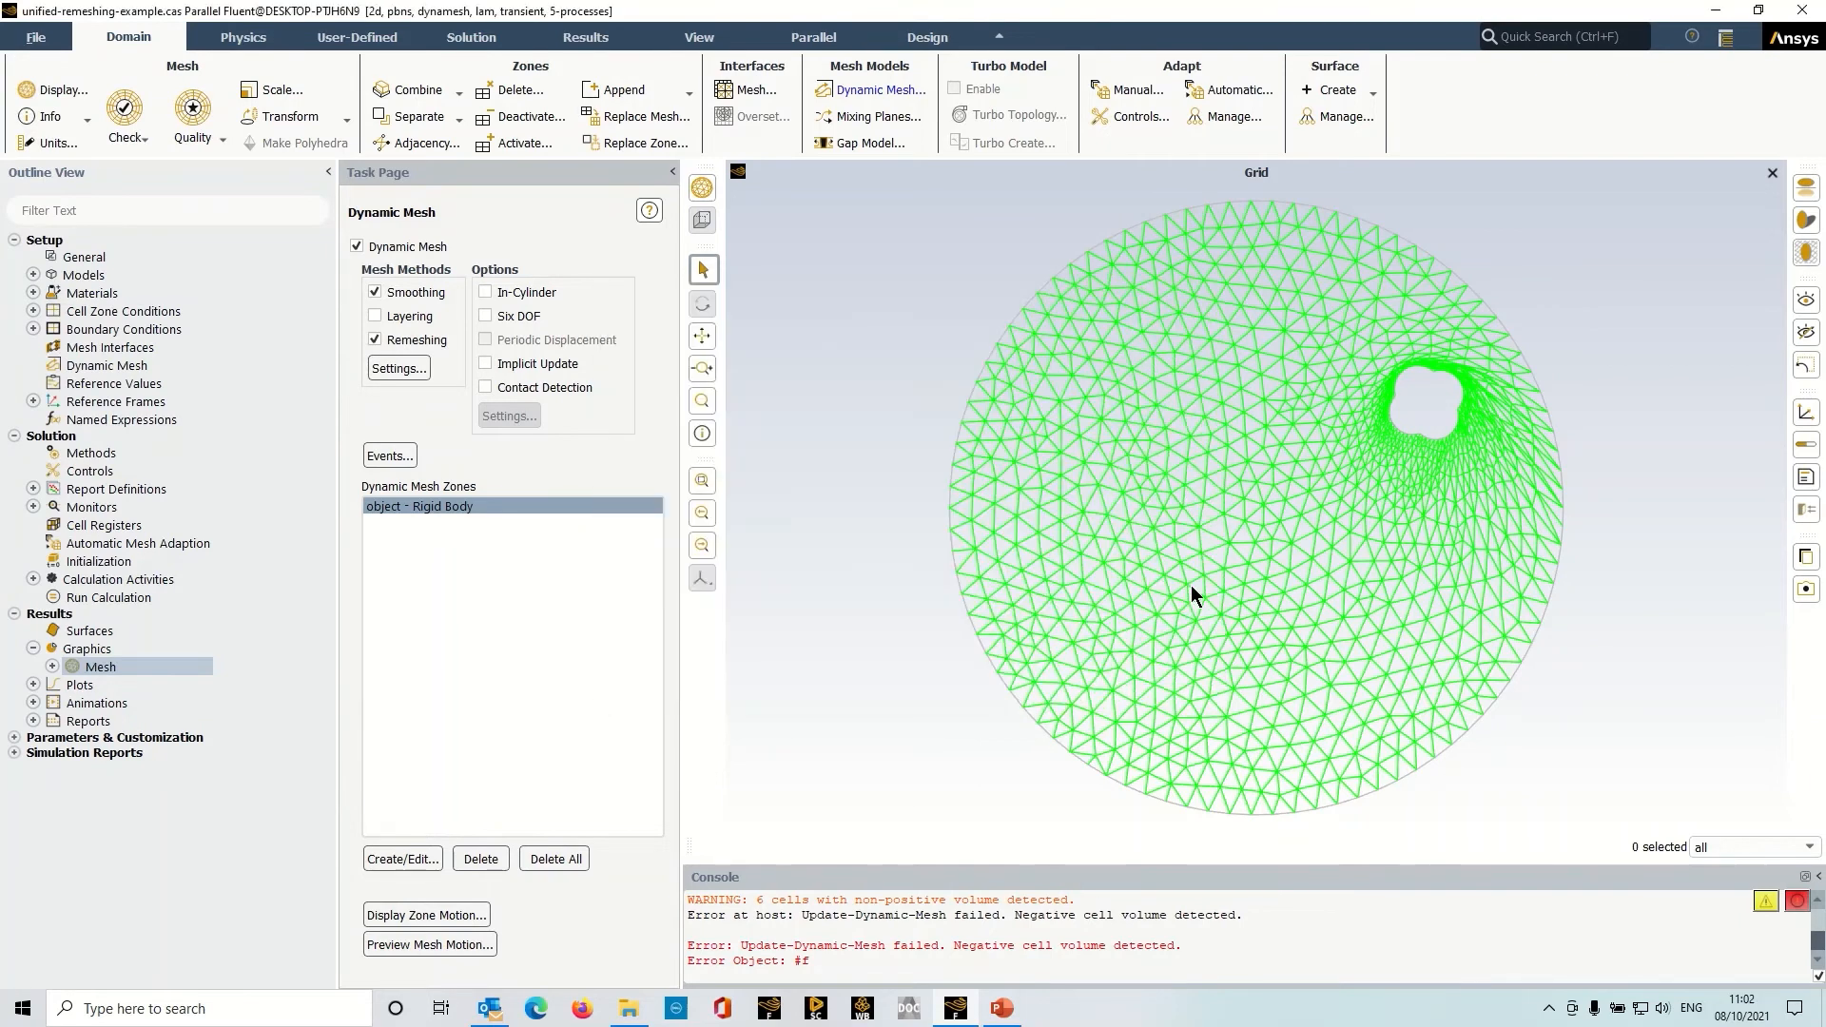
pyautogui.click(356, 247)
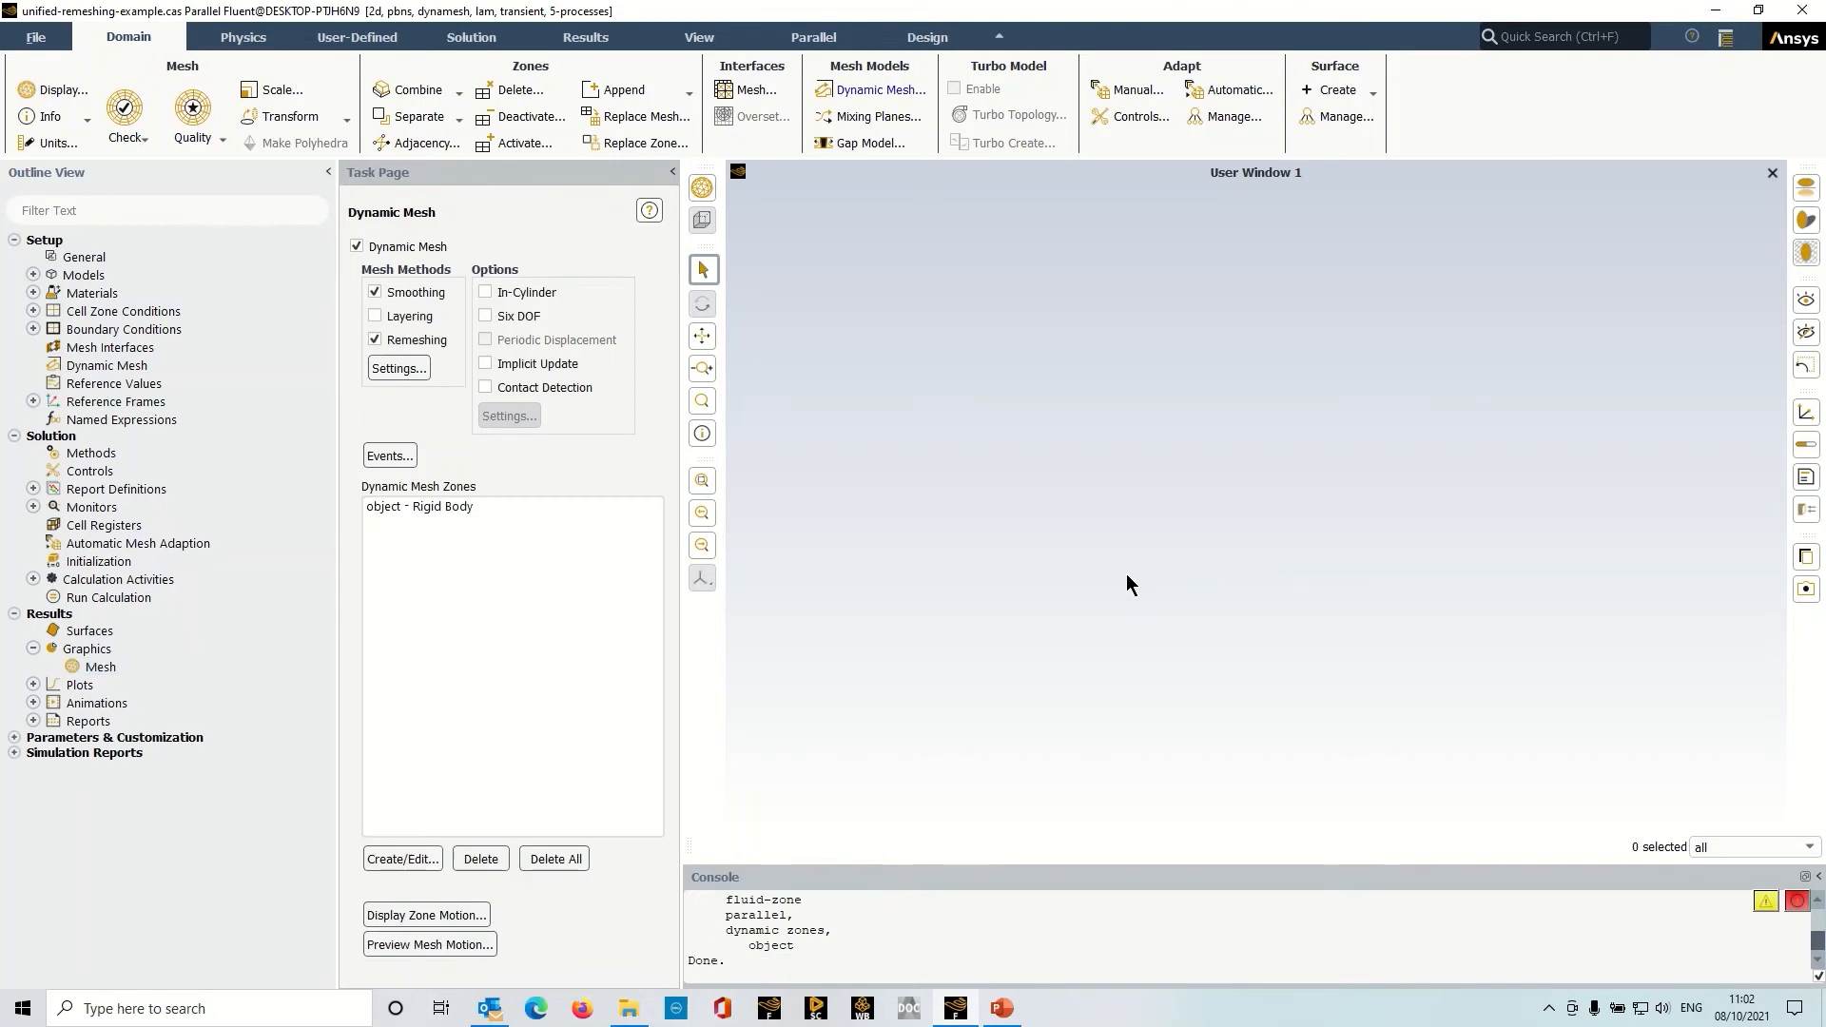
pyautogui.rightClick(100, 665)
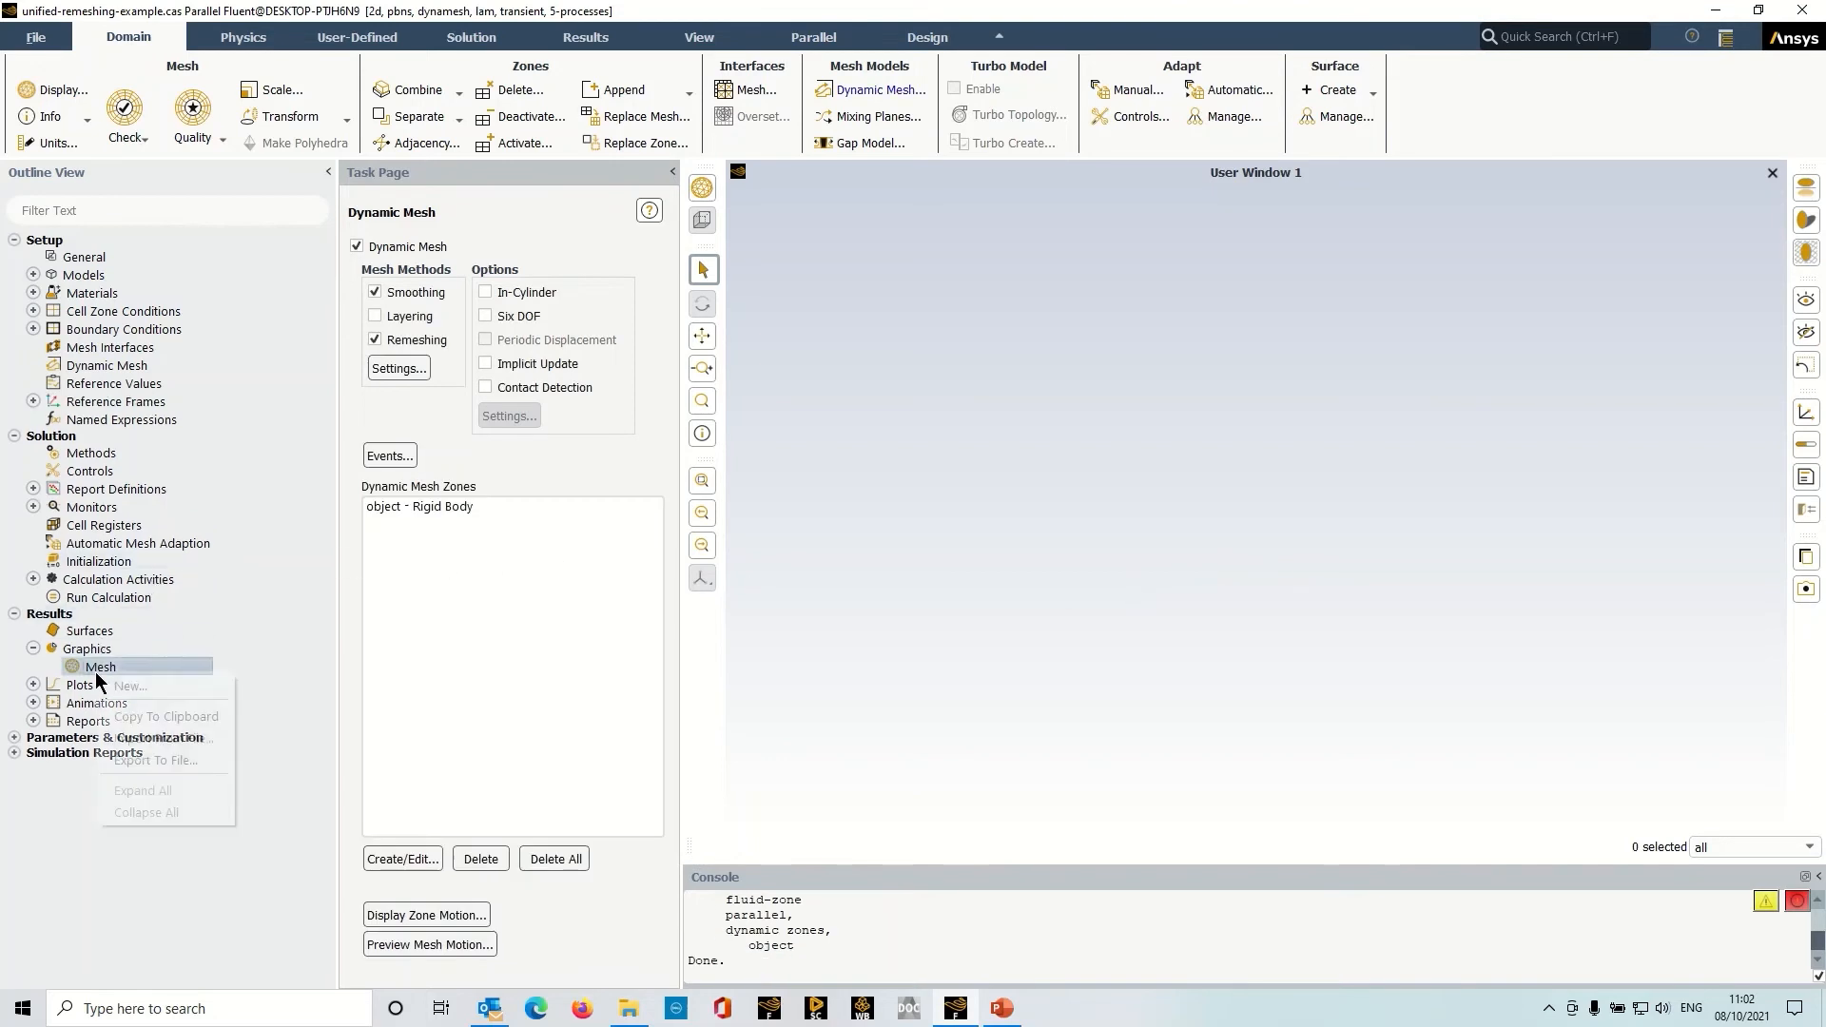
pyautogui.click(129, 686)
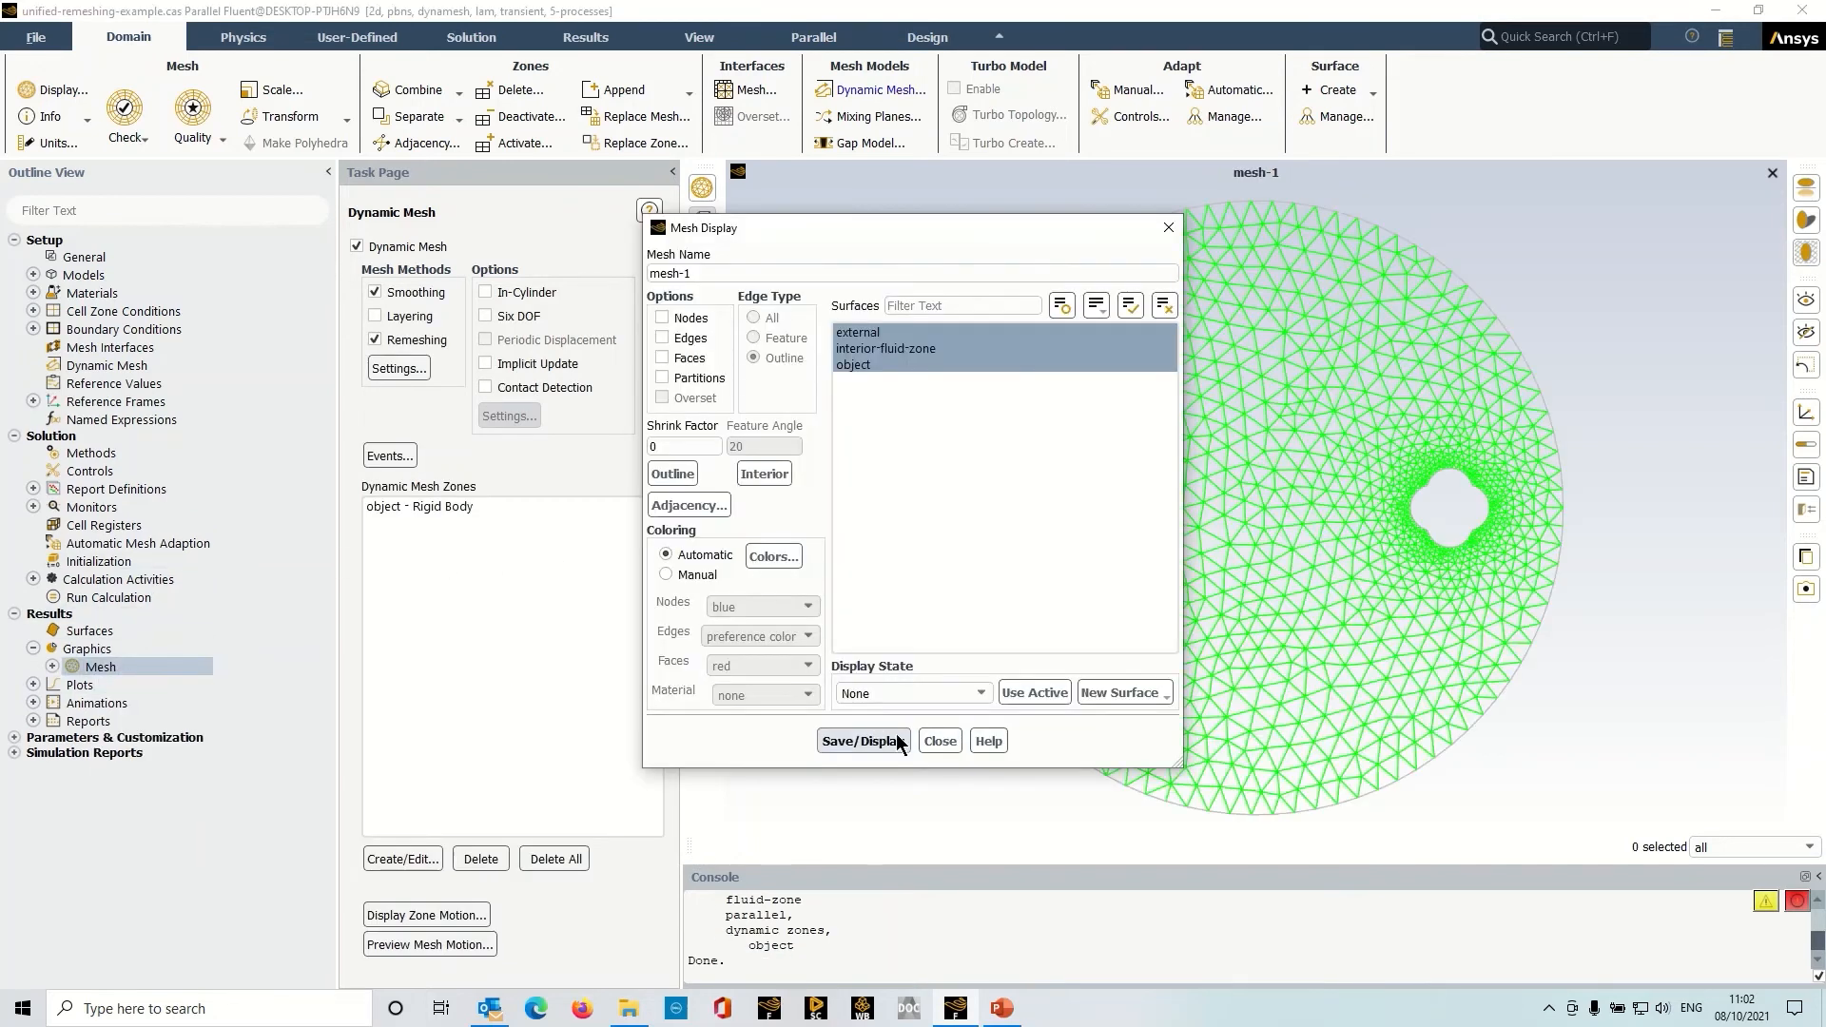
# - Select Unified Remeshing in the dynamic mesh remeshing settings instead of methods-based remeshing
pyautogui.click(939, 741)
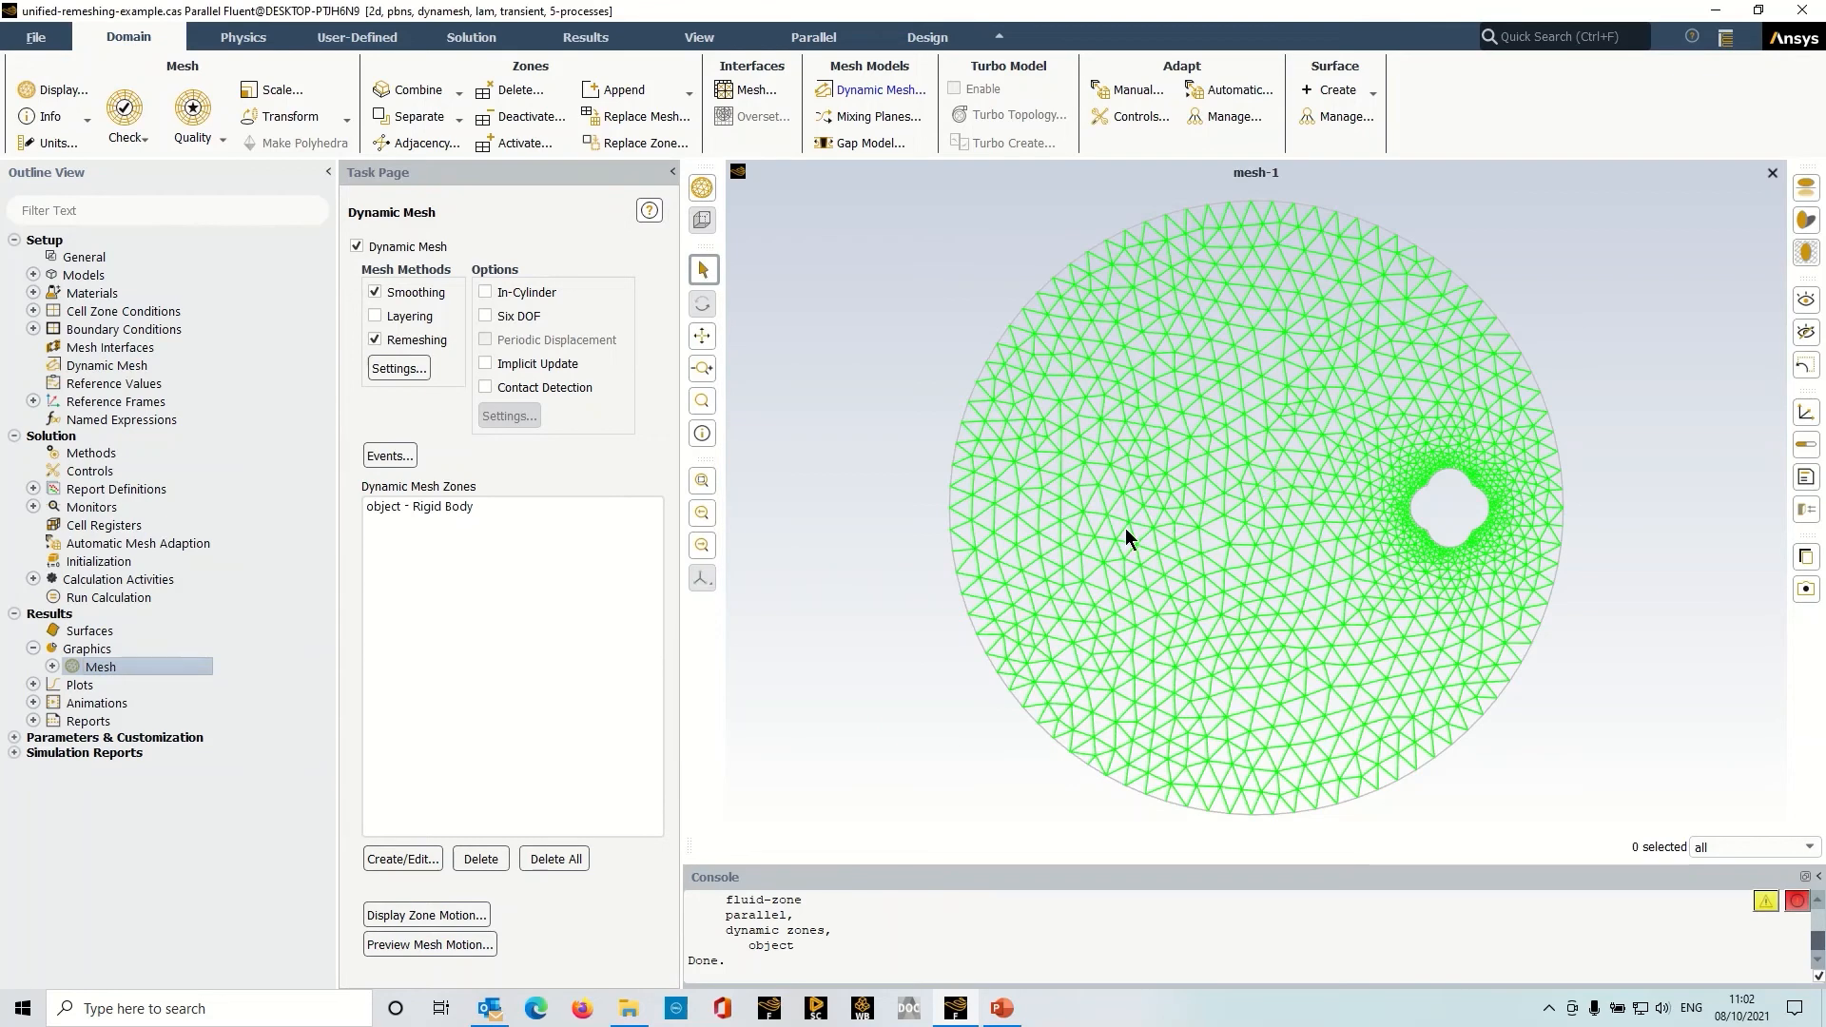
pyautogui.click(399, 368)
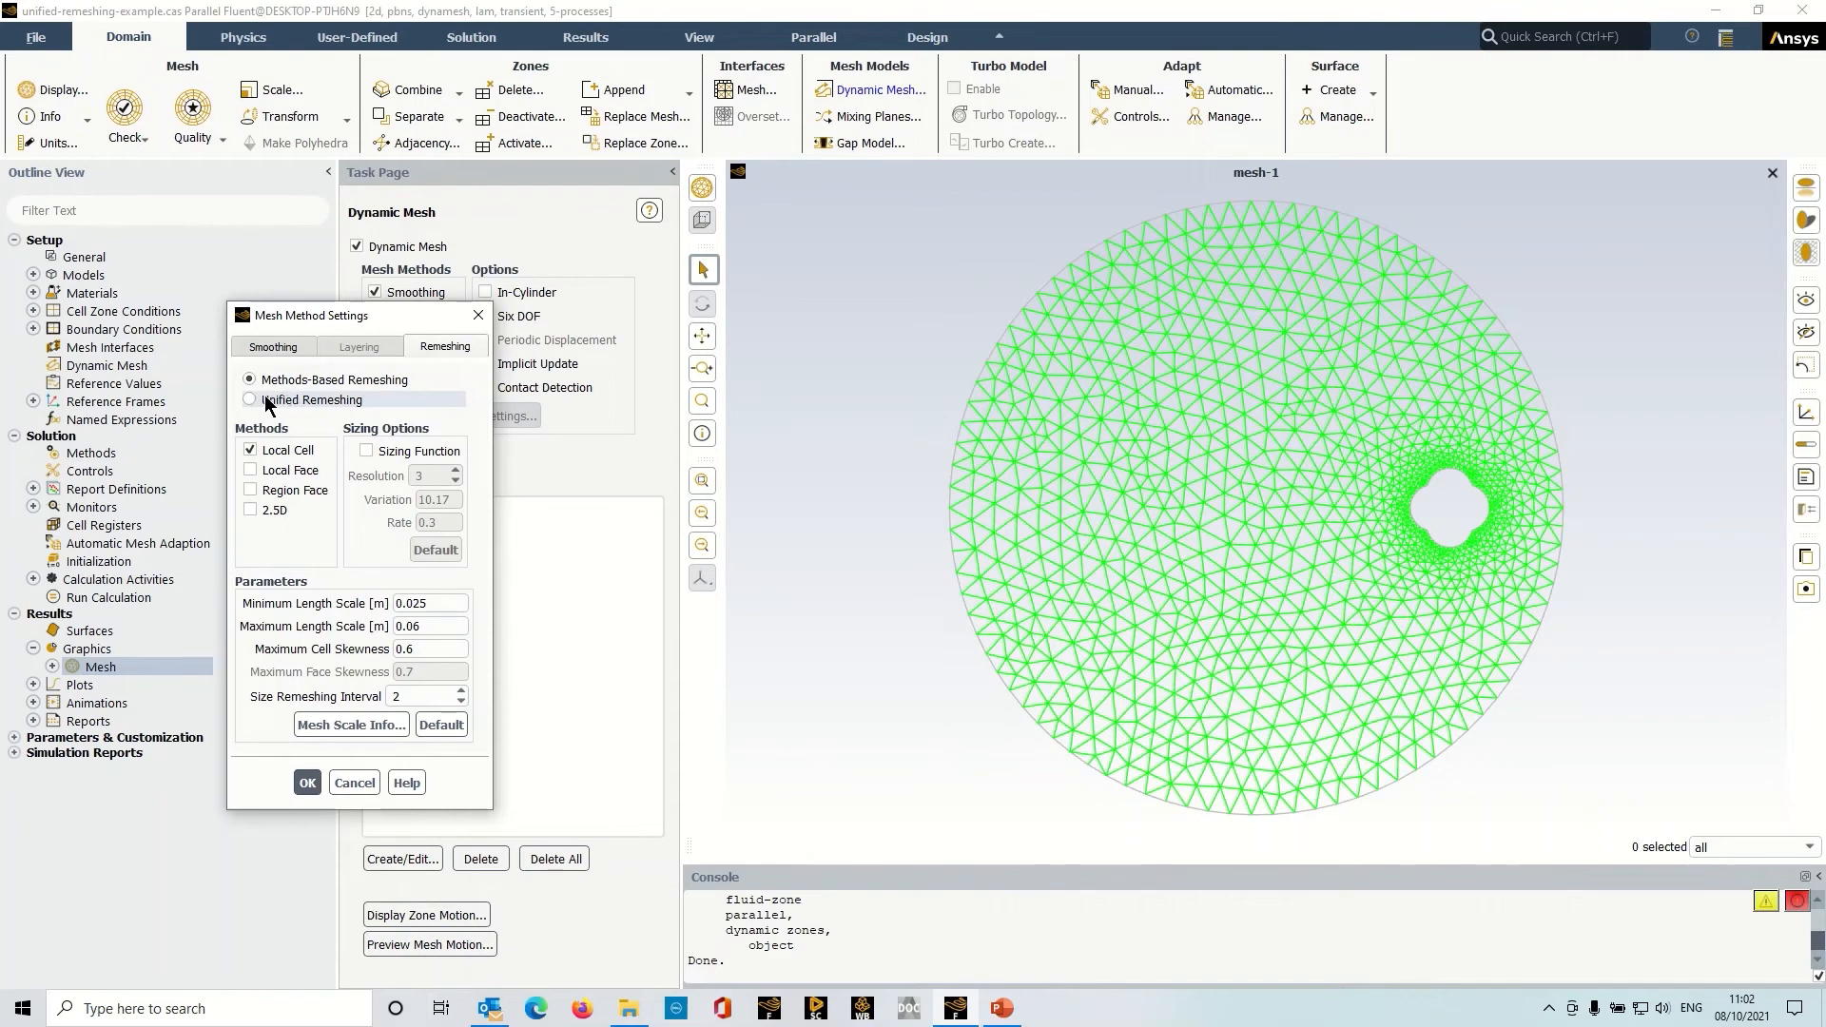
pyautogui.click(251, 400)
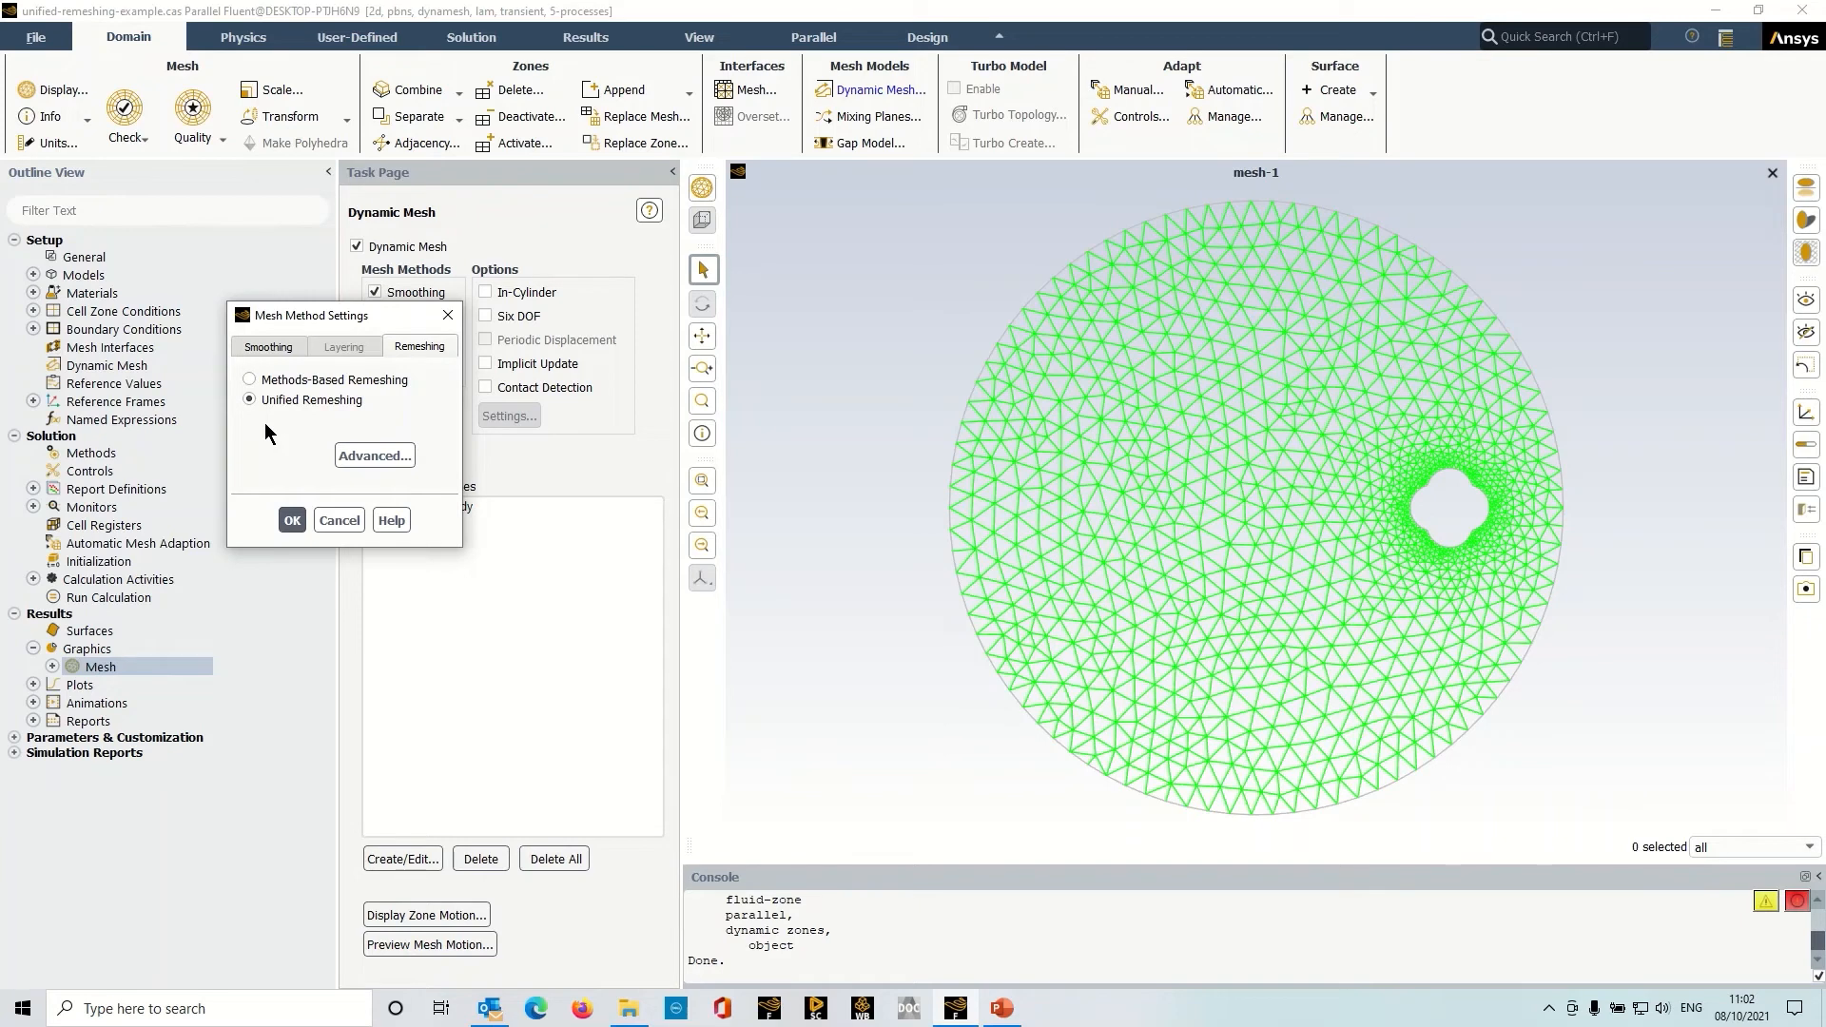
# - Confirm unified remeshing and dismiss the notice that only triangular cells are remeshed
pyautogui.click(292, 520)
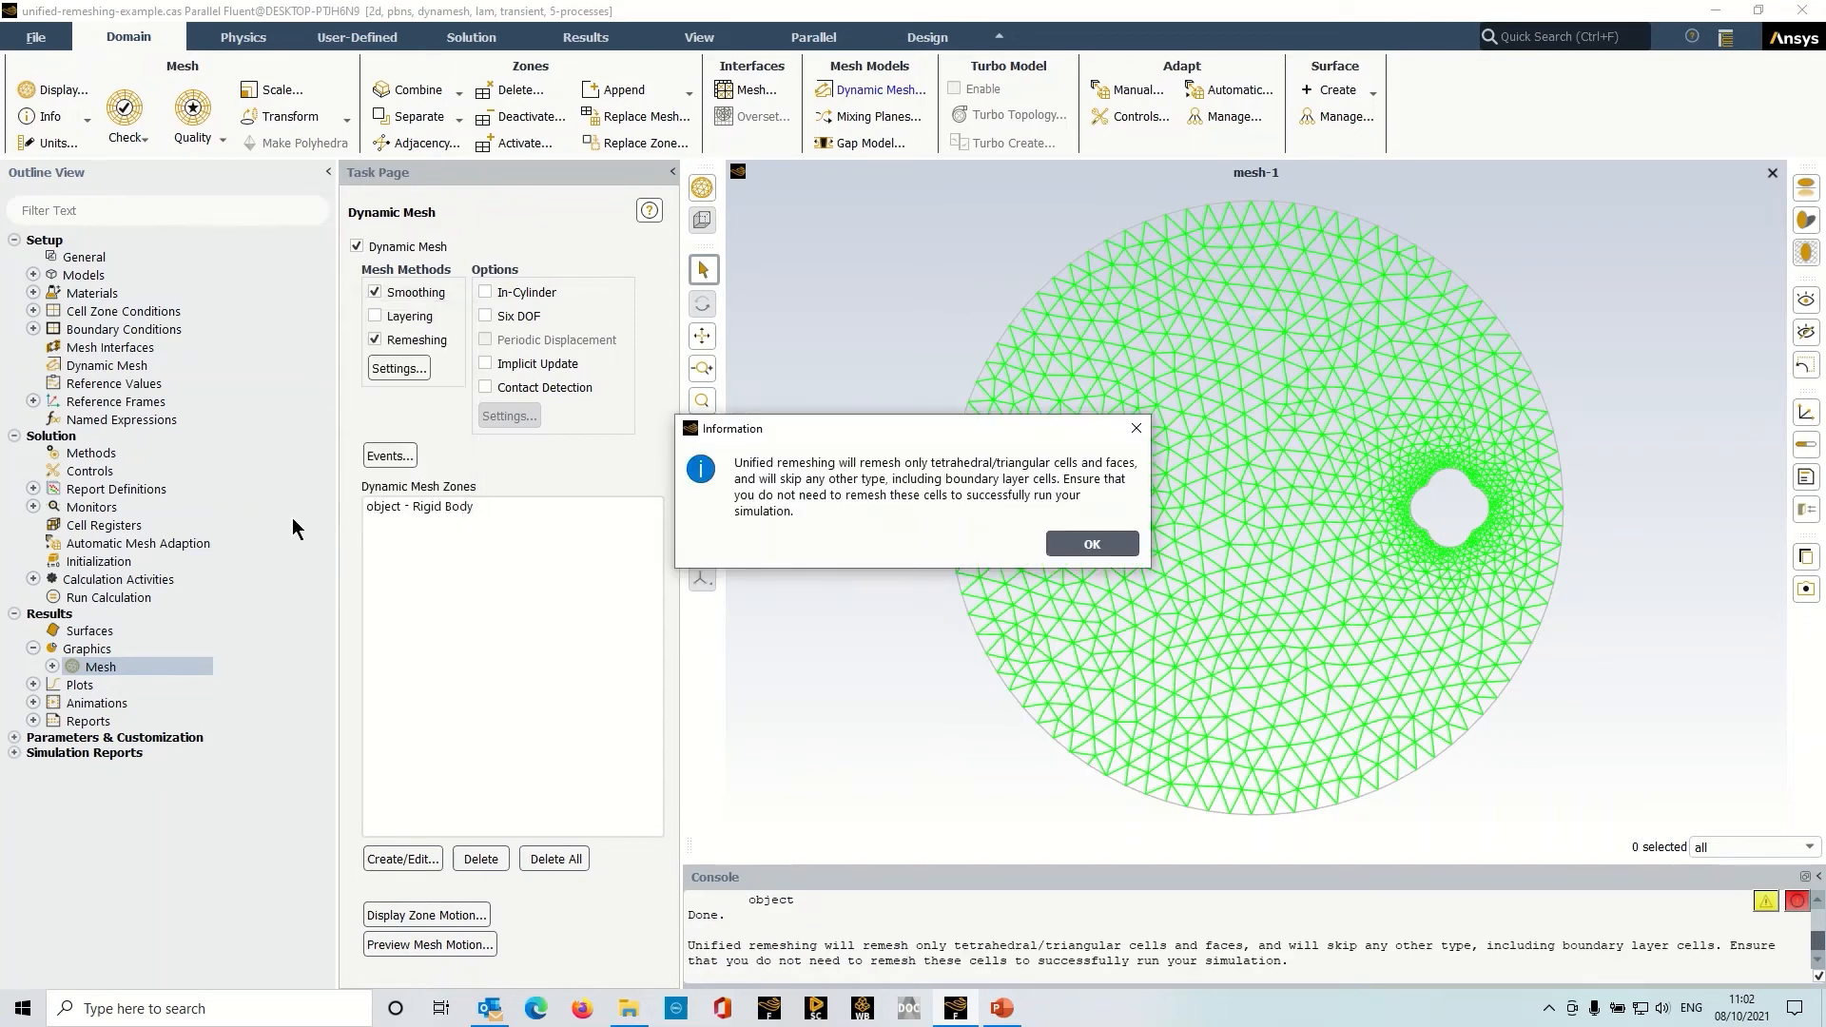
pyautogui.moveTo(860, 544)
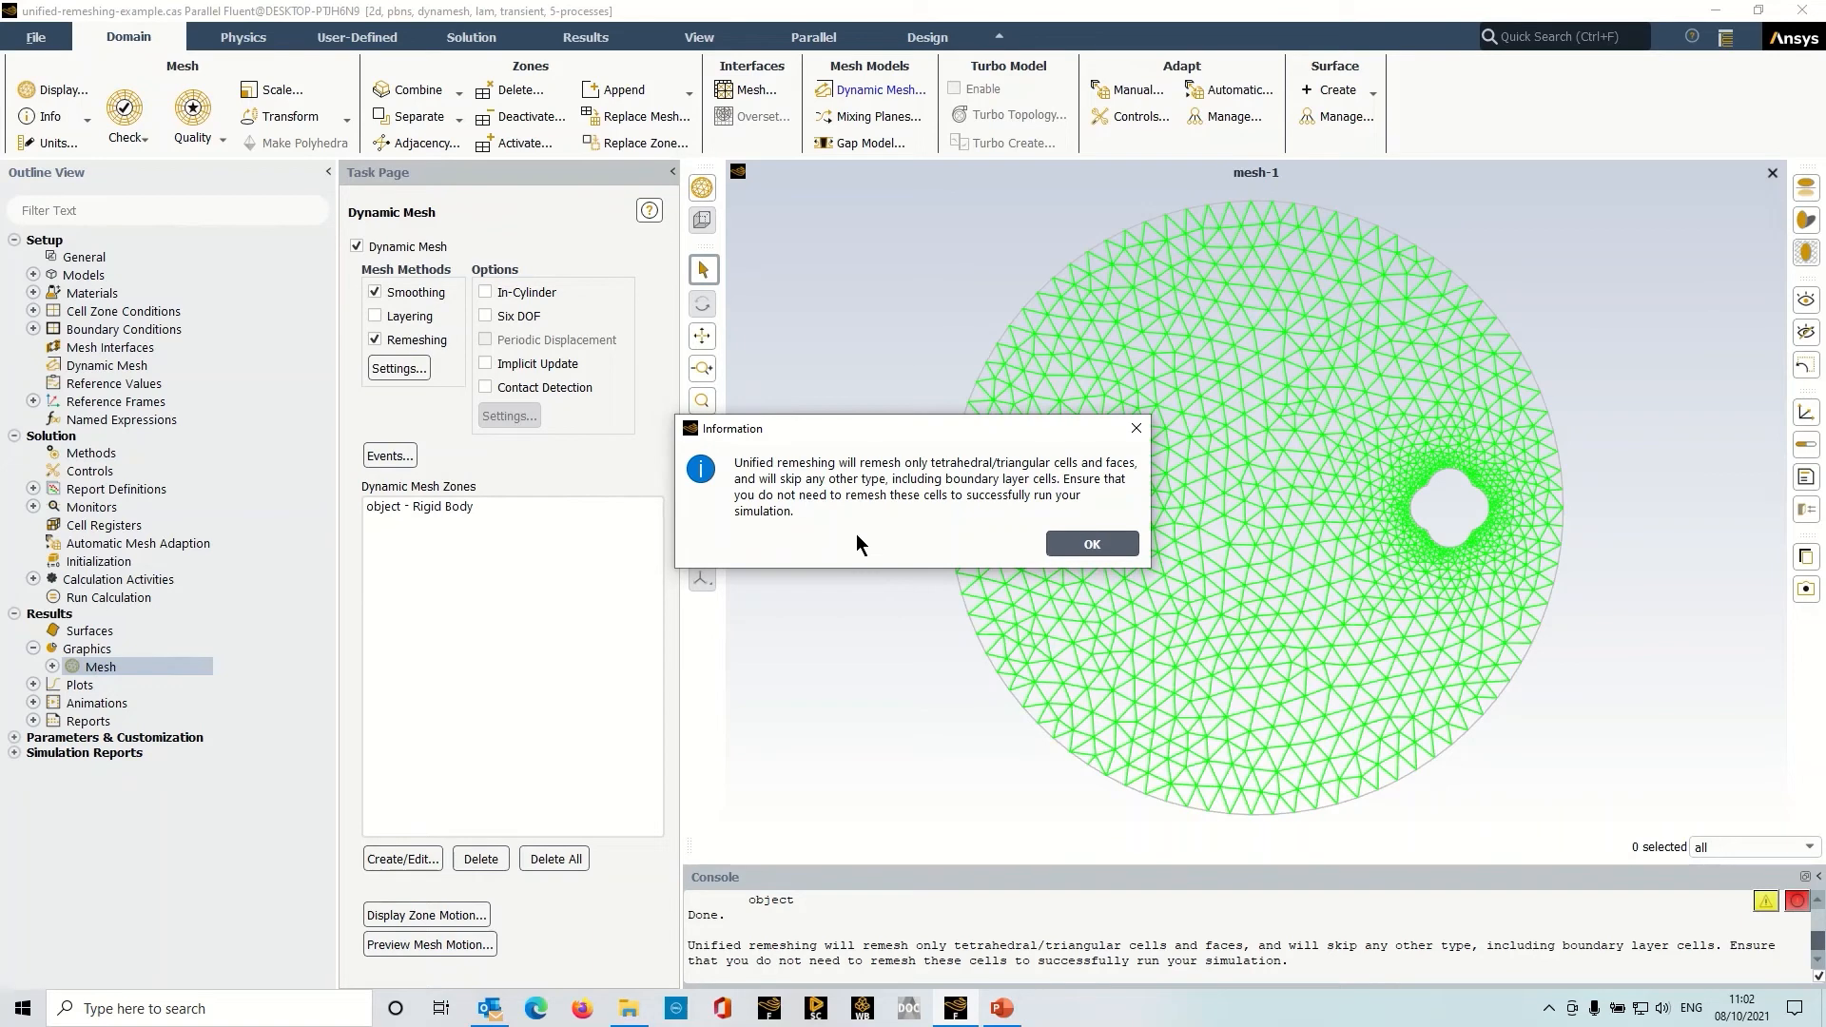
pyautogui.moveTo(767, 442)
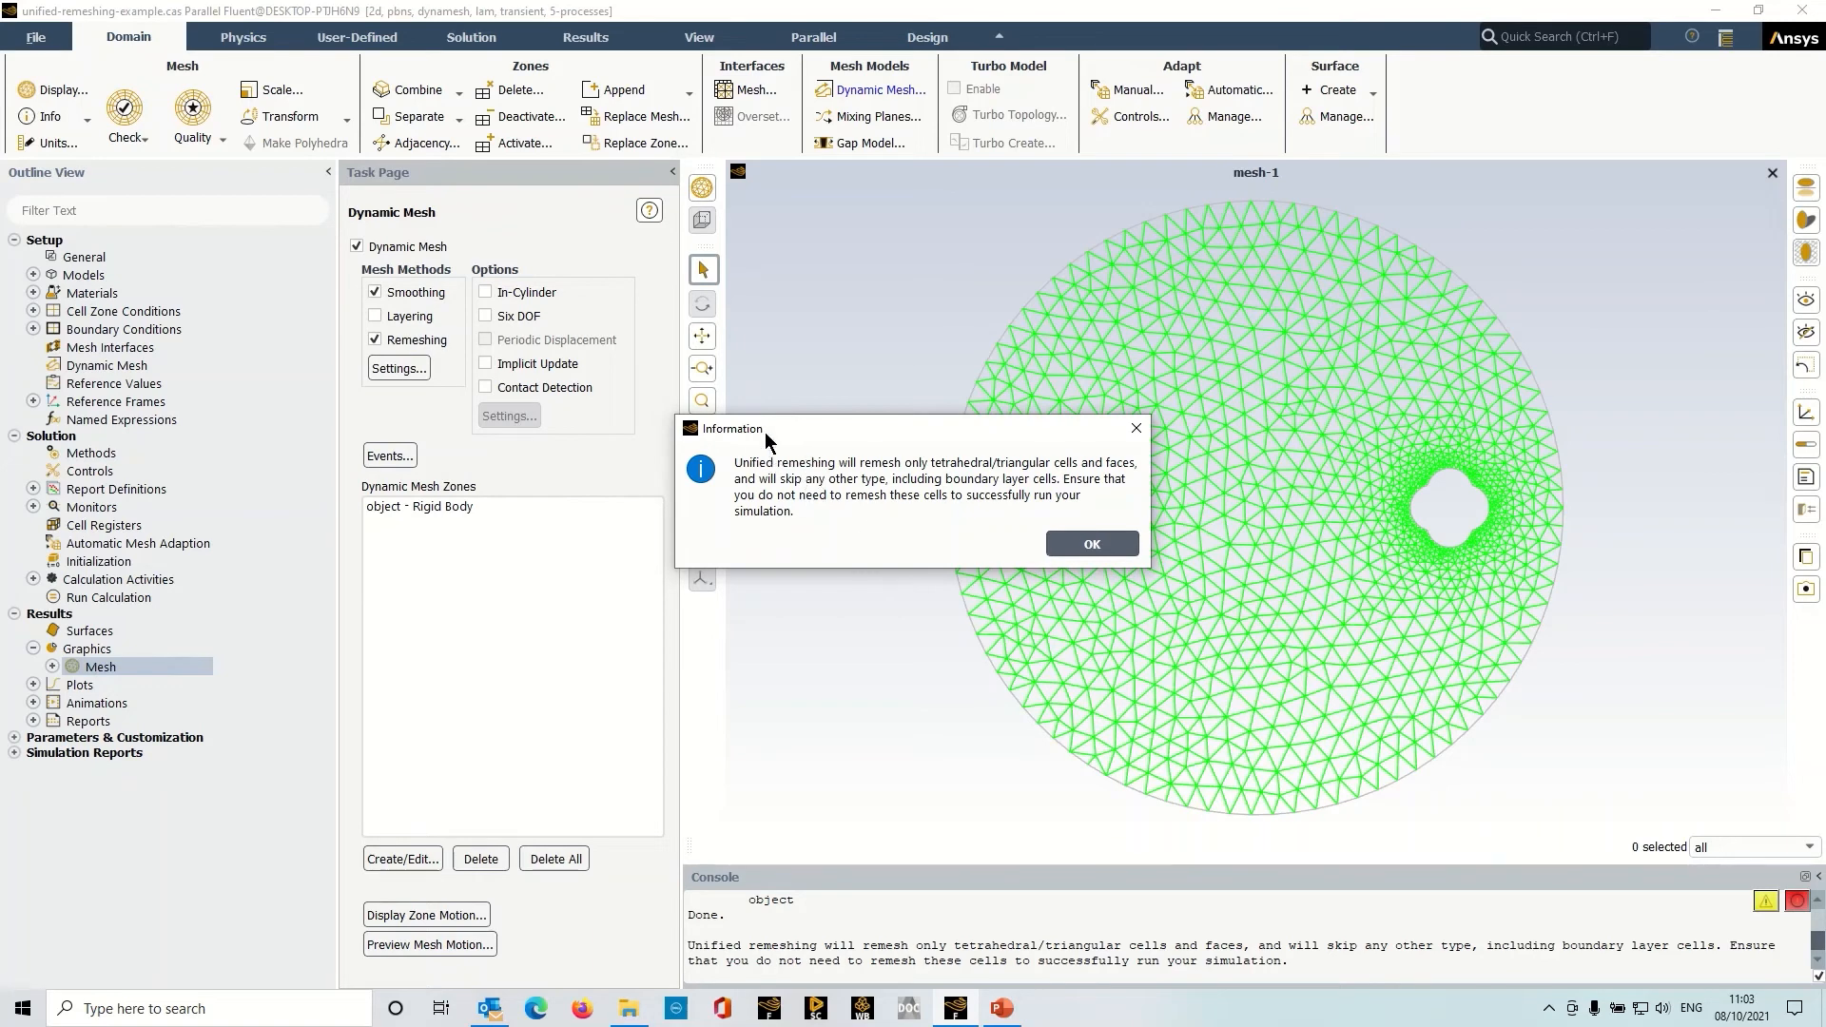
pyautogui.moveTo(949, 476)
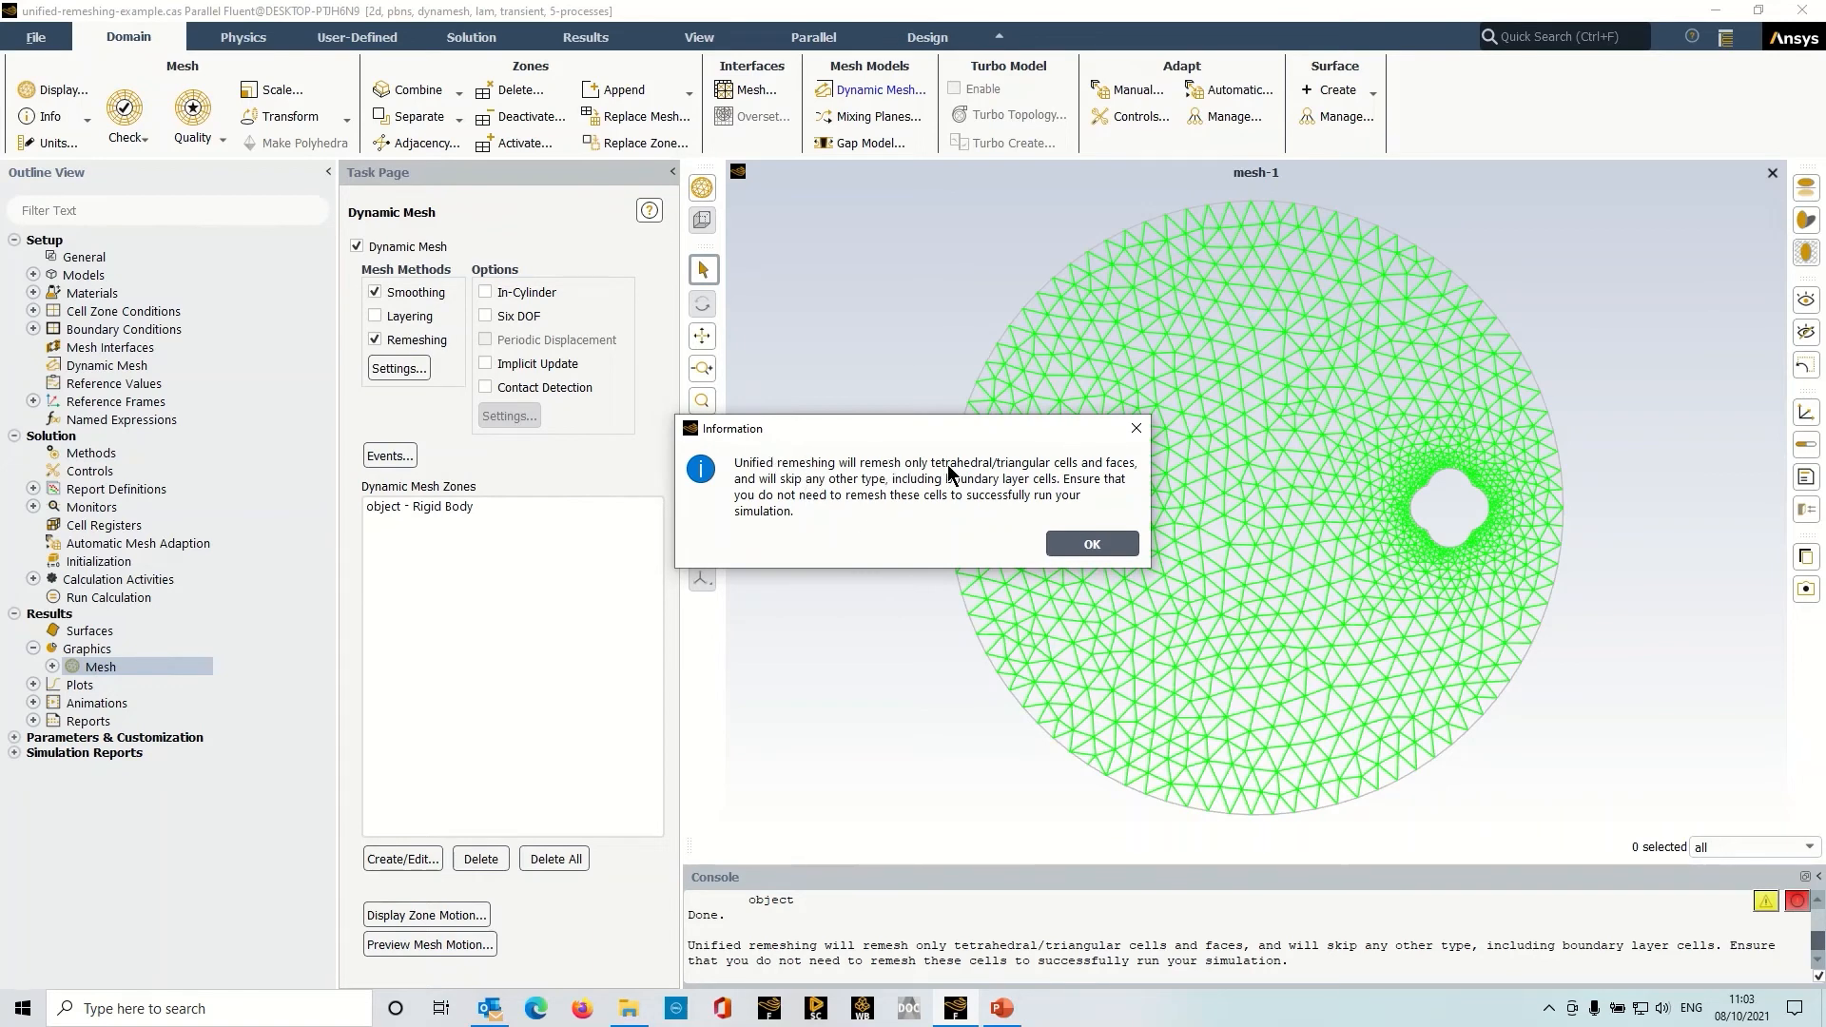
pyautogui.moveTo(1008, 471)
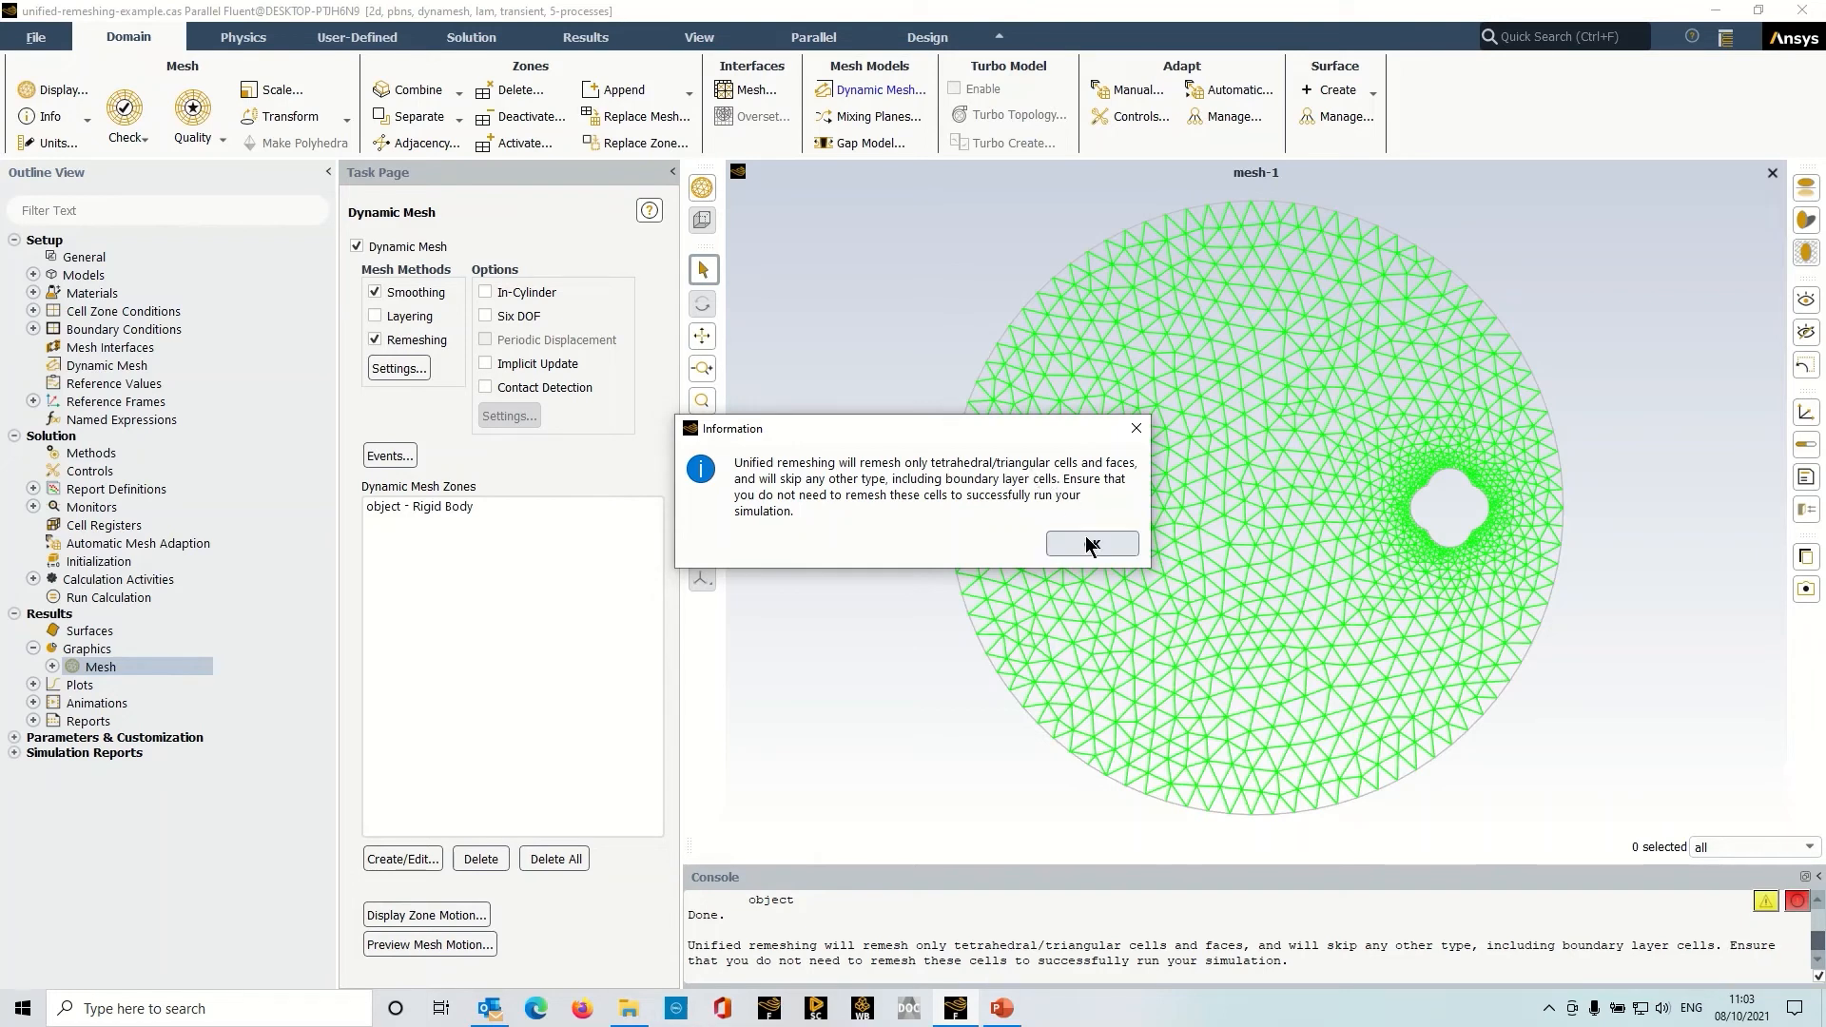
pyautogui.click(1090, 544)
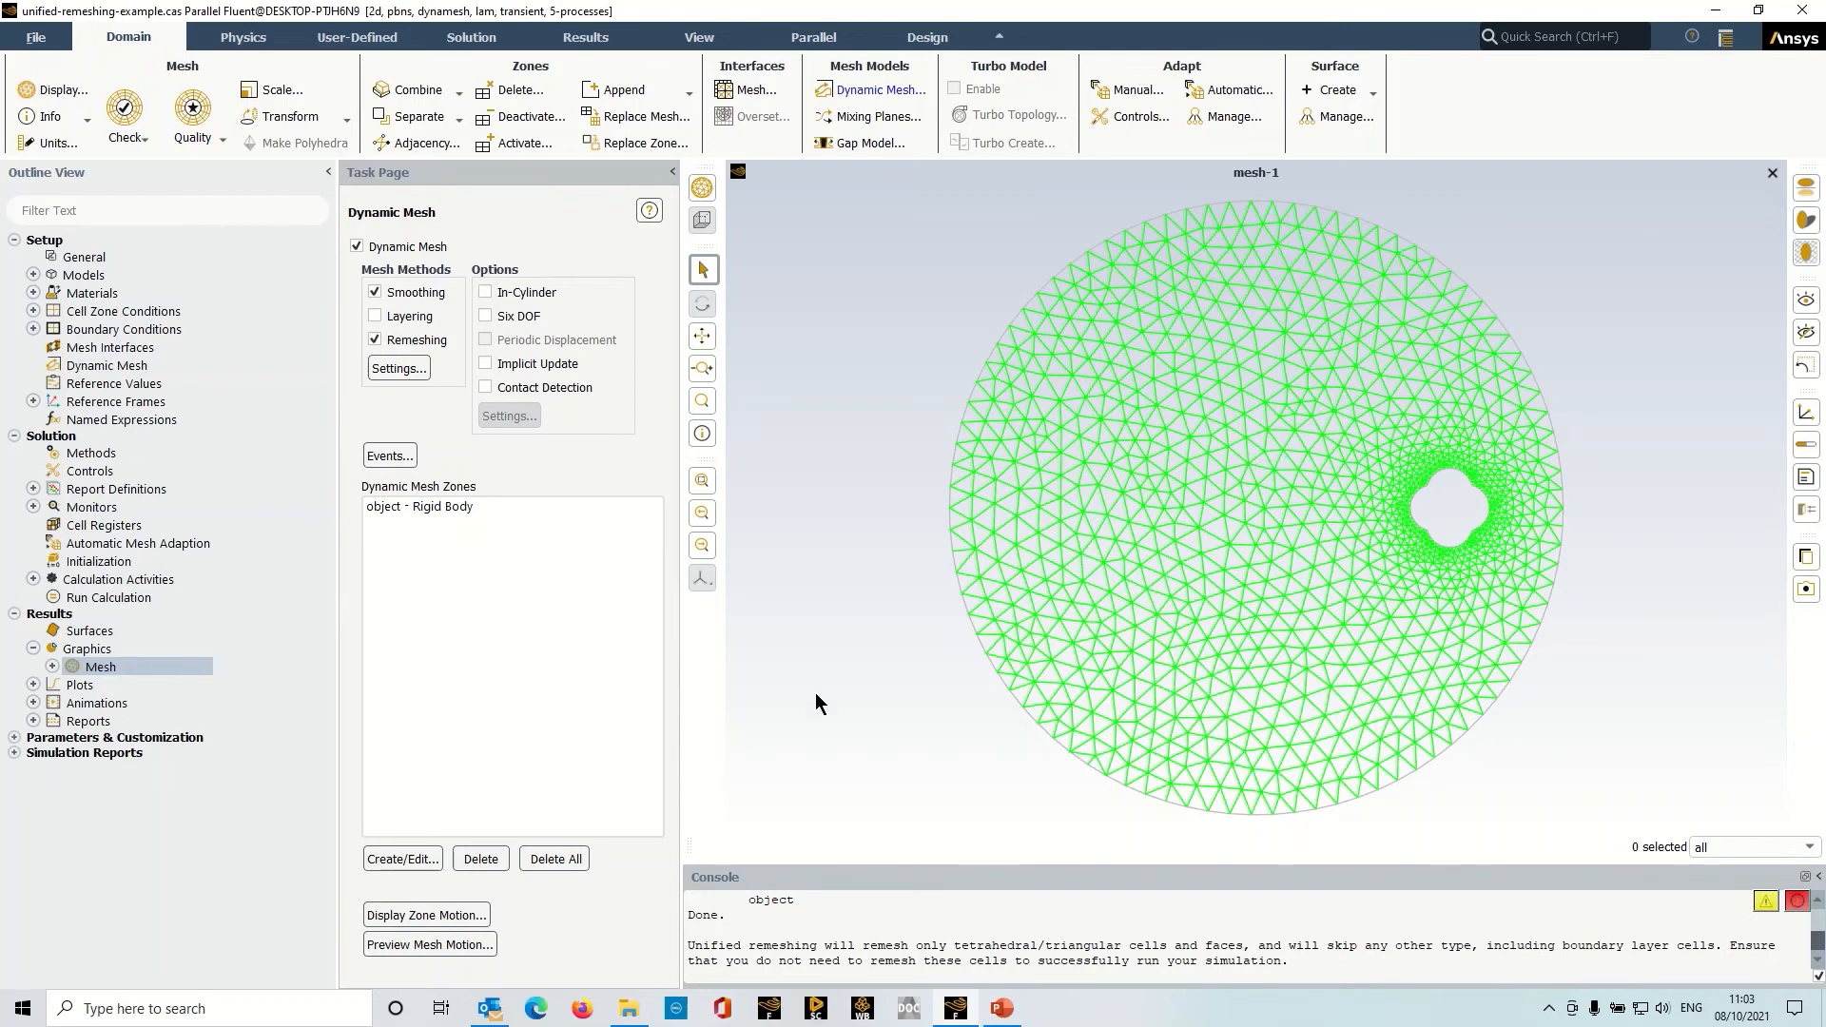
# - Preview 200 time steps of mesh motion, reaching 0.1 s with the object moved upward
pyautogui.click(429, 944)
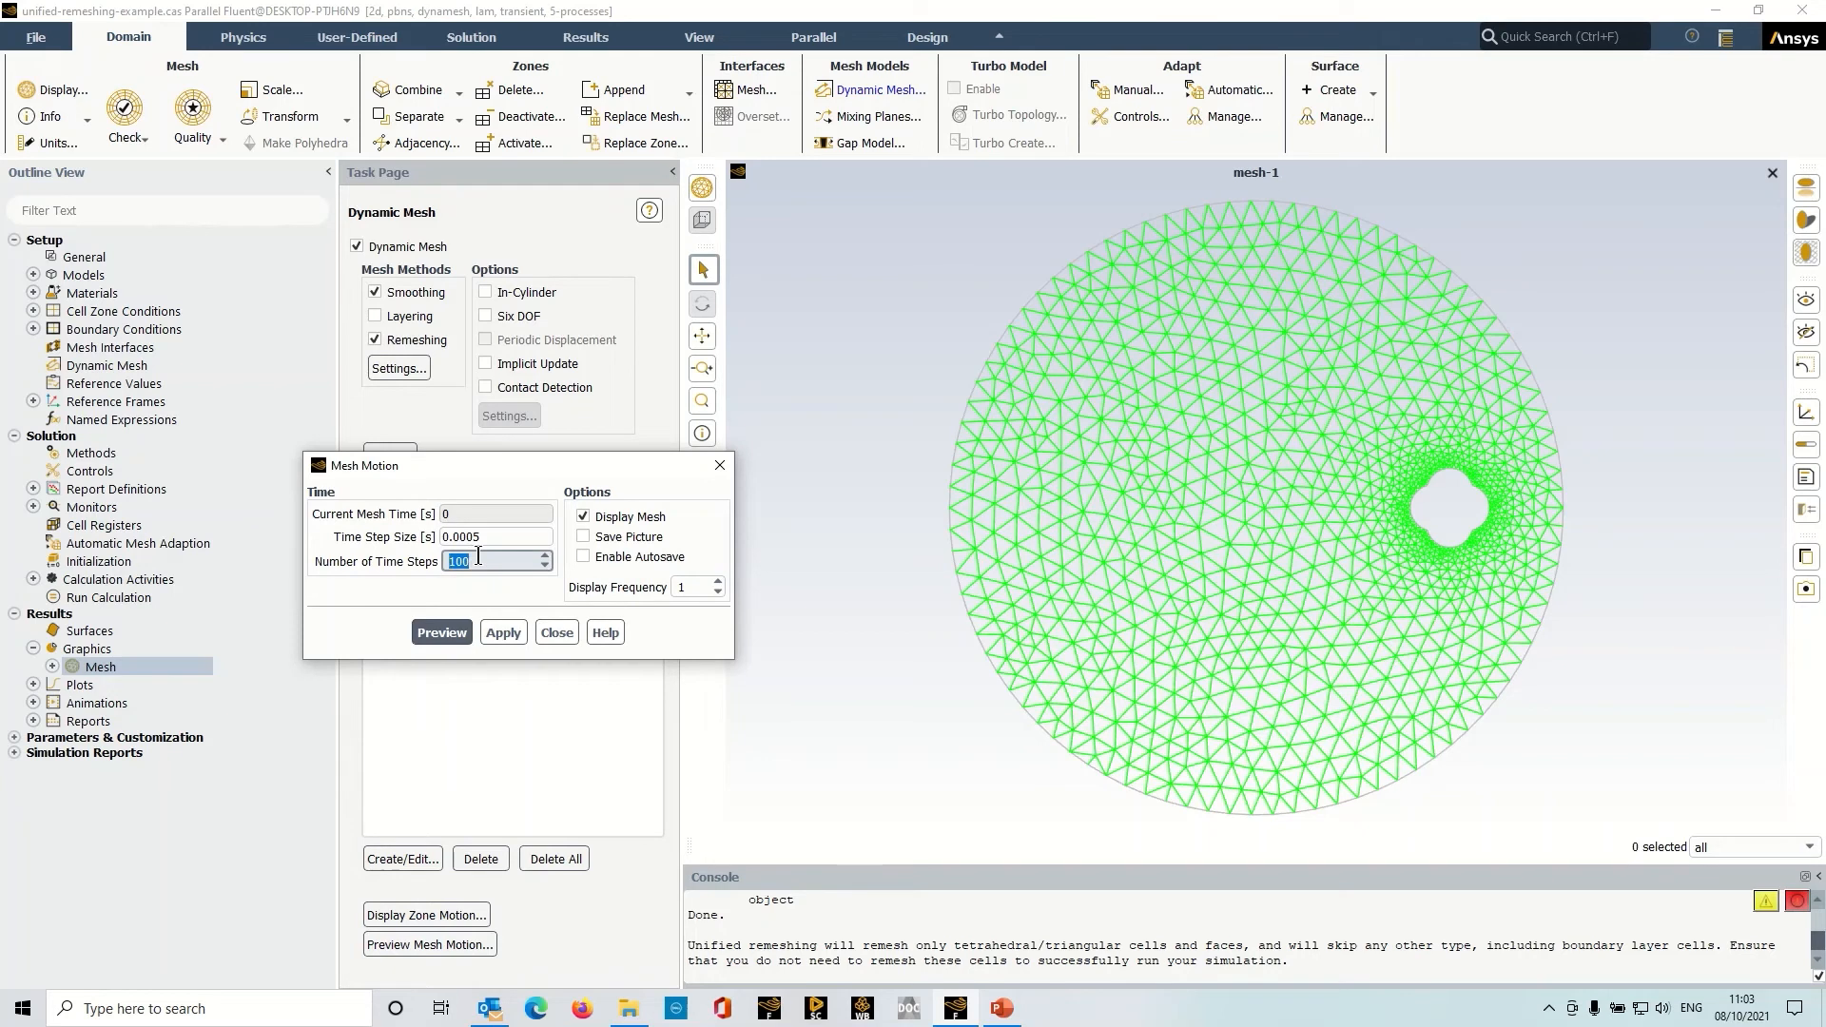
pyautogui.write('200')
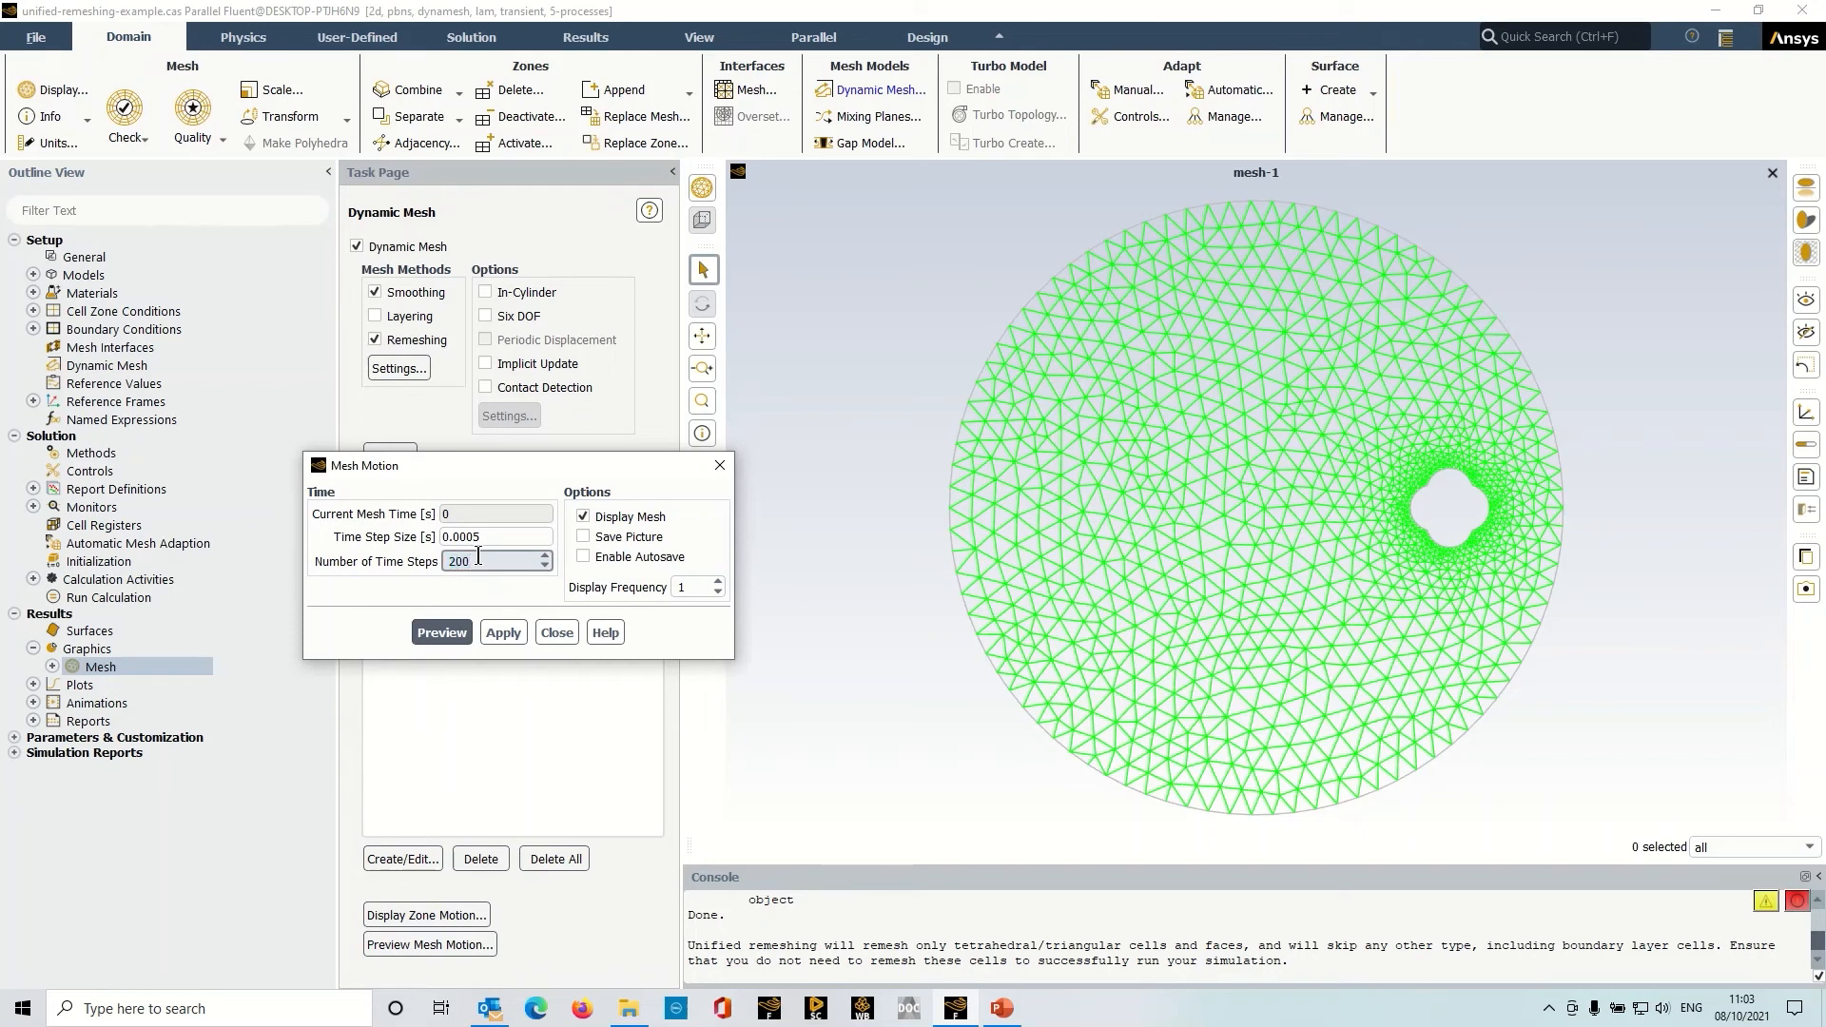
pyautogui.click(441, 632)
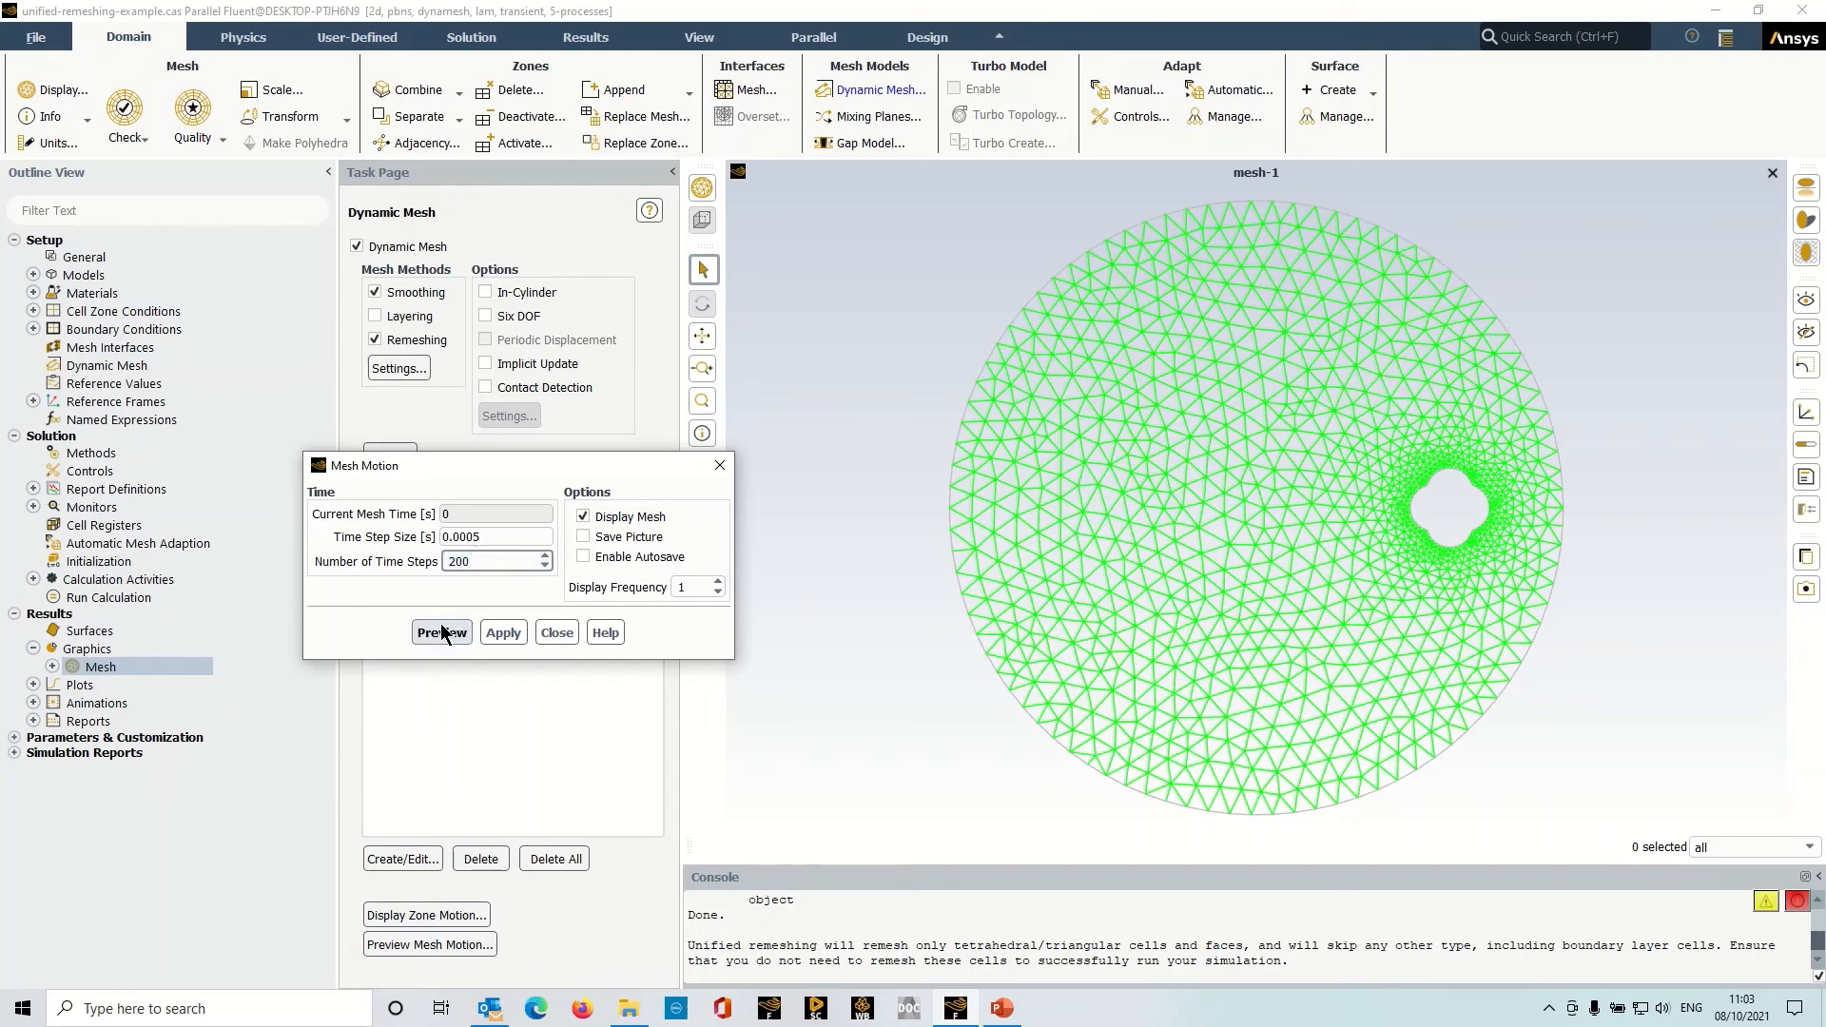
pyautogui.click(442, 632)
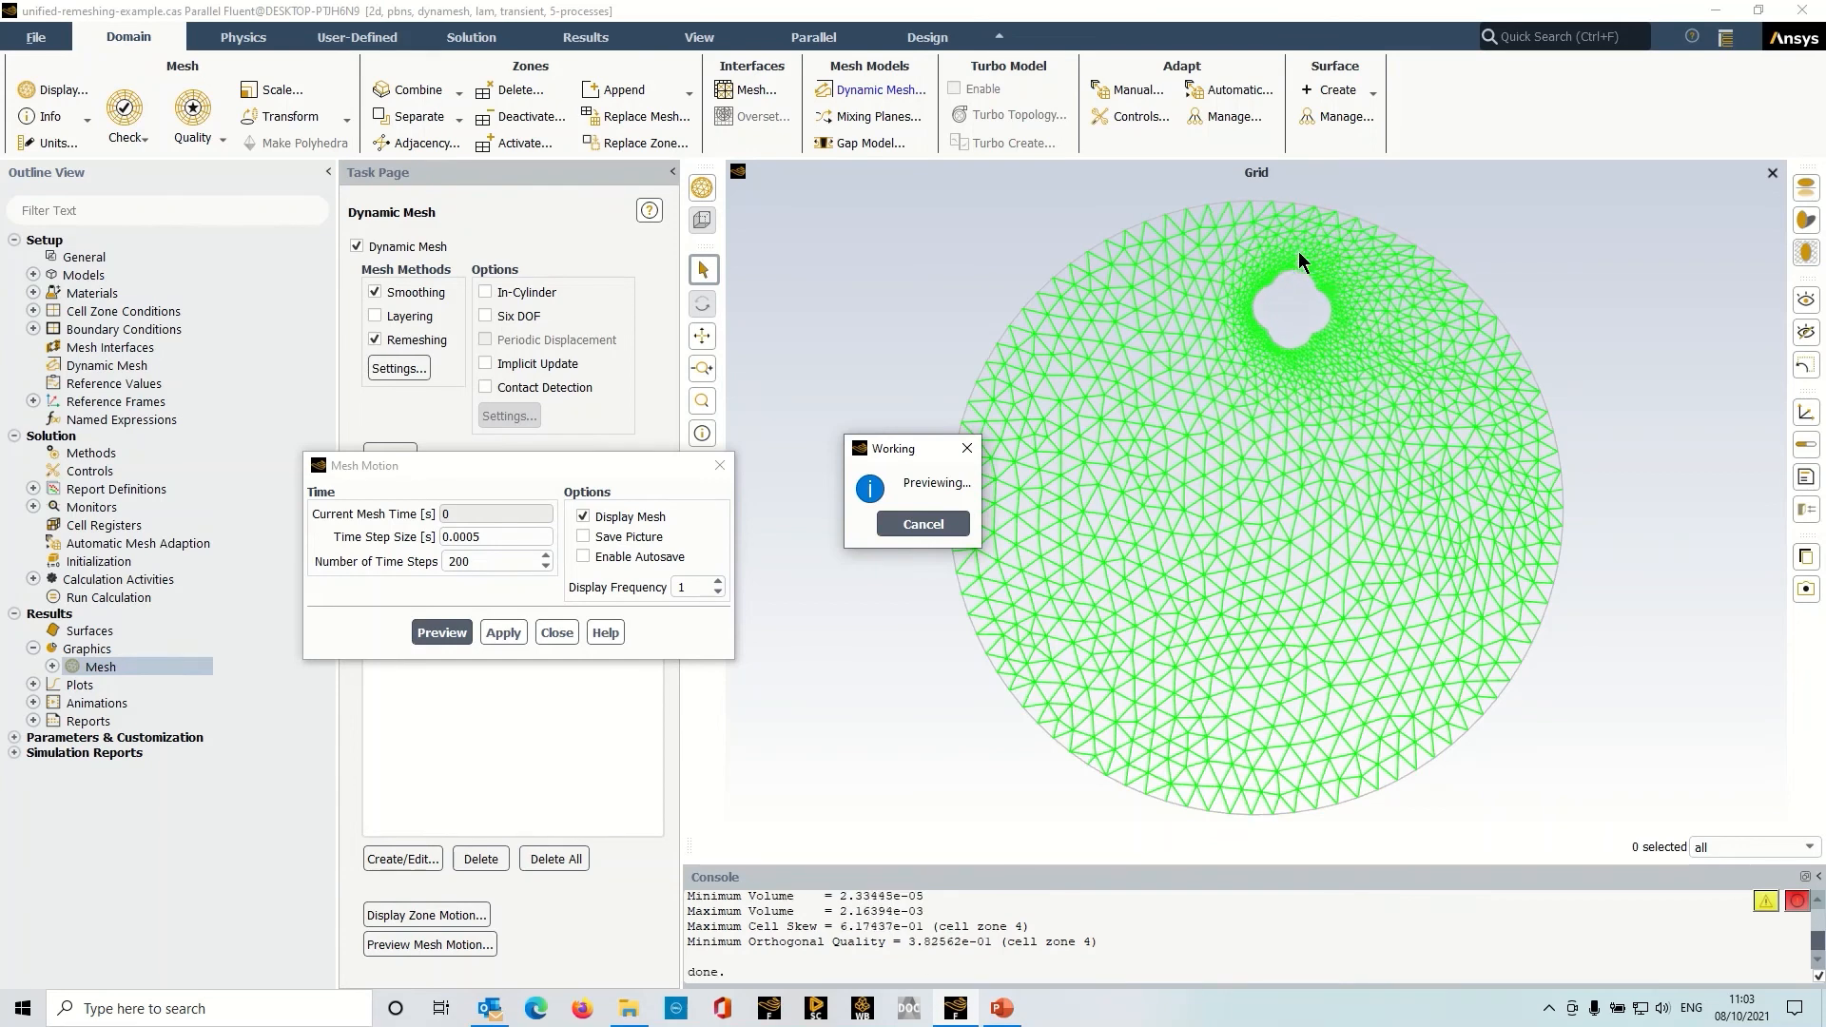
pyautogui.click(441, 633)
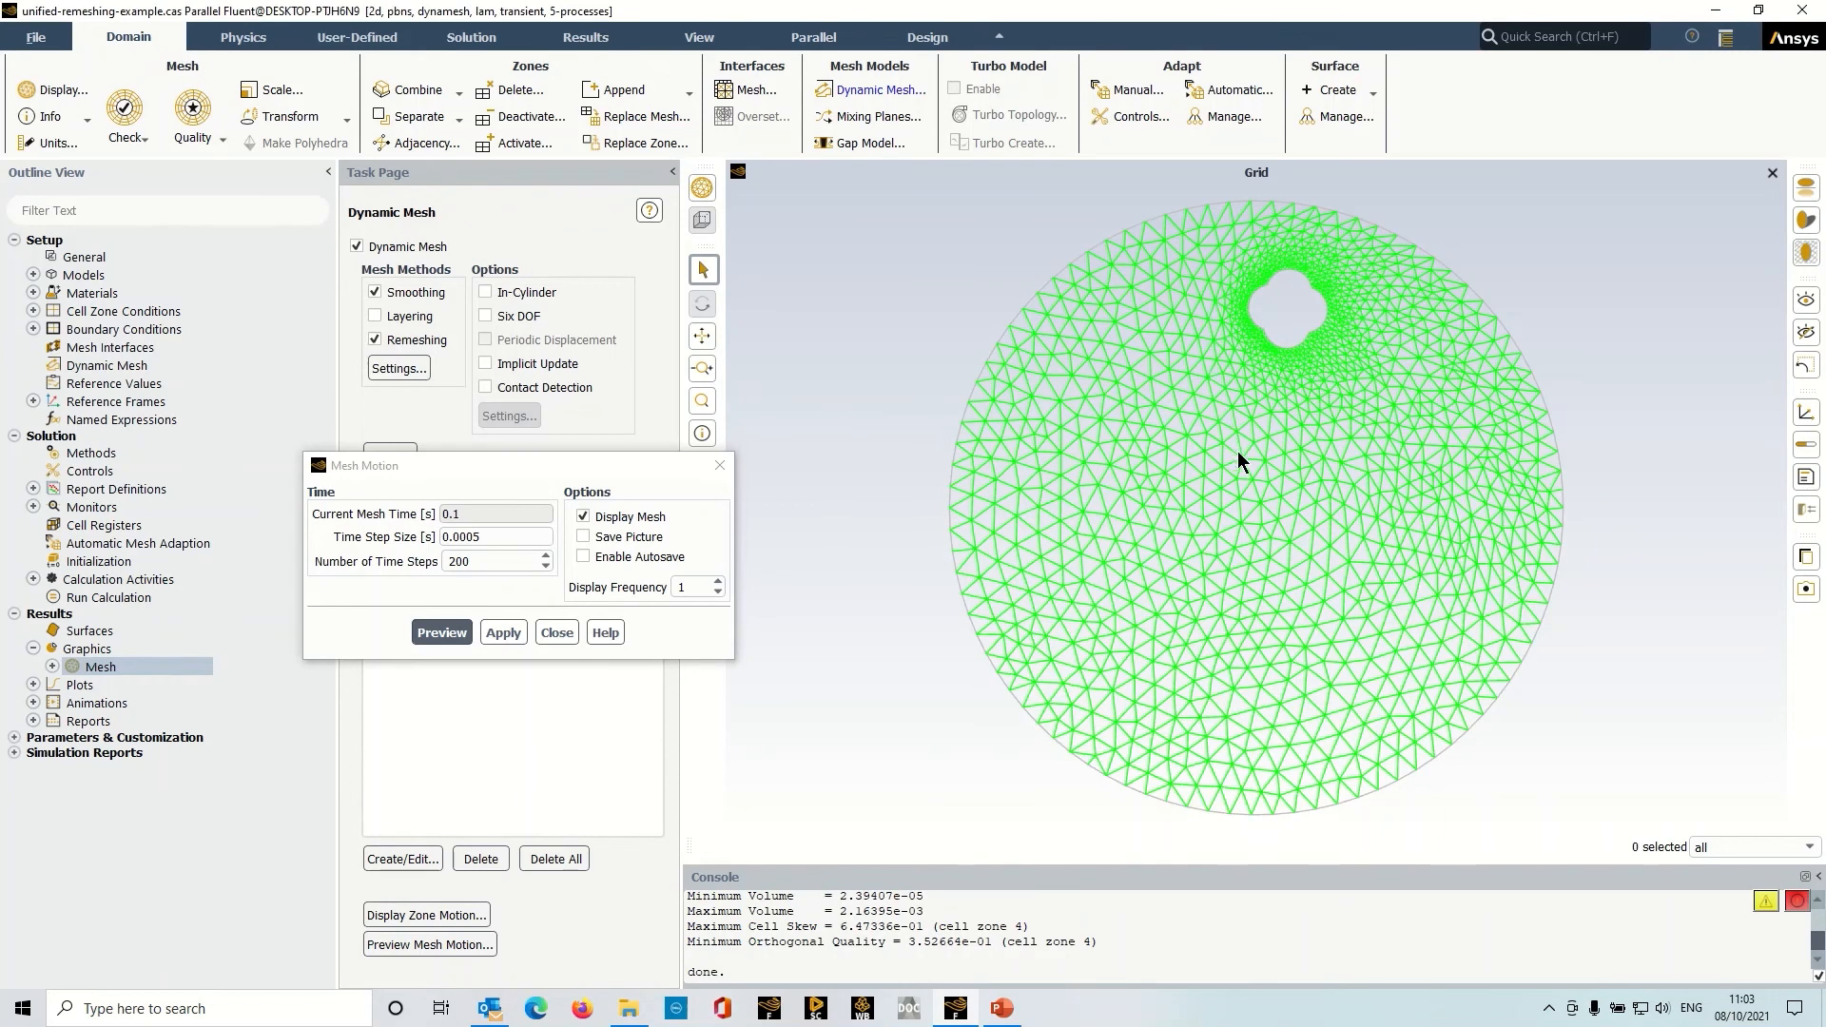
pyautogui.moveTo(1276, 388)
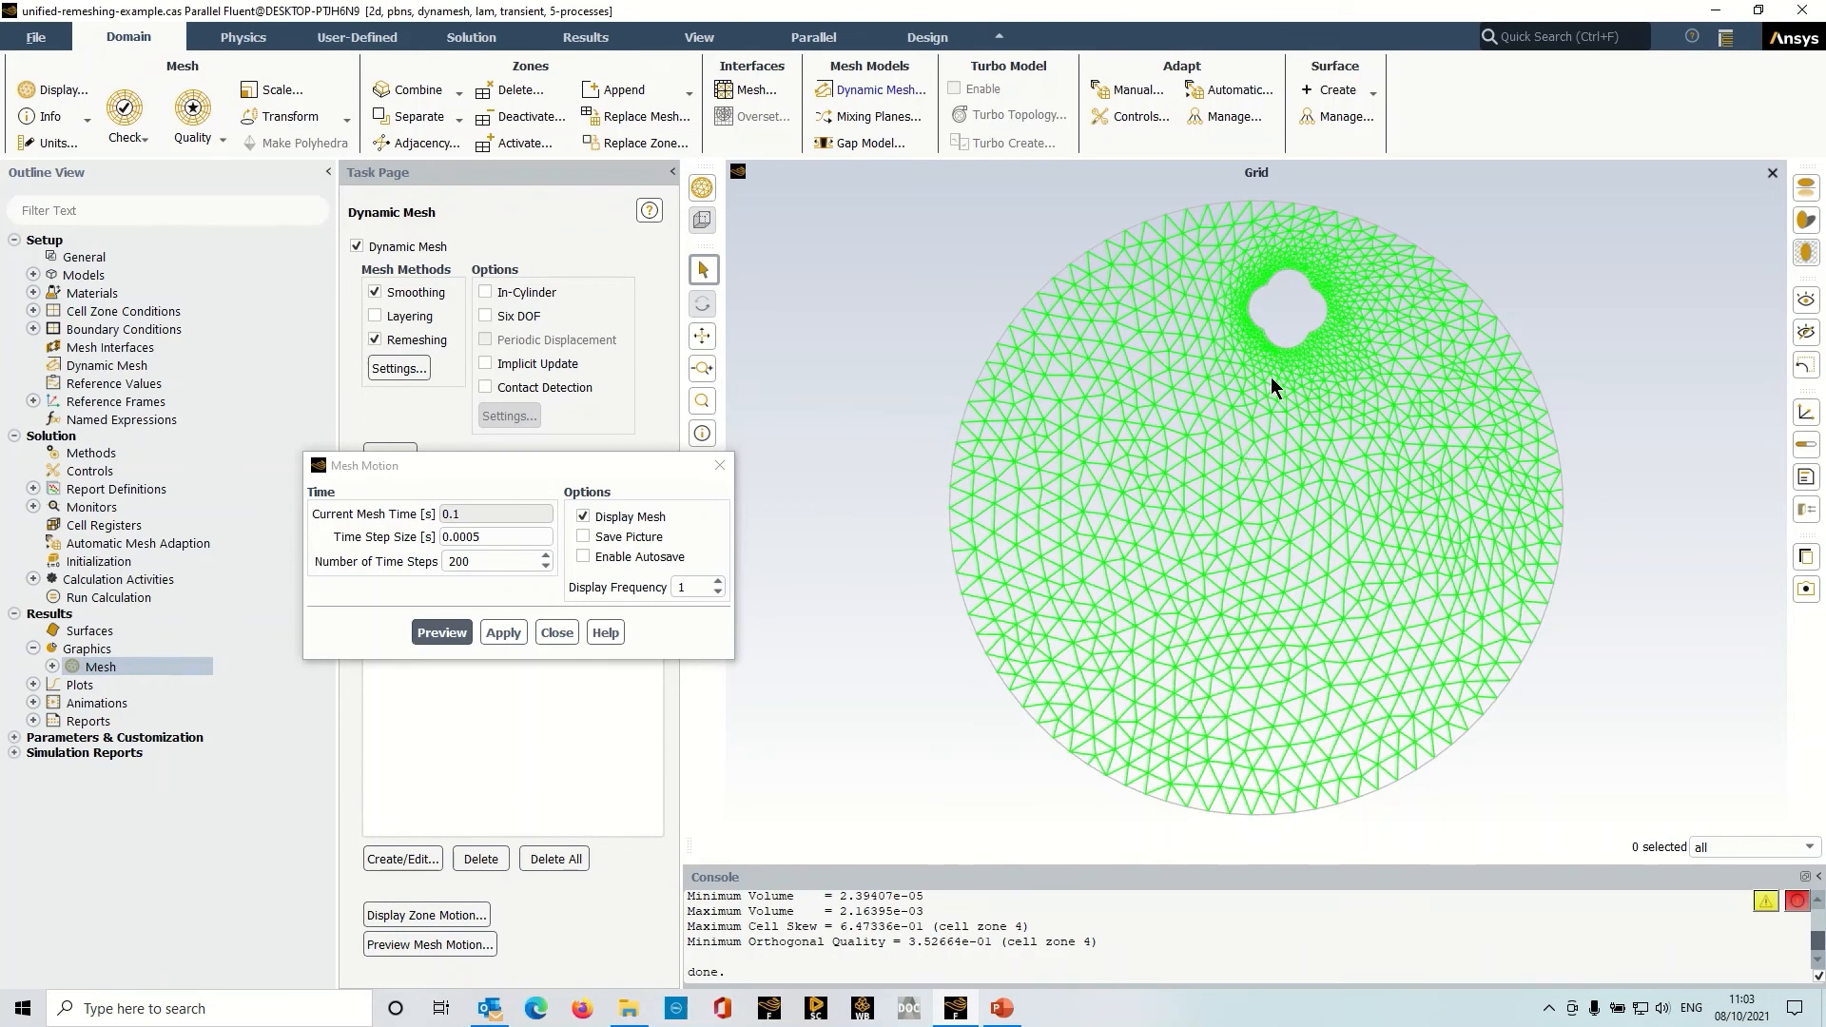
pyautogui.click(494, 536)
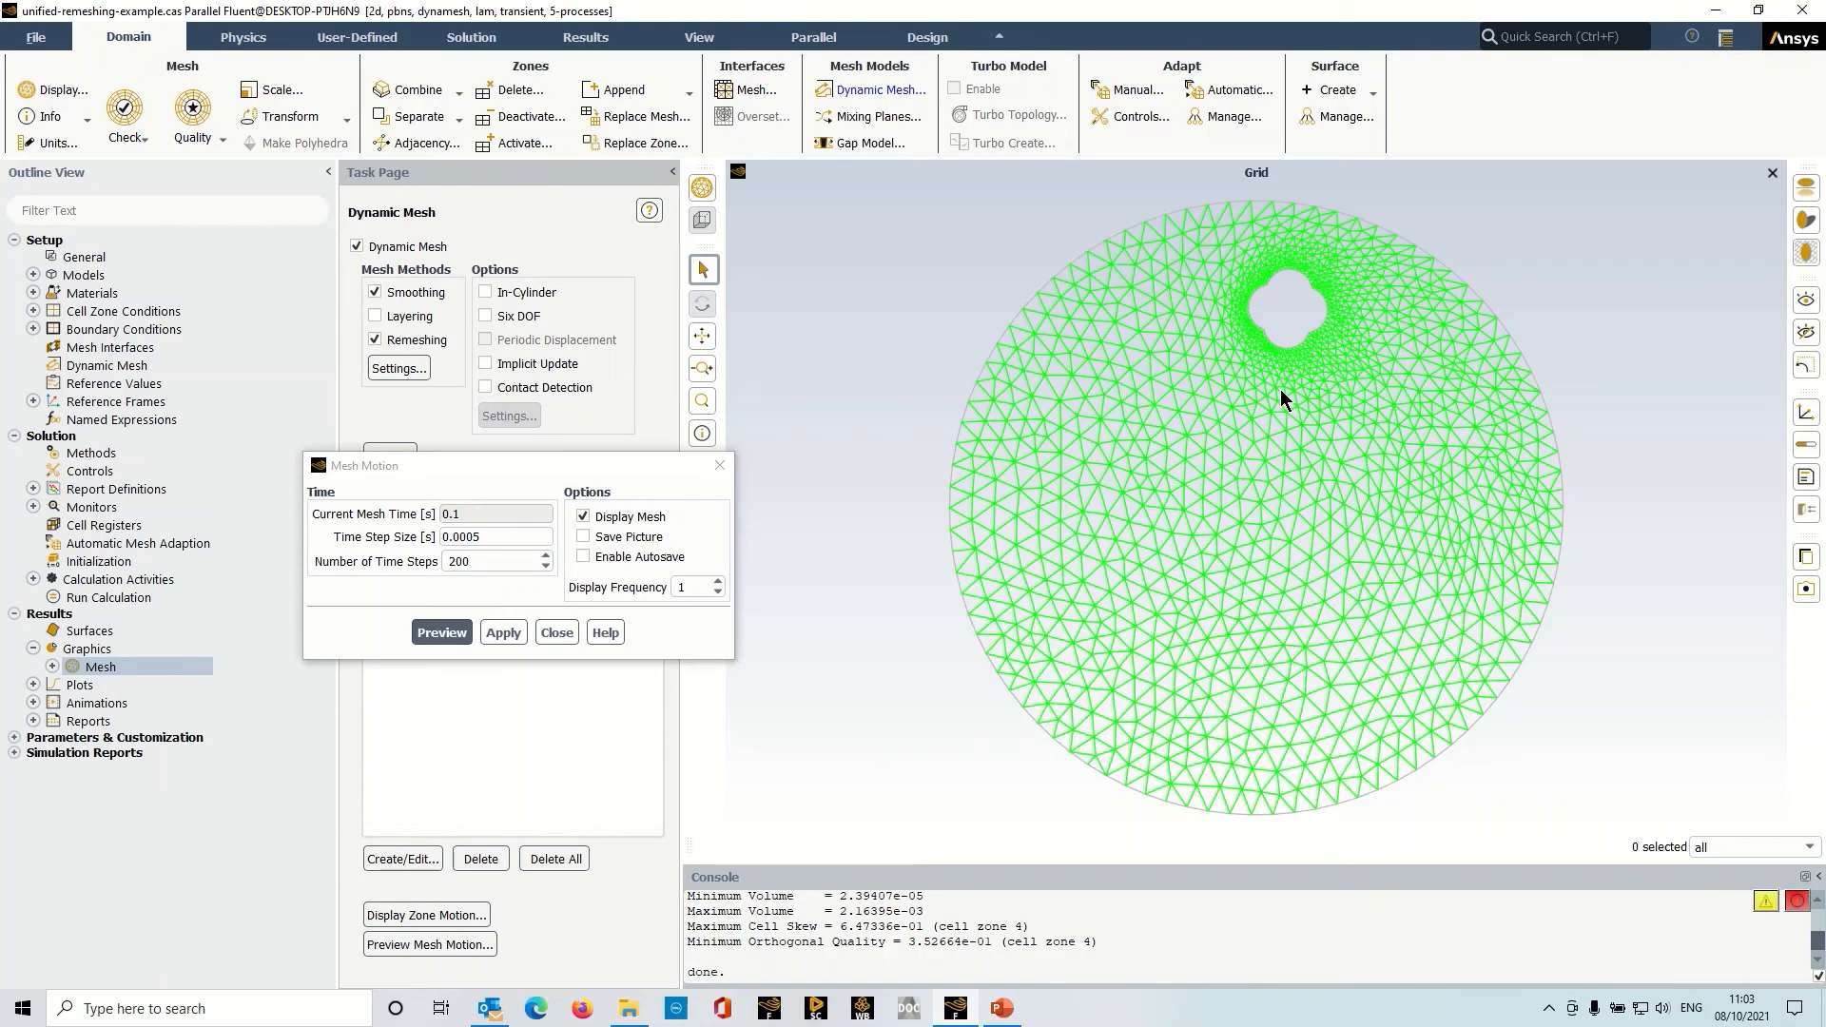
pyautogui.moveTo(1317, 281)
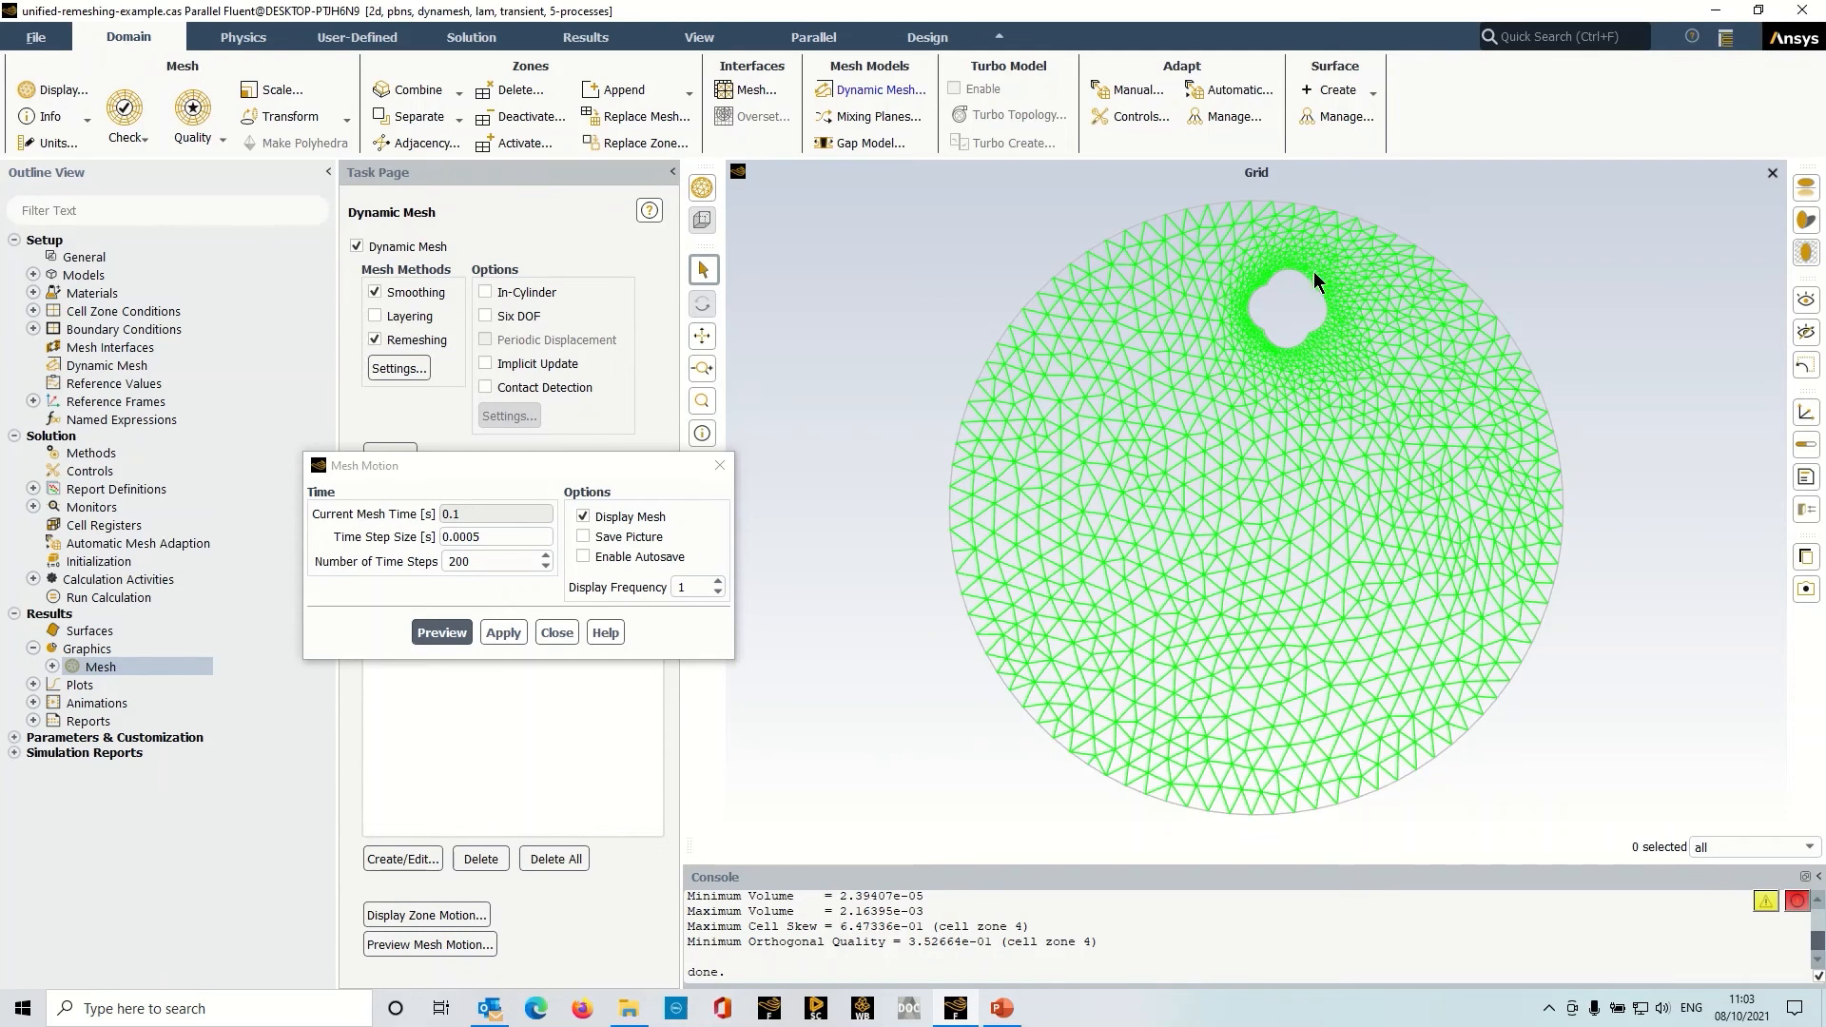
pyautogui.moveTo(1318, 409)
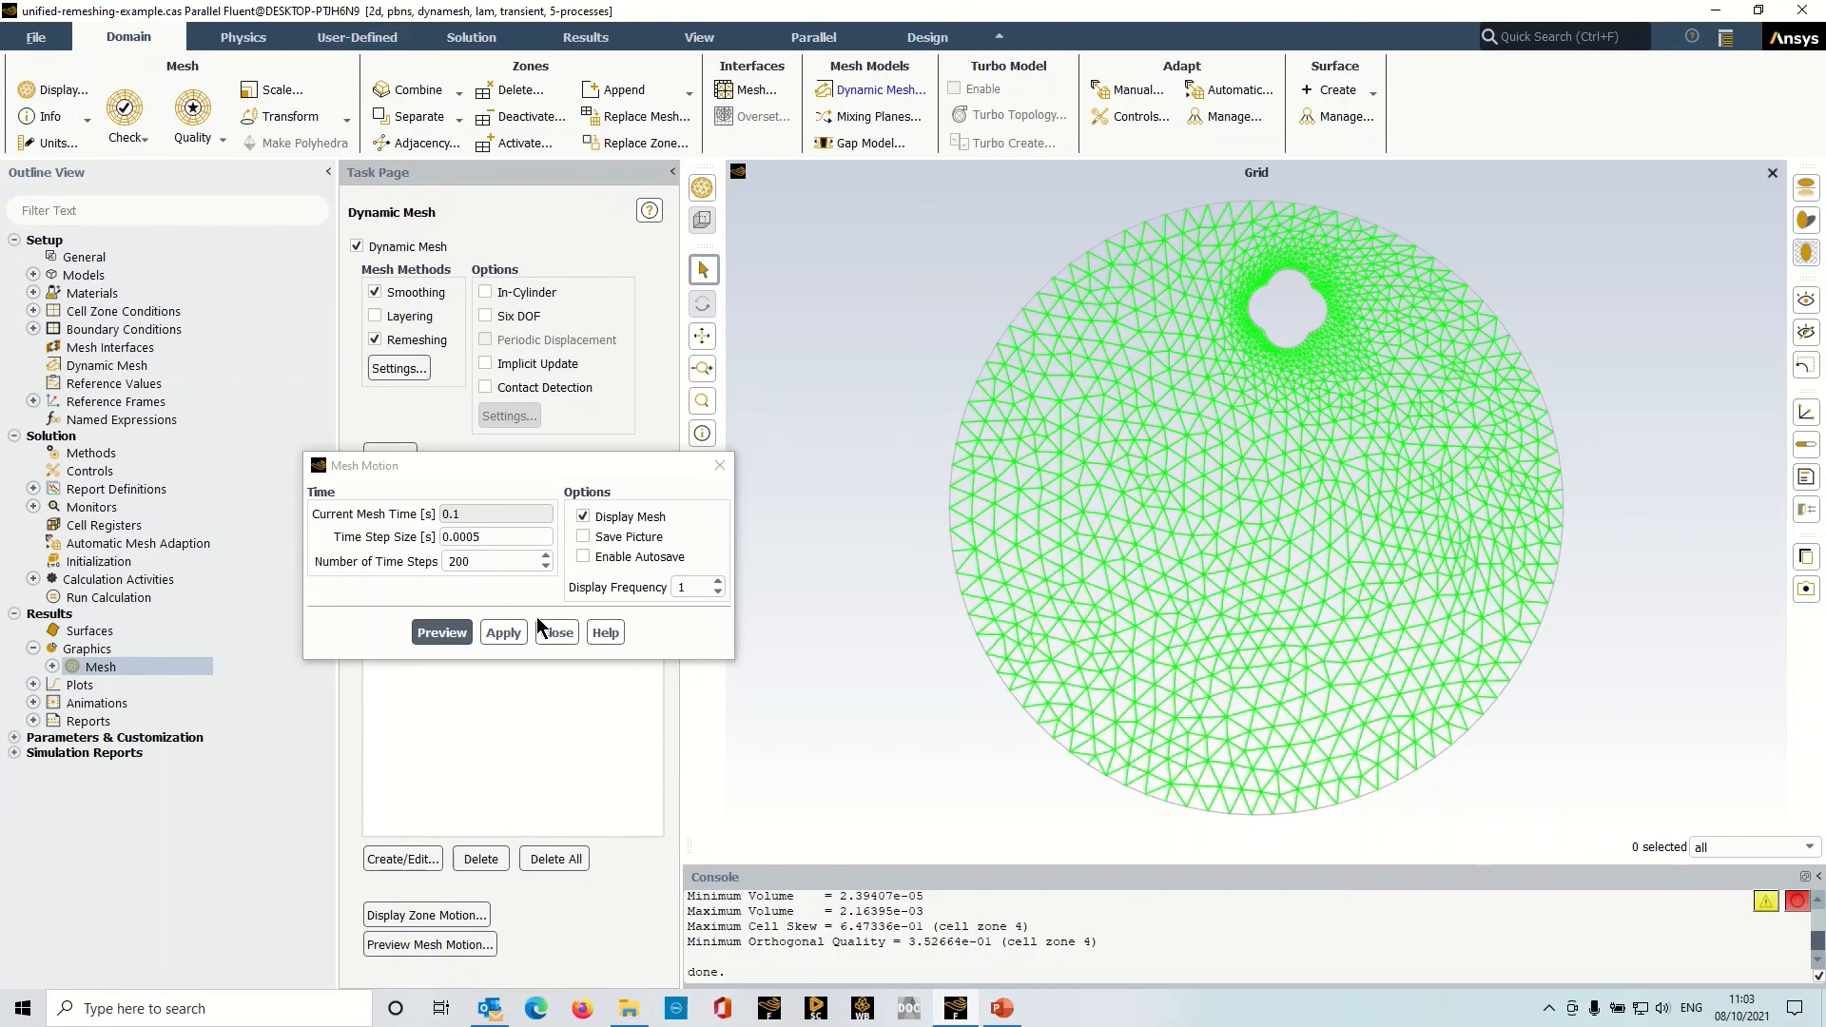
# - Close Mesh Motion and reopen Mesh Method Settings on the Remeshing tab showing unified remeshing
pyautogui.click(556, 633)
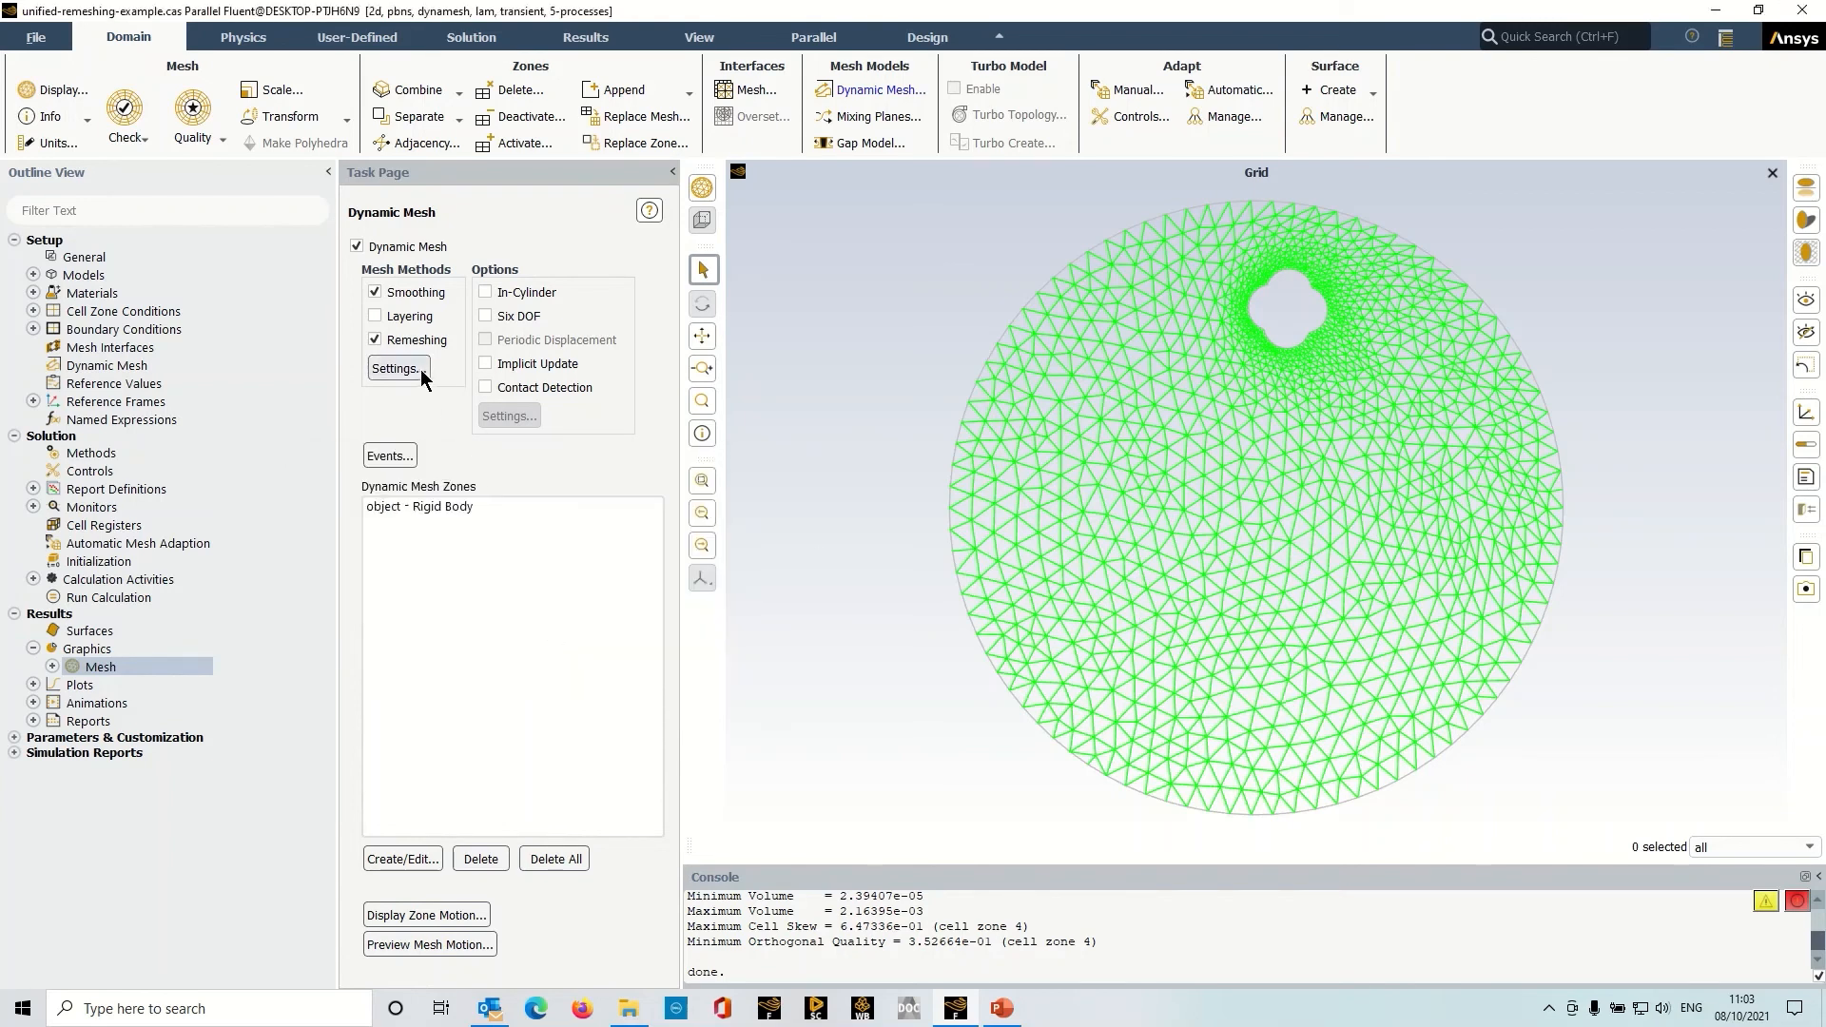
pyautogui.click(396, 368)
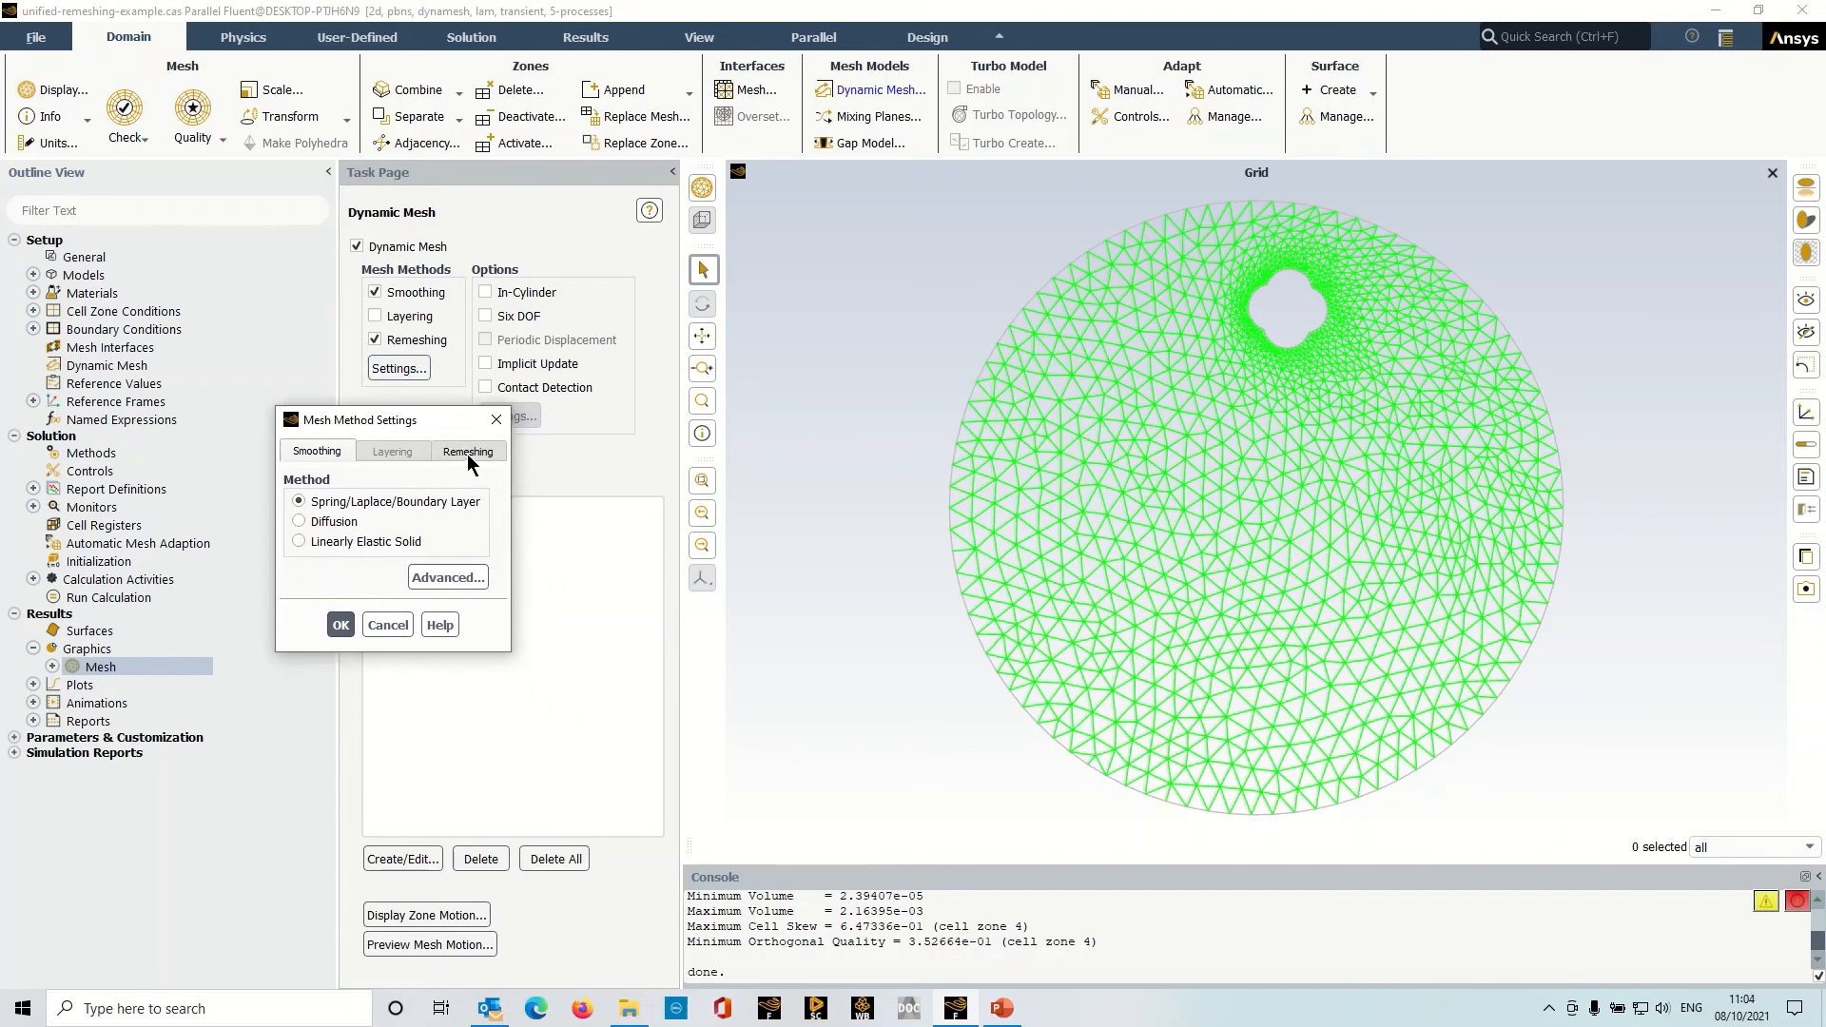
pyautogui.click(467, 452)
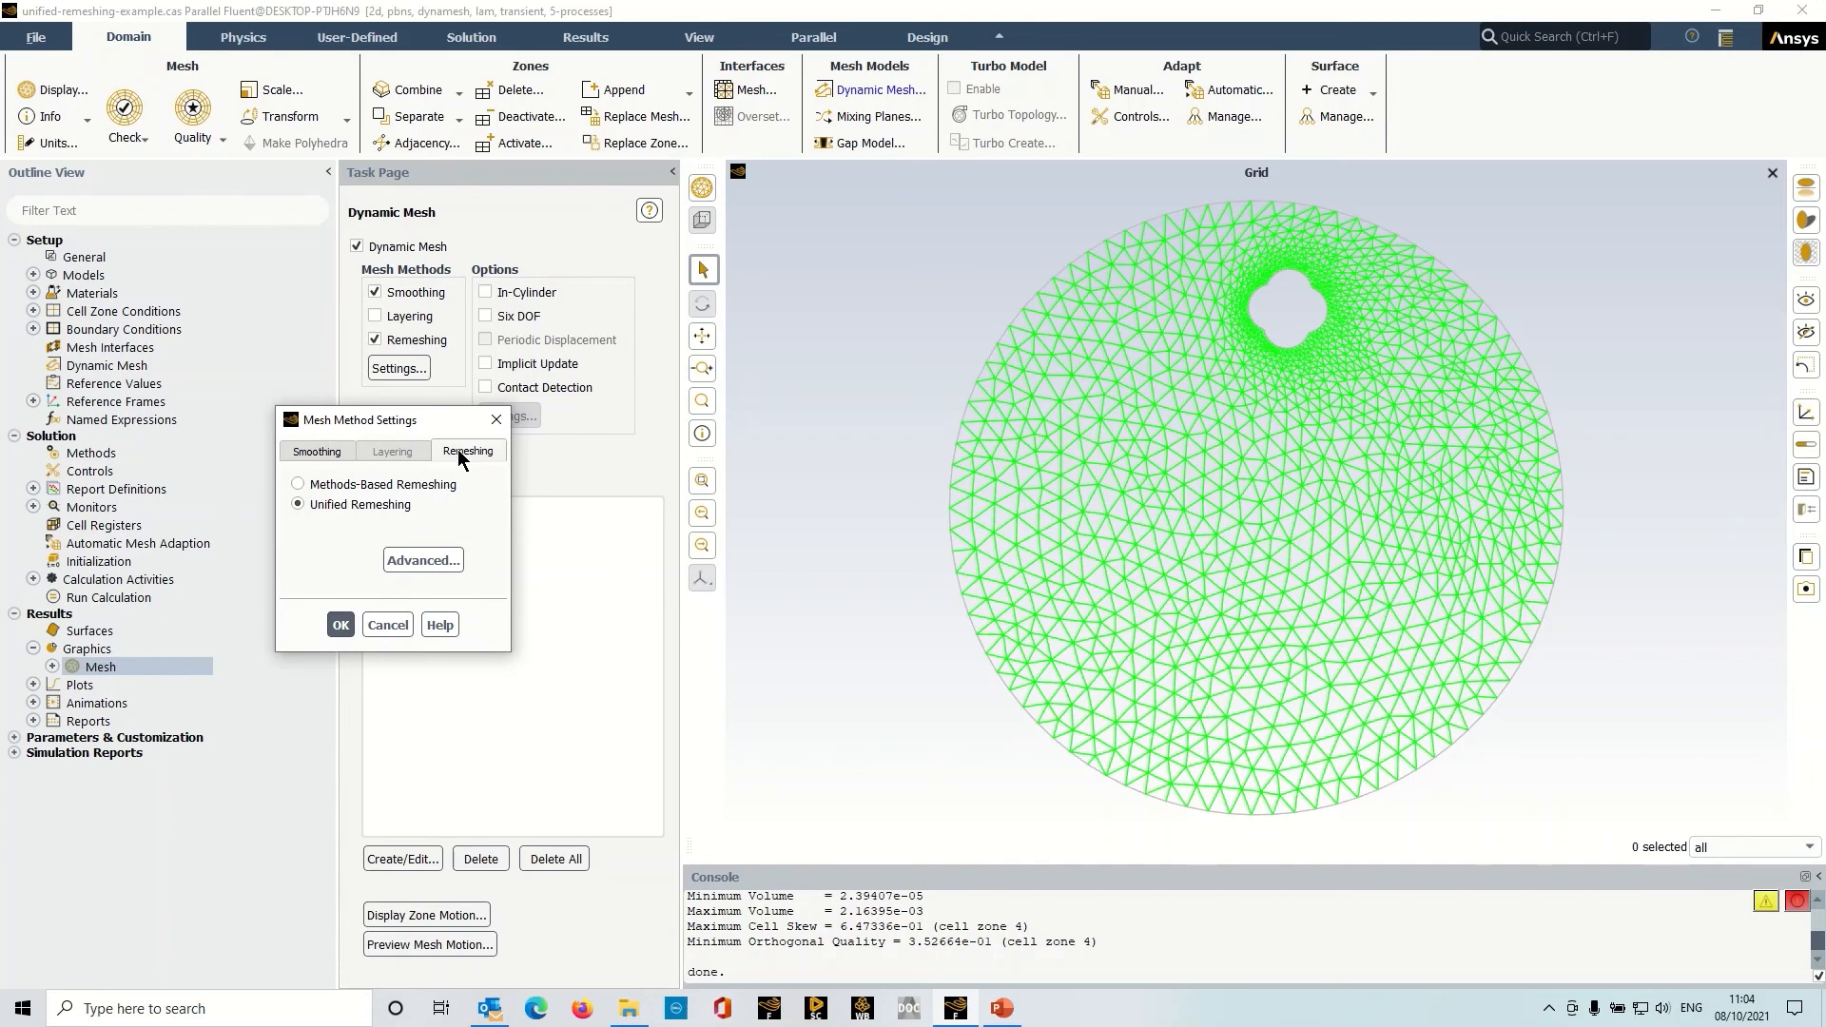
pyautogui.click(298, 504)
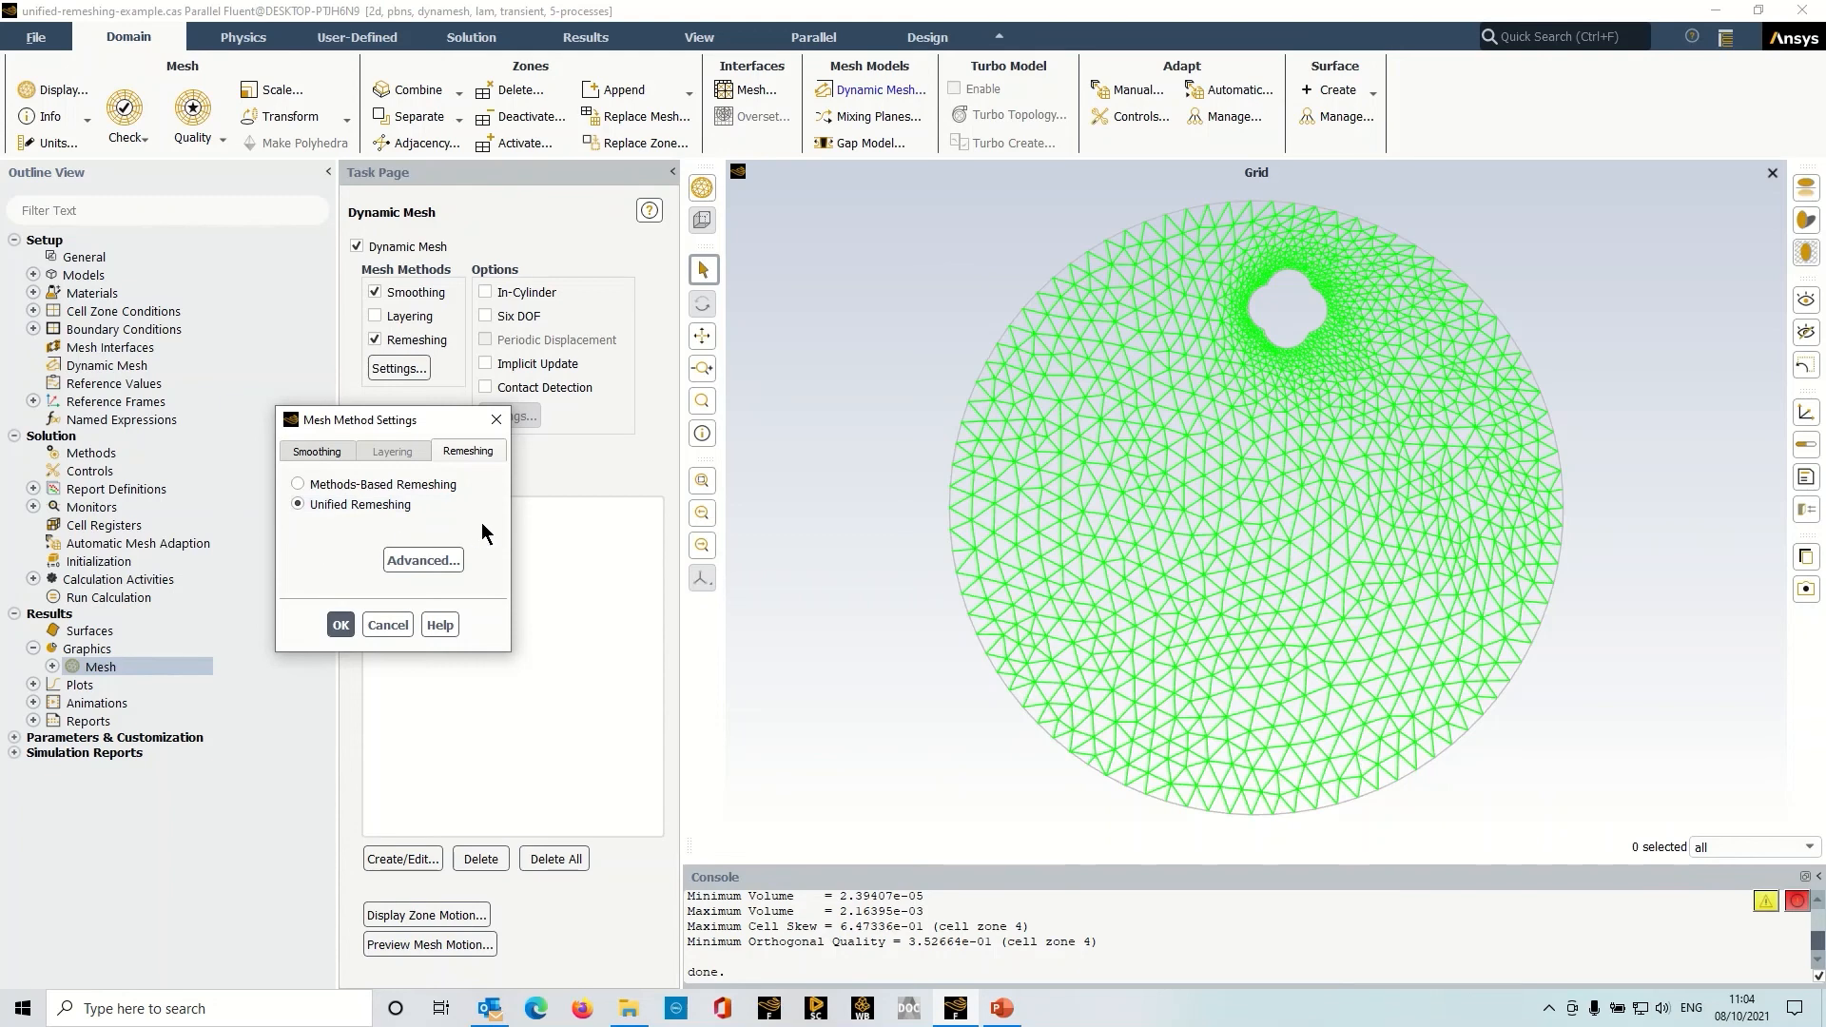
pyautogui.moveTo(422, 567)
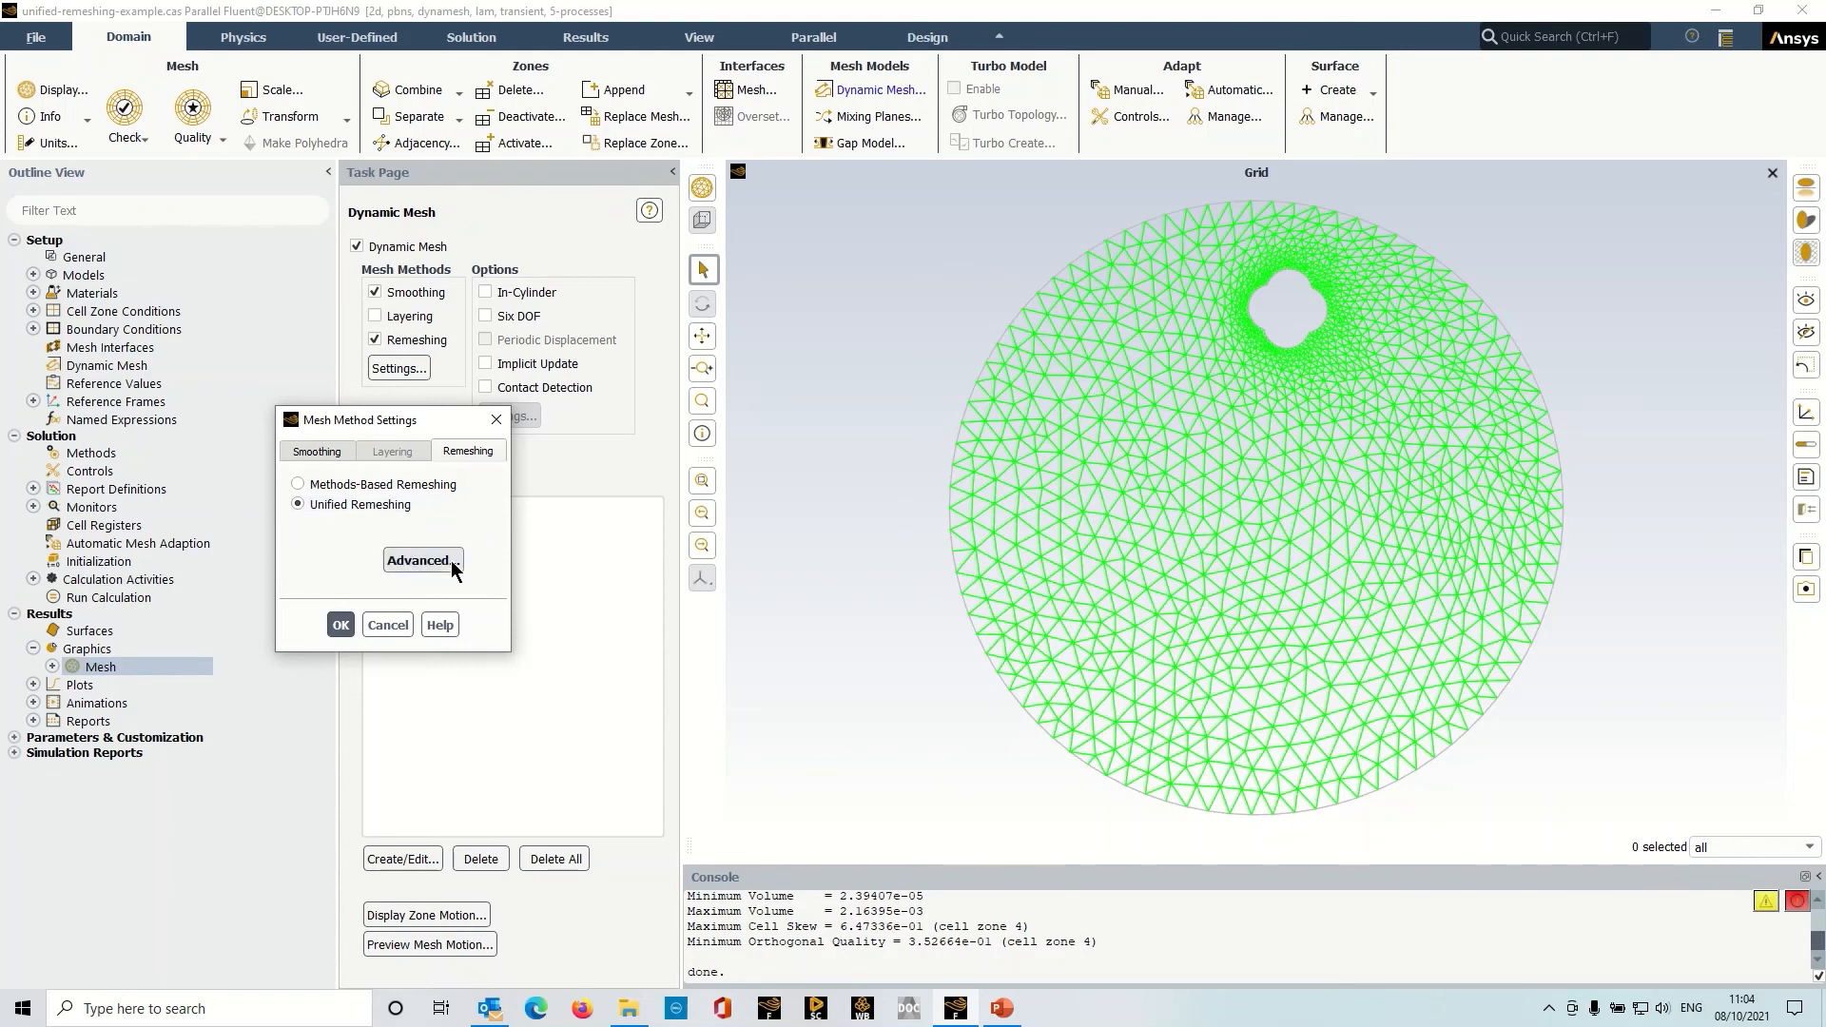
# - Keep Retain Size Distribution on in advanced unified remeshing (max skewness 0.6), then close settings
pyautogui.click(421, 560)
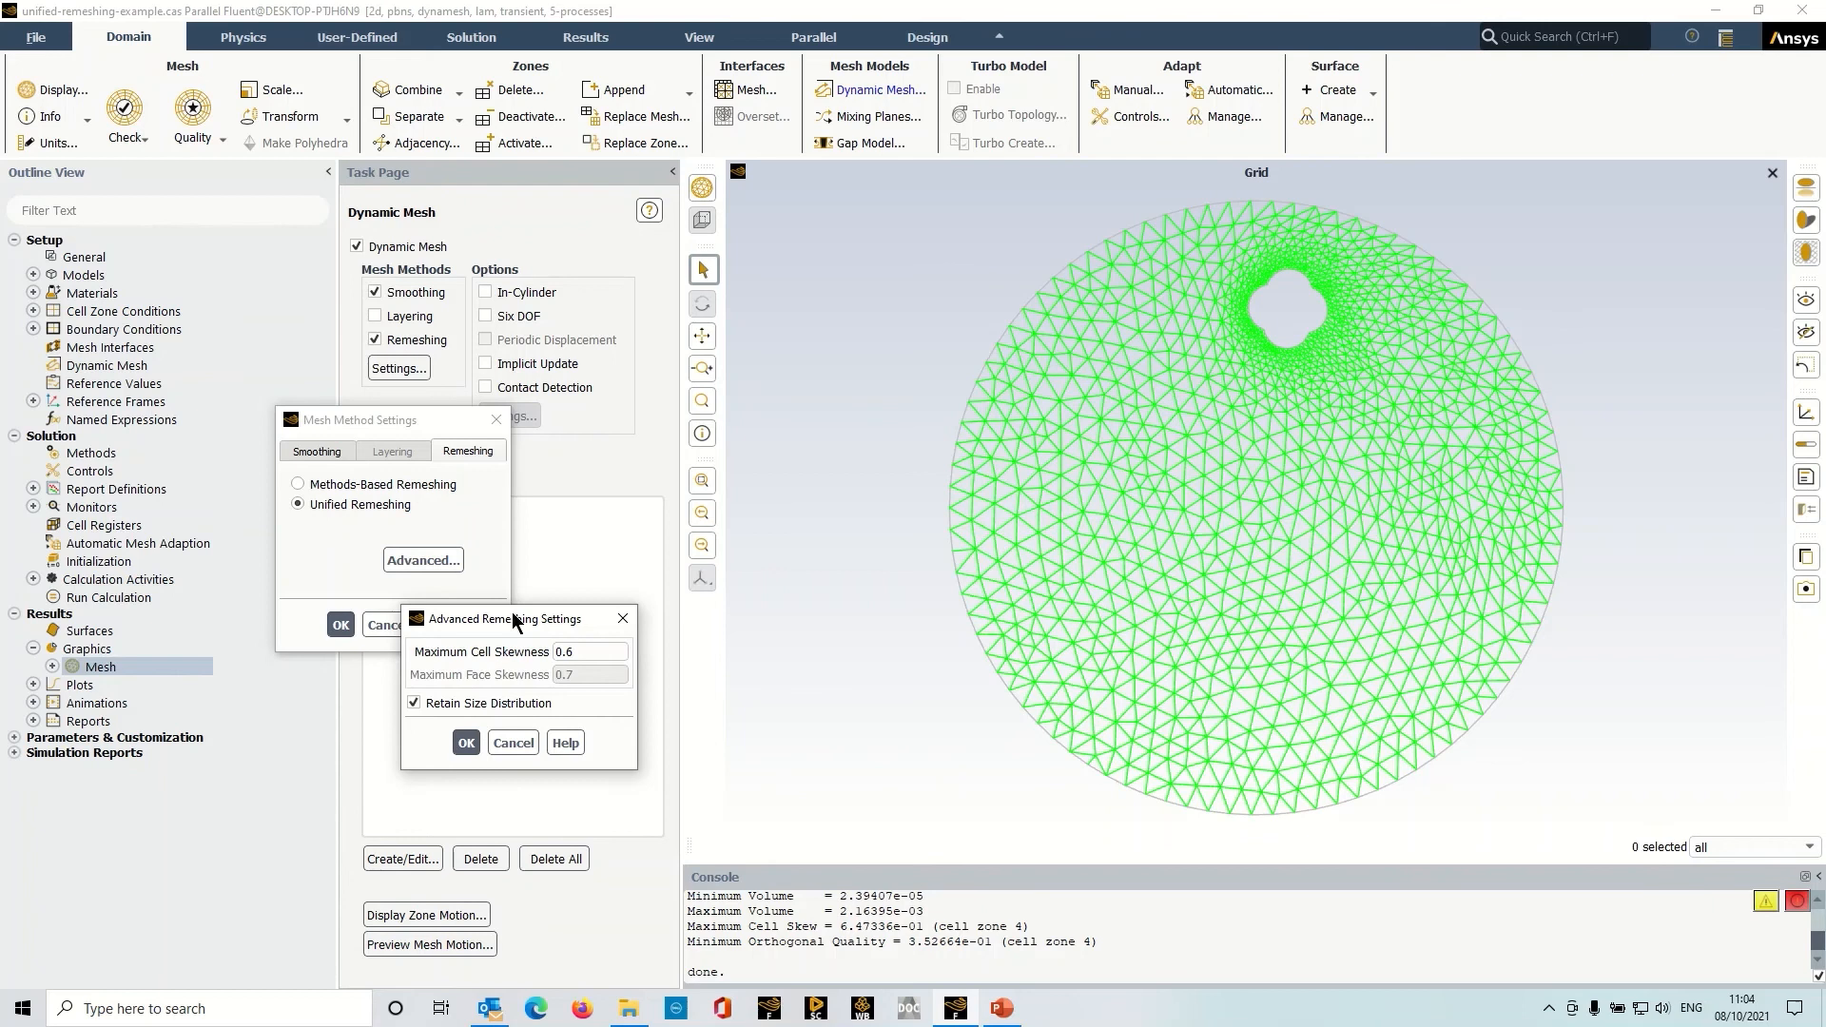
pyautogui.moveTo(505, 618); pyautogui.dragTo(622, 639)
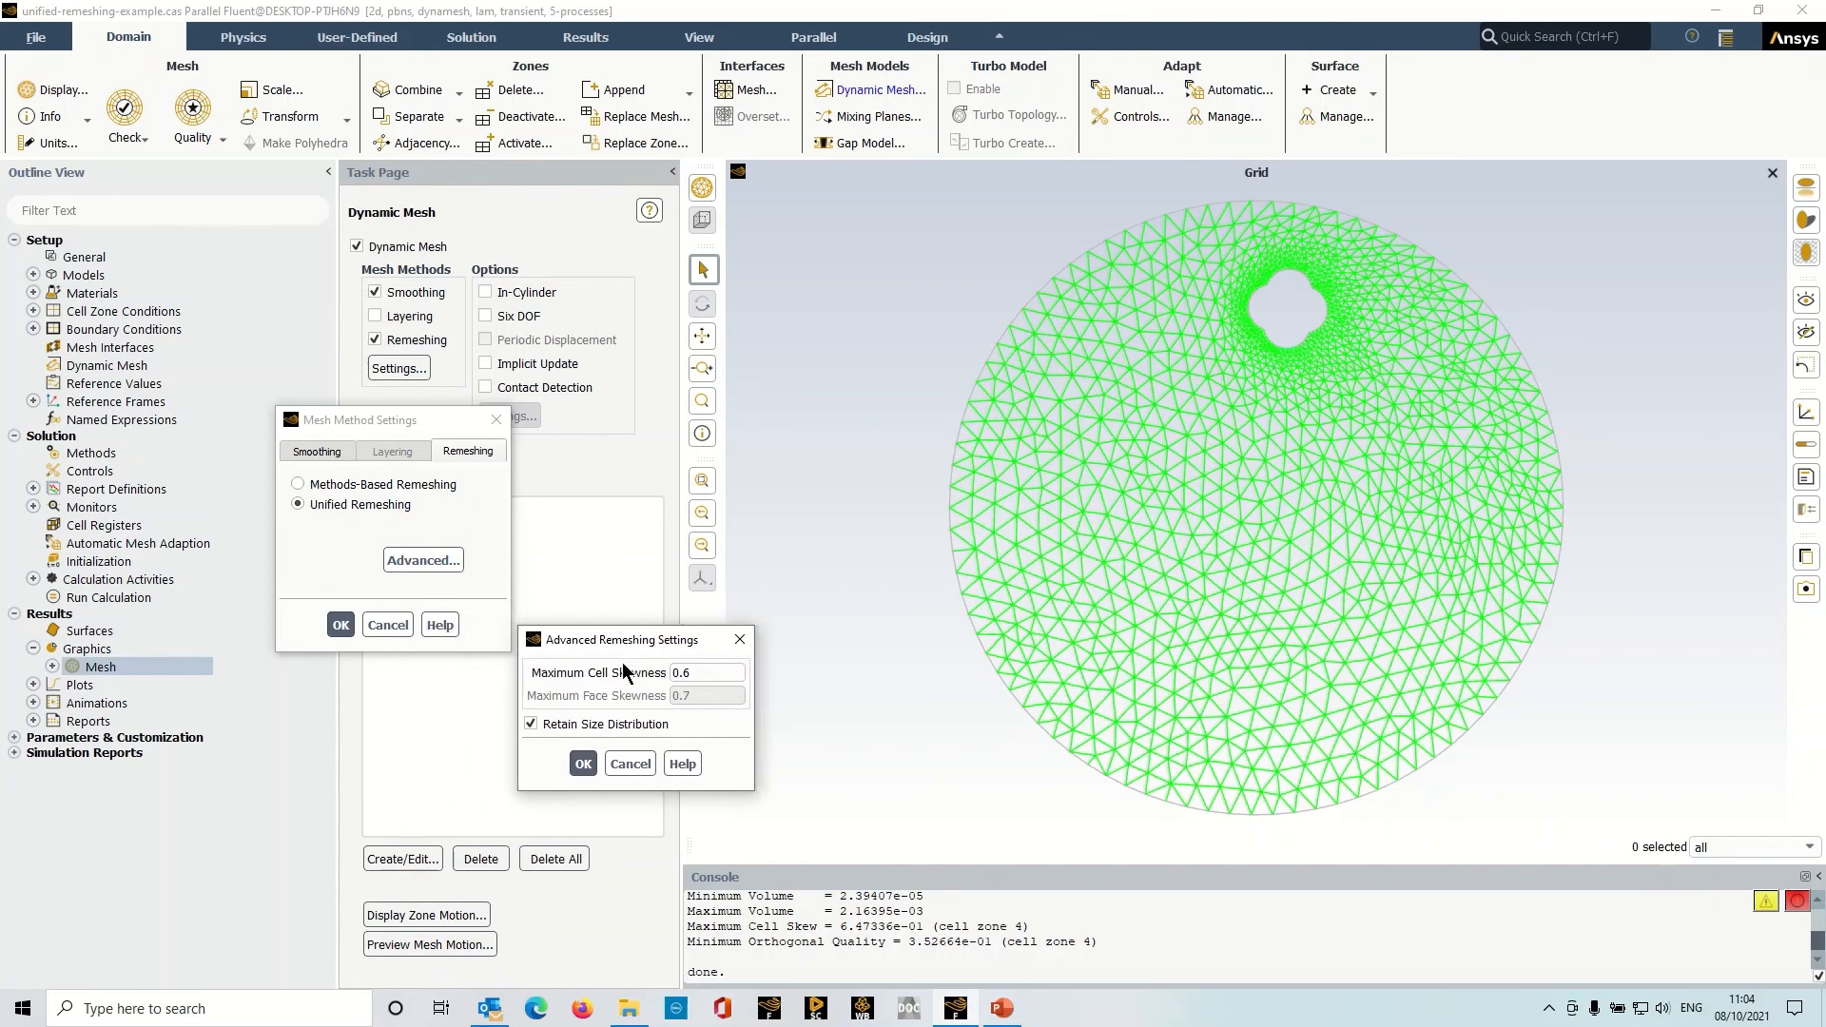
pyautogui.click(707, 673)
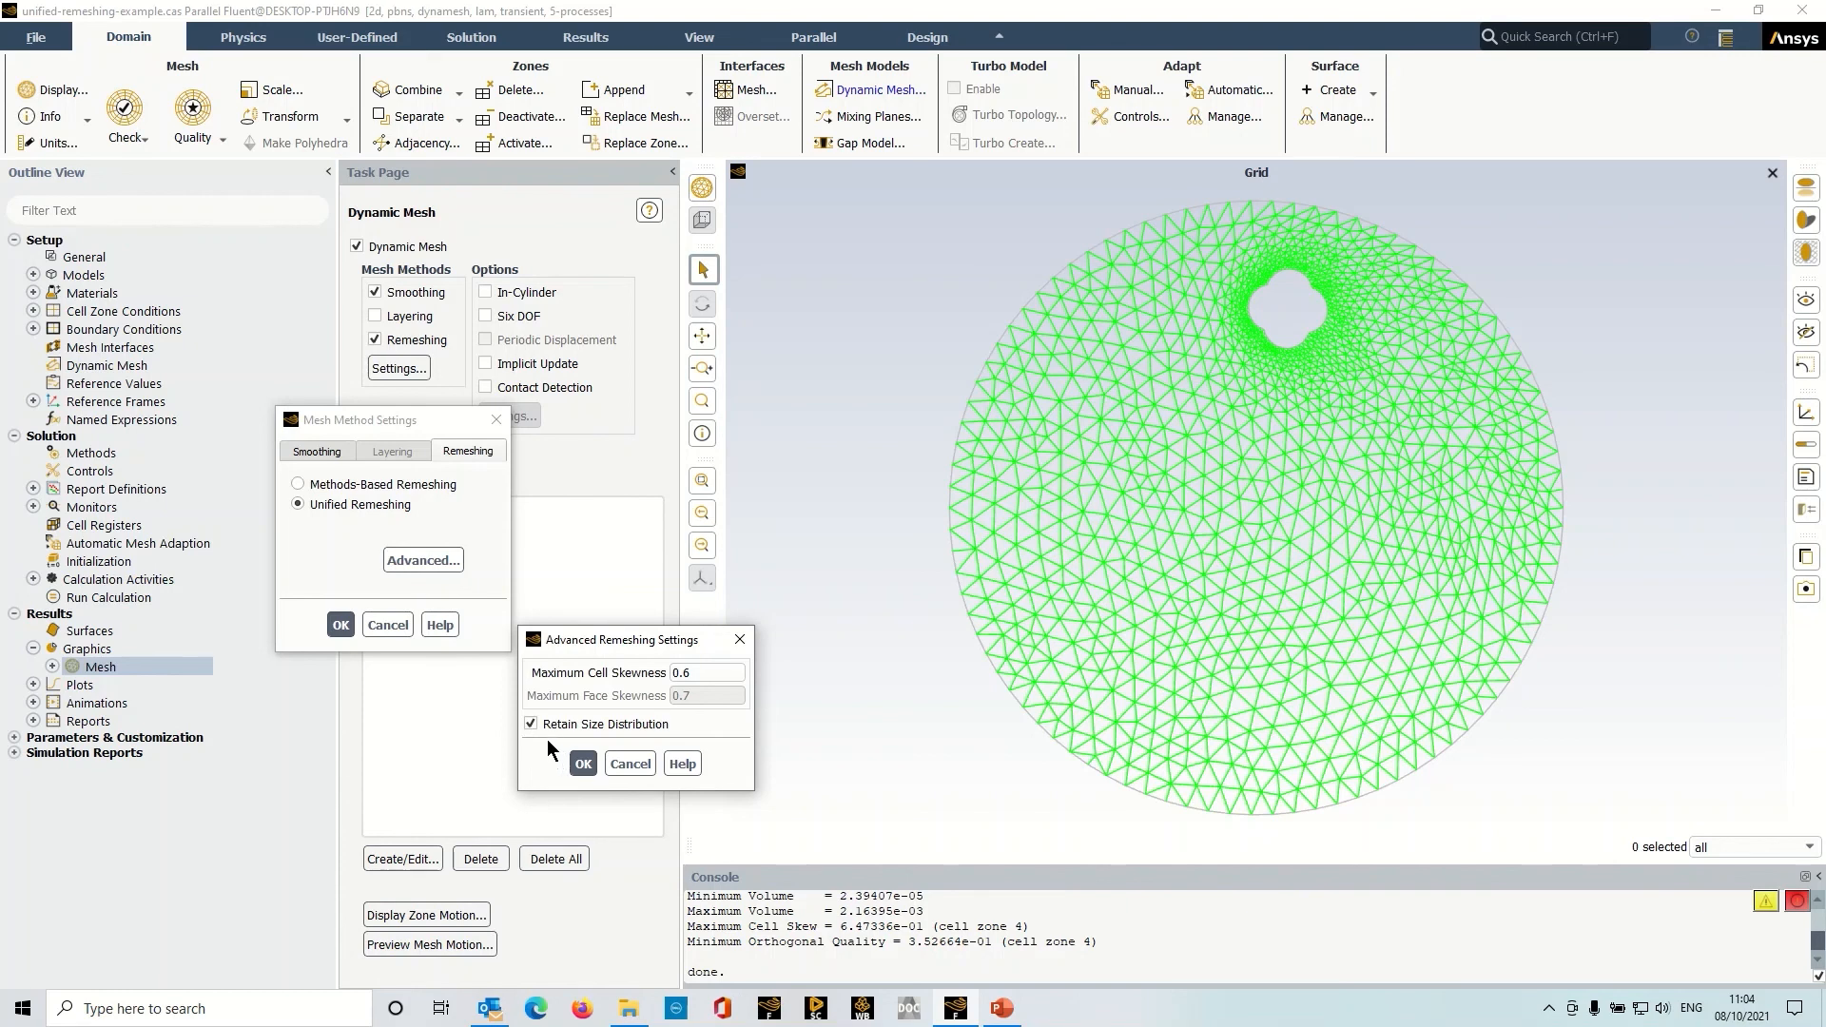
pyautogui.click(530, 723)
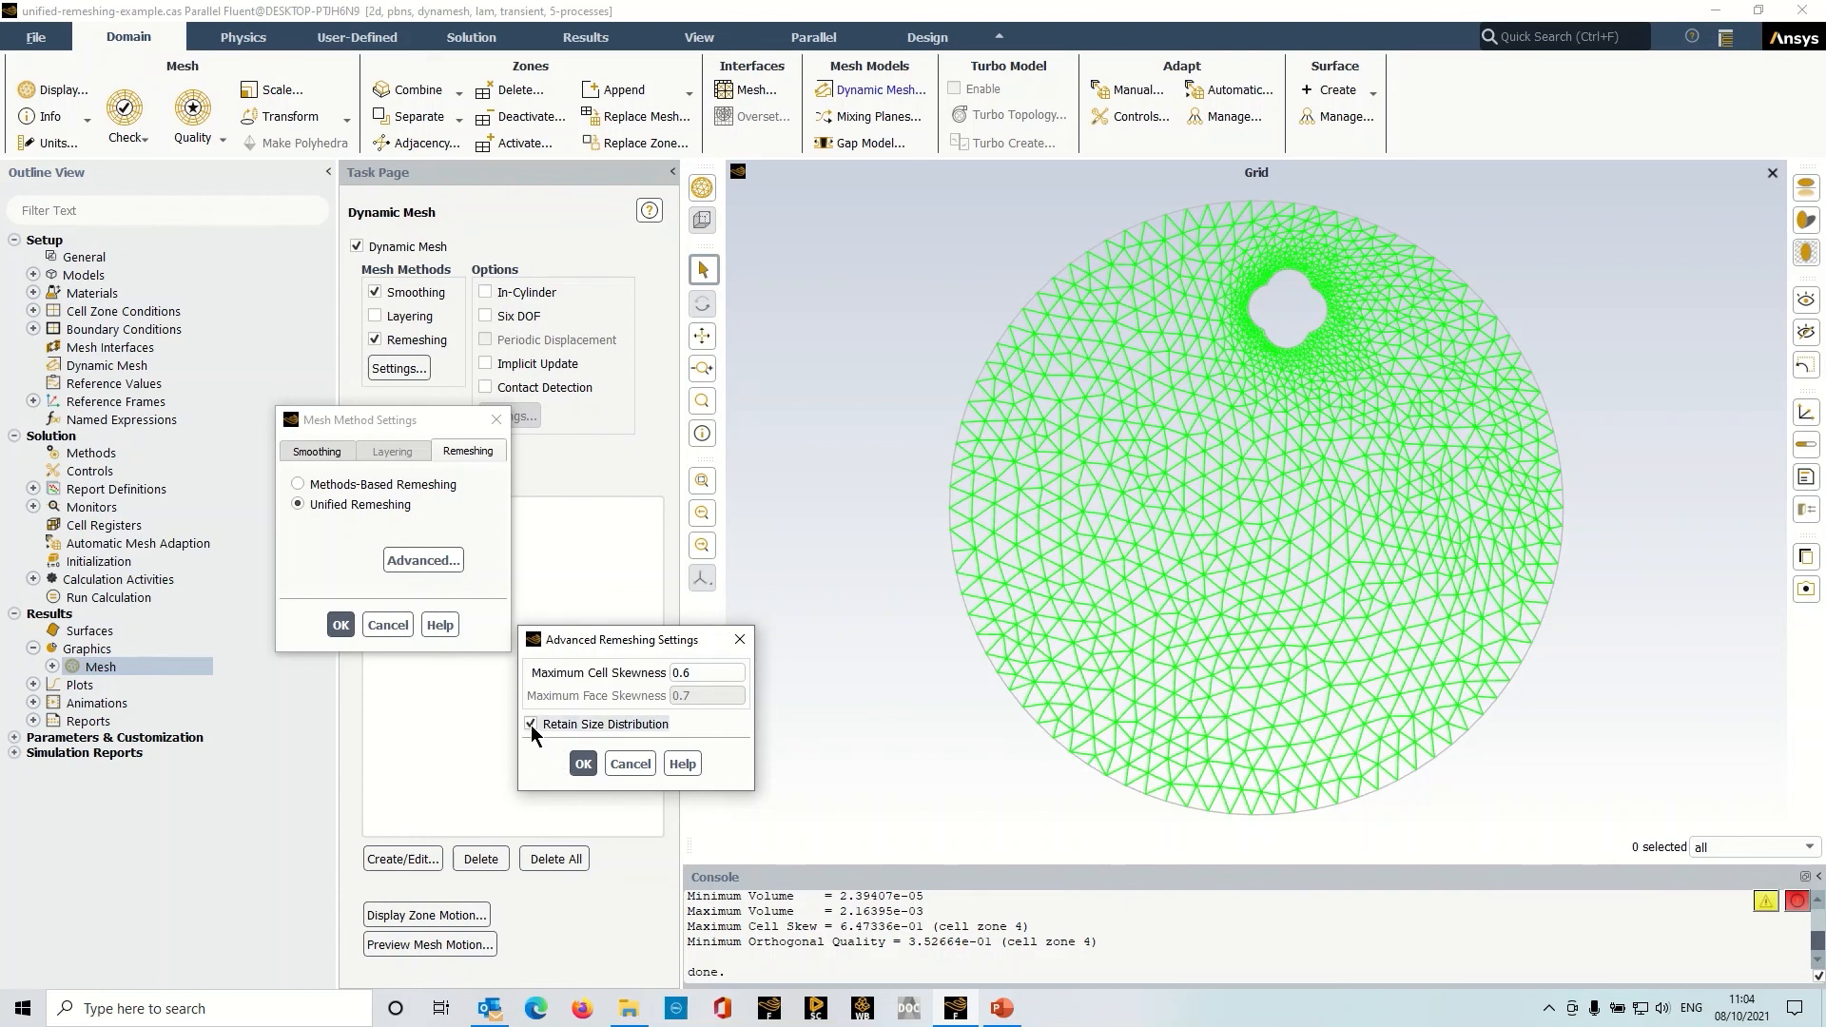
pyautogui.click(582, 763)
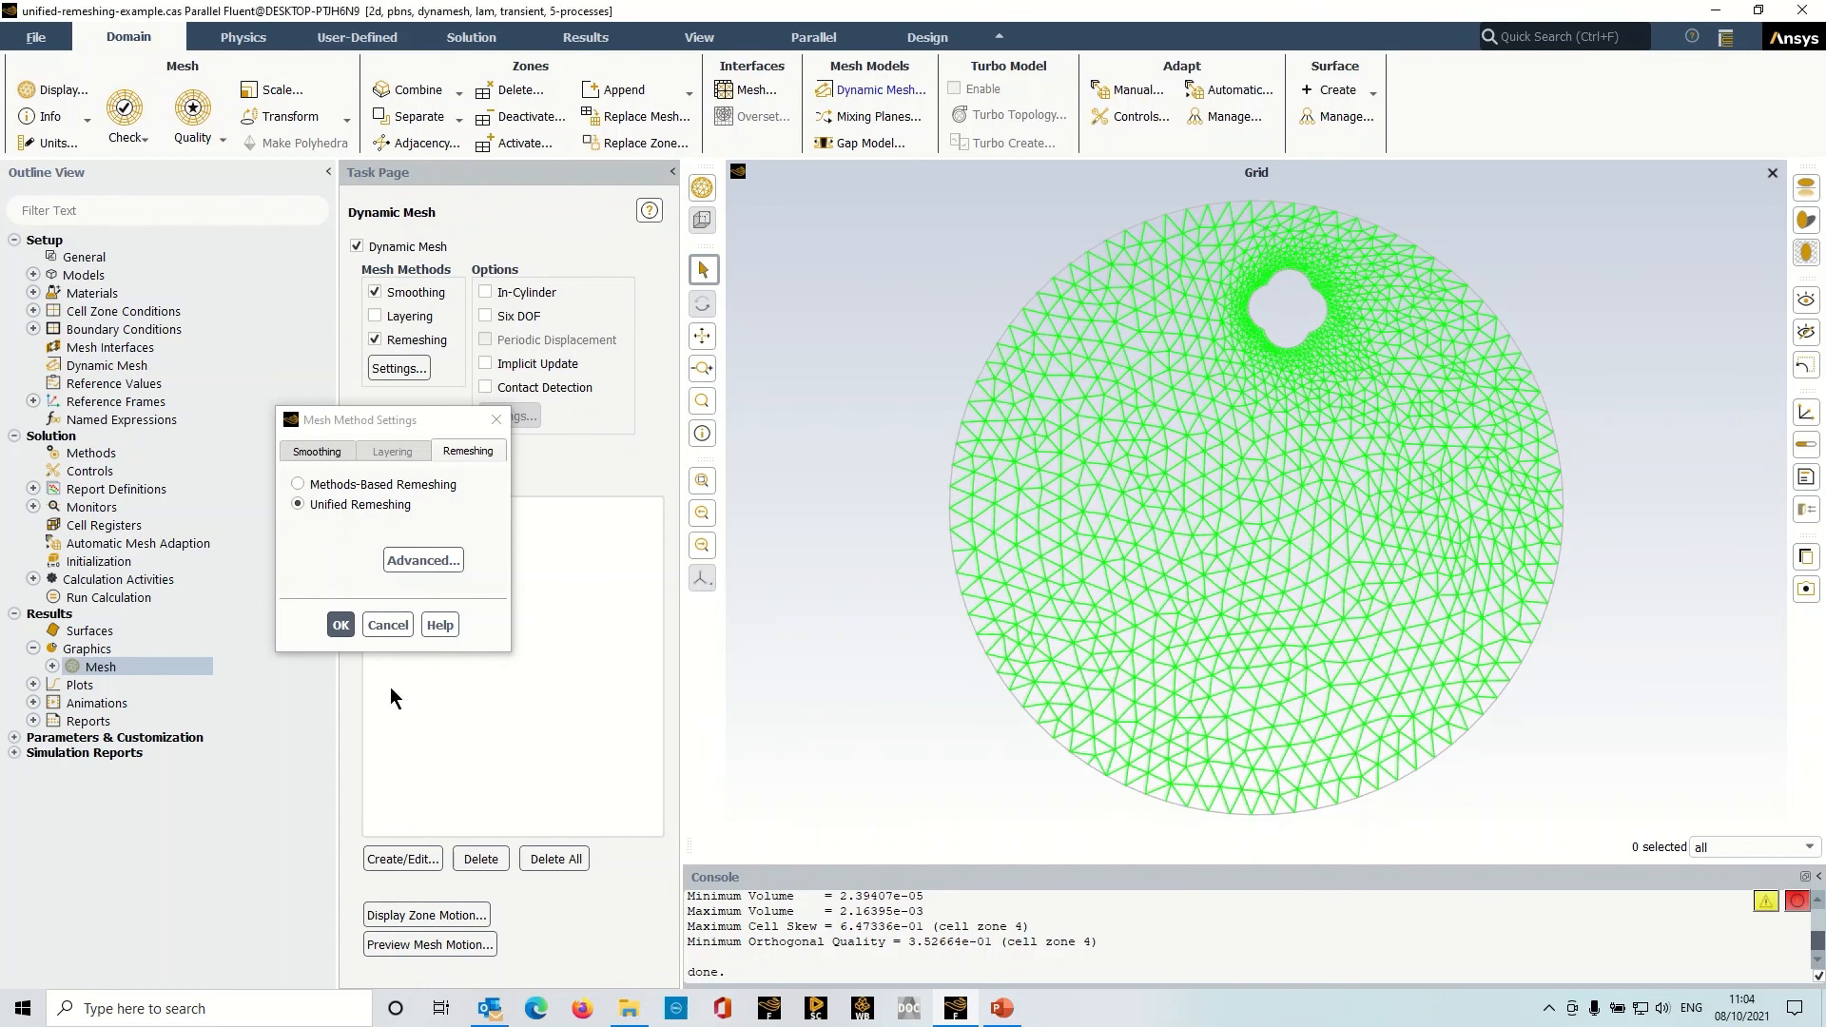
pyautogui.click(340, 625)
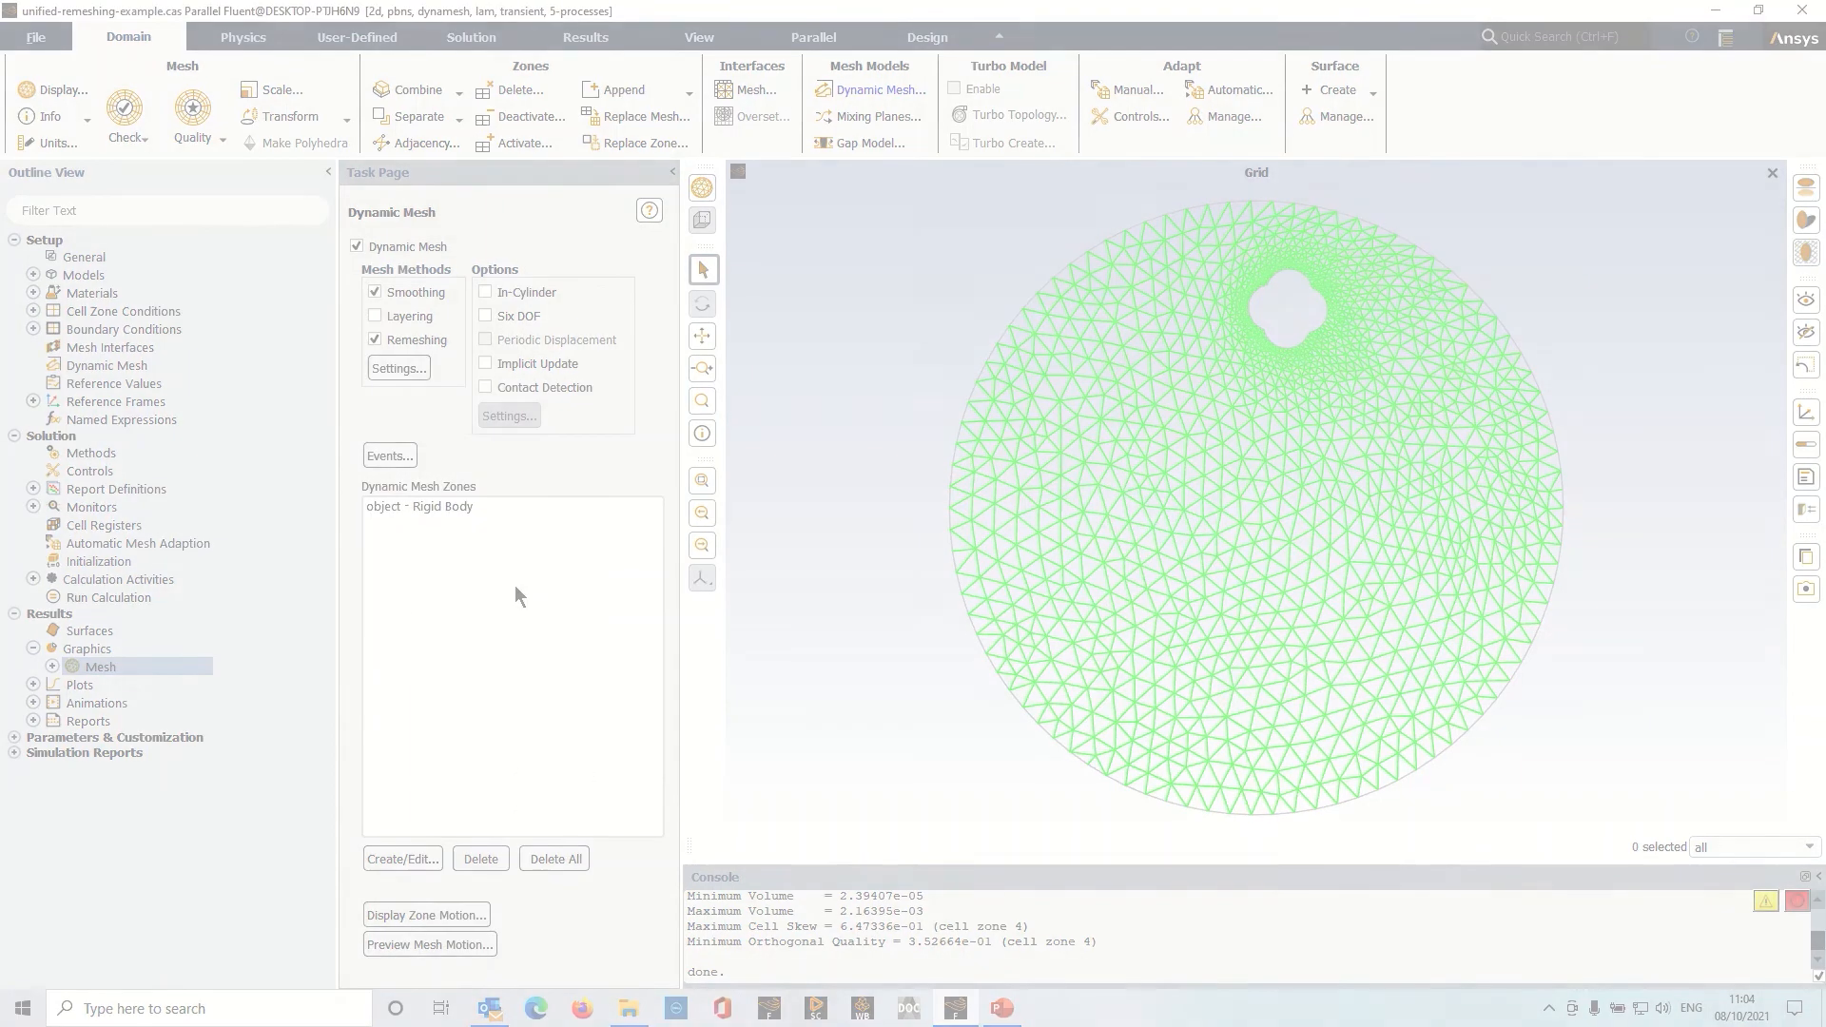